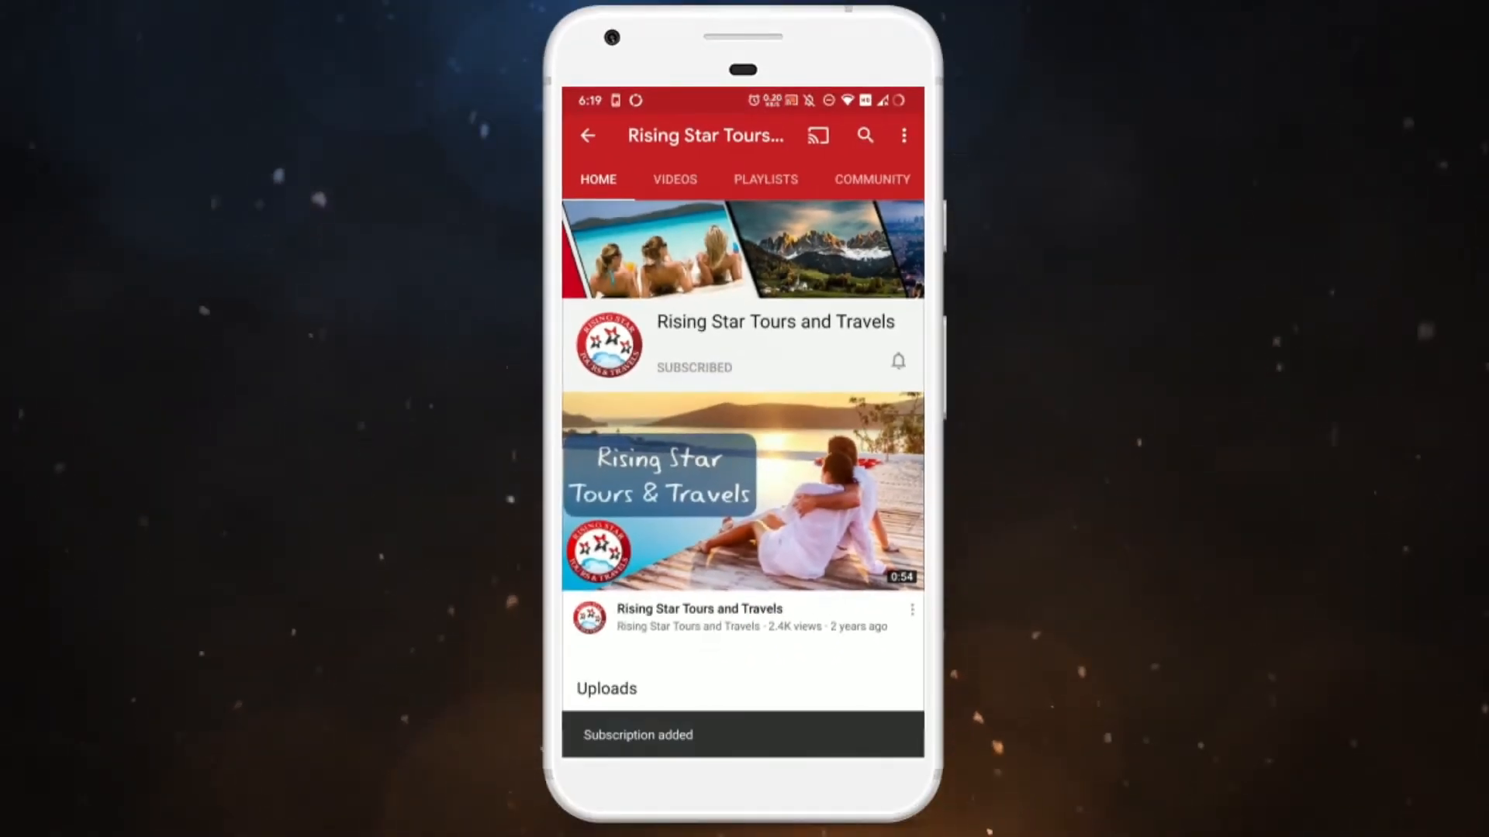
Set the Rising Star Tours and Travels channel notifications to All uploads
{"action": "left_click", "coordinate": [896, 362]}
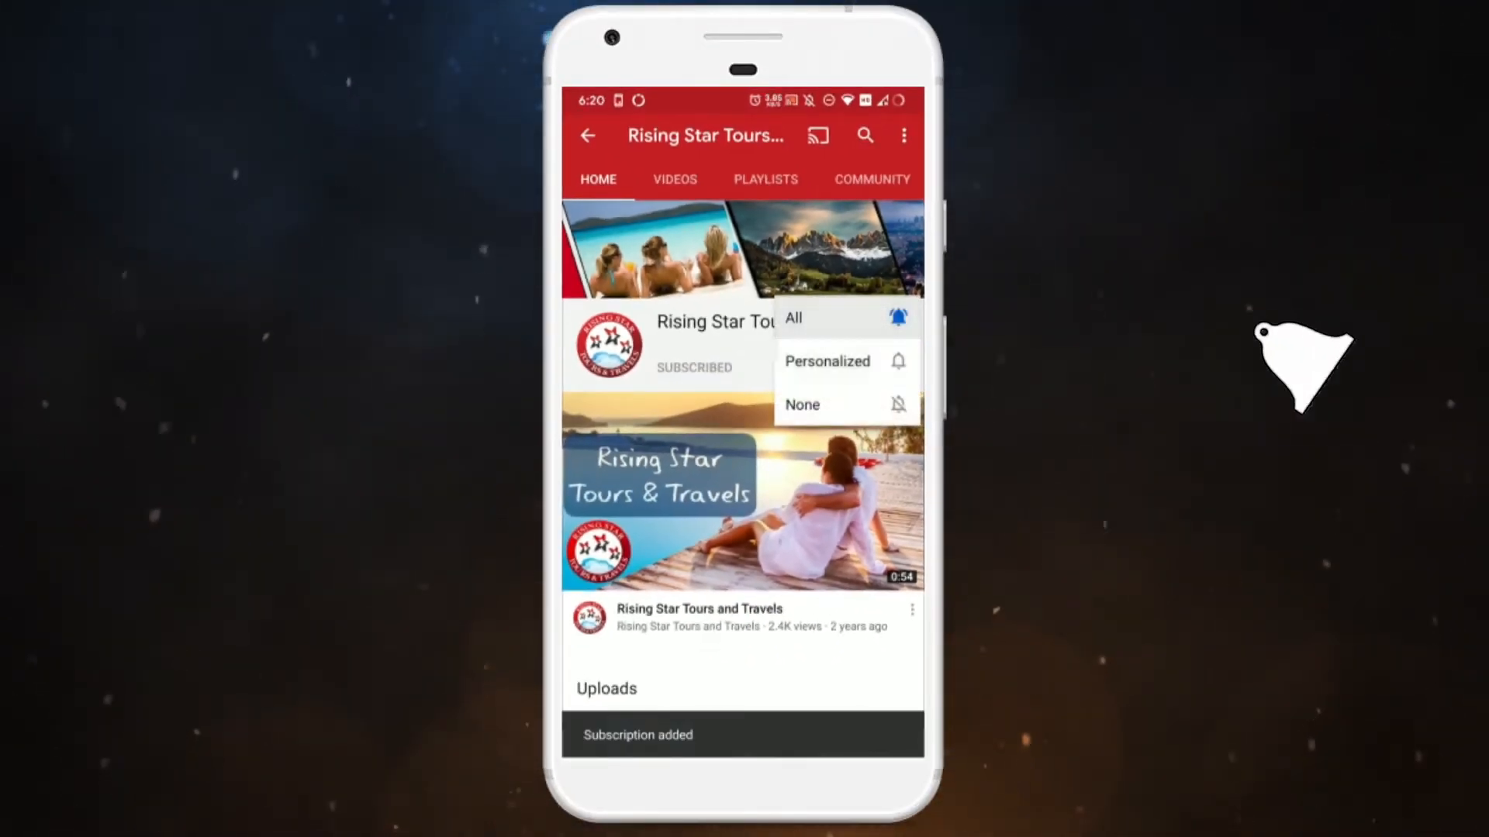
{"action": "left_click", "coordinate": [792, 317]}
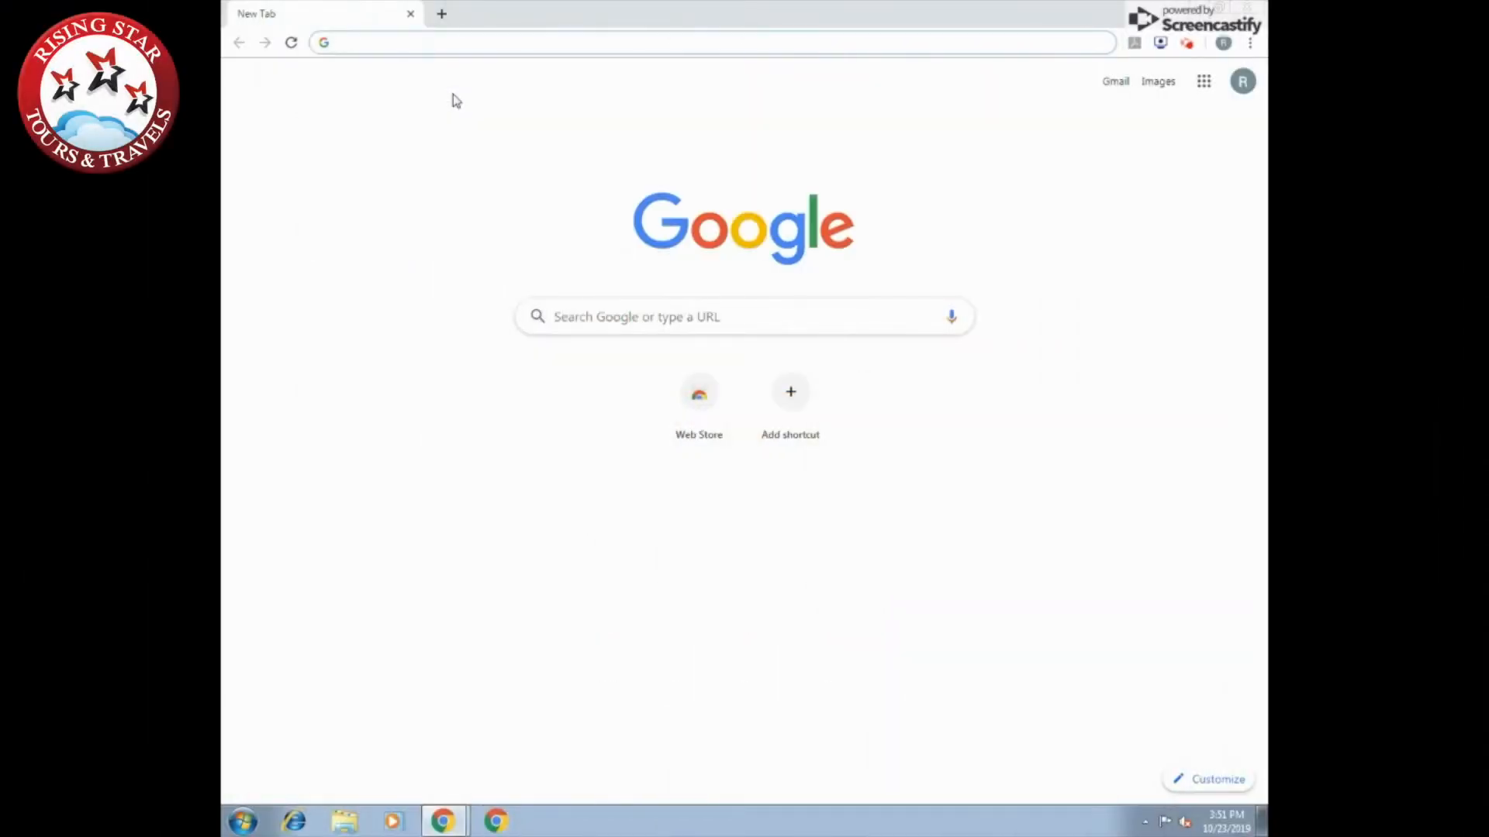
Search Google for 'vfs switzerland' and open the Switzerland Visa Information - New Delhi result
{"action": "type", "text": "VFS SWI"}
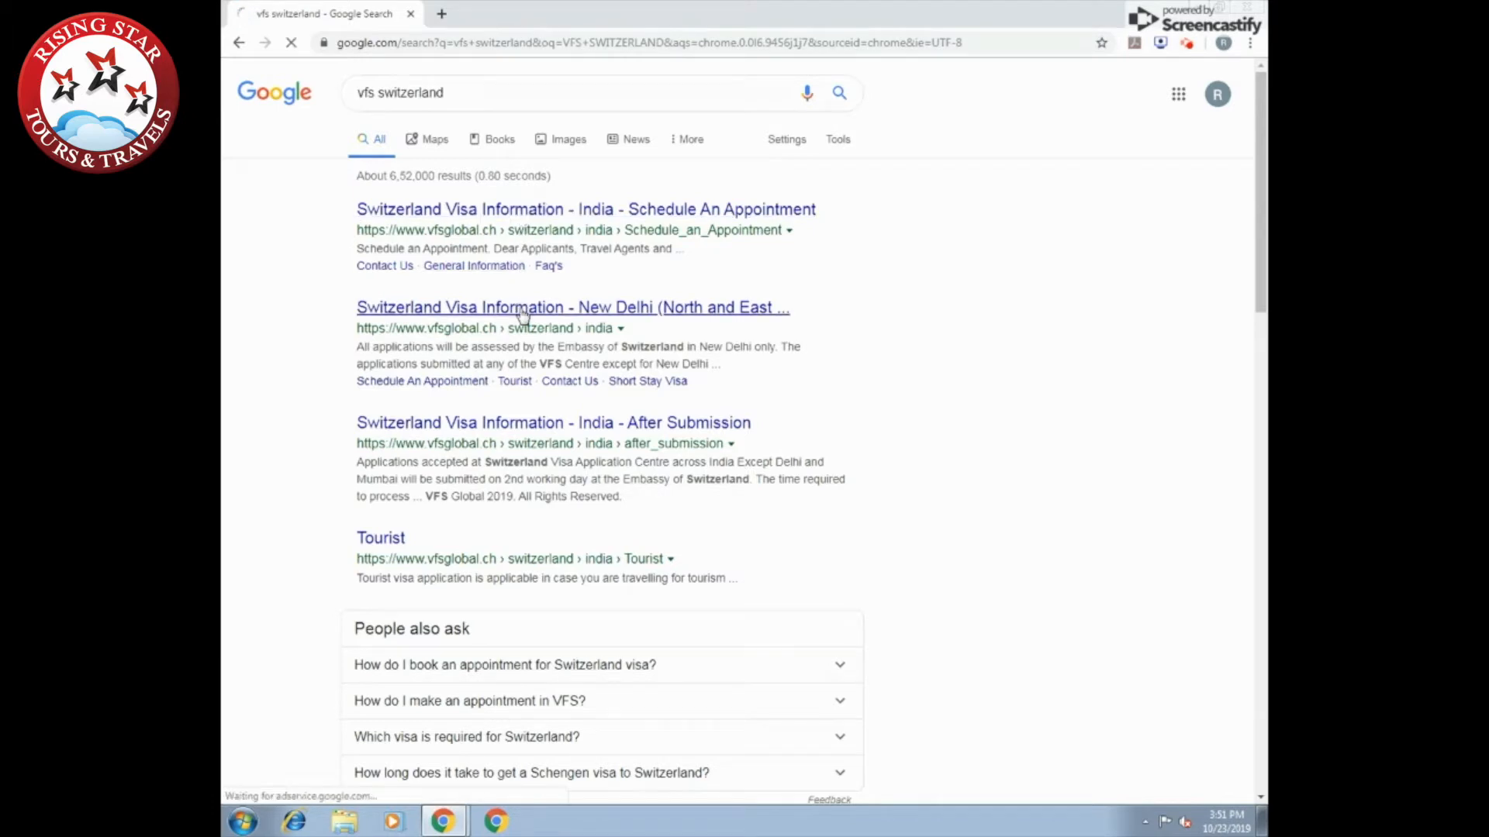
{"action": "left_click", "coordinate": [572, 307]}
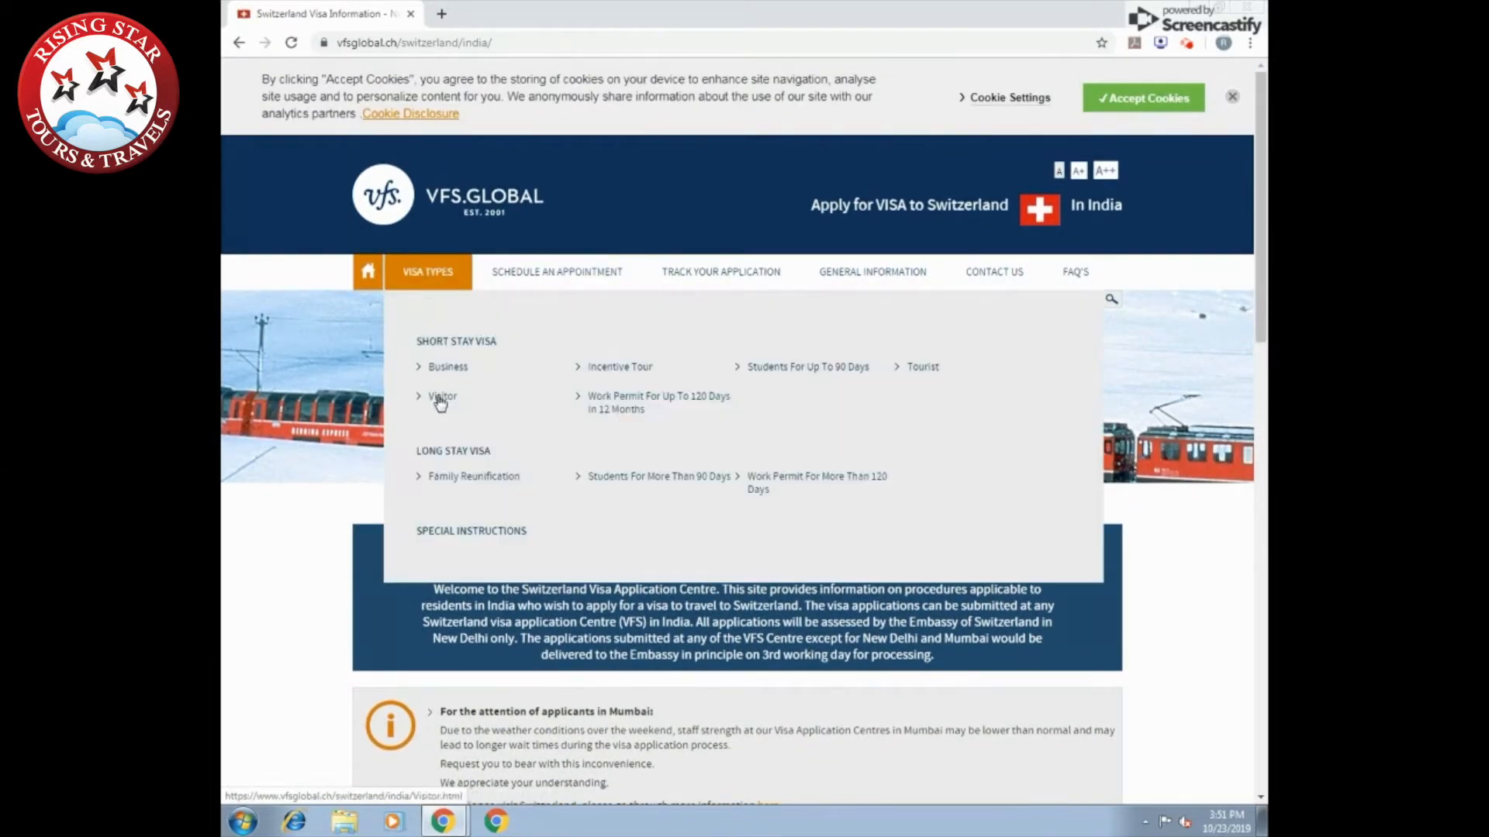
From the Visitor visa page, open the New Visa Application Form Visa C PDF
{"action": "left_click", "coordinate": [441, 396]}
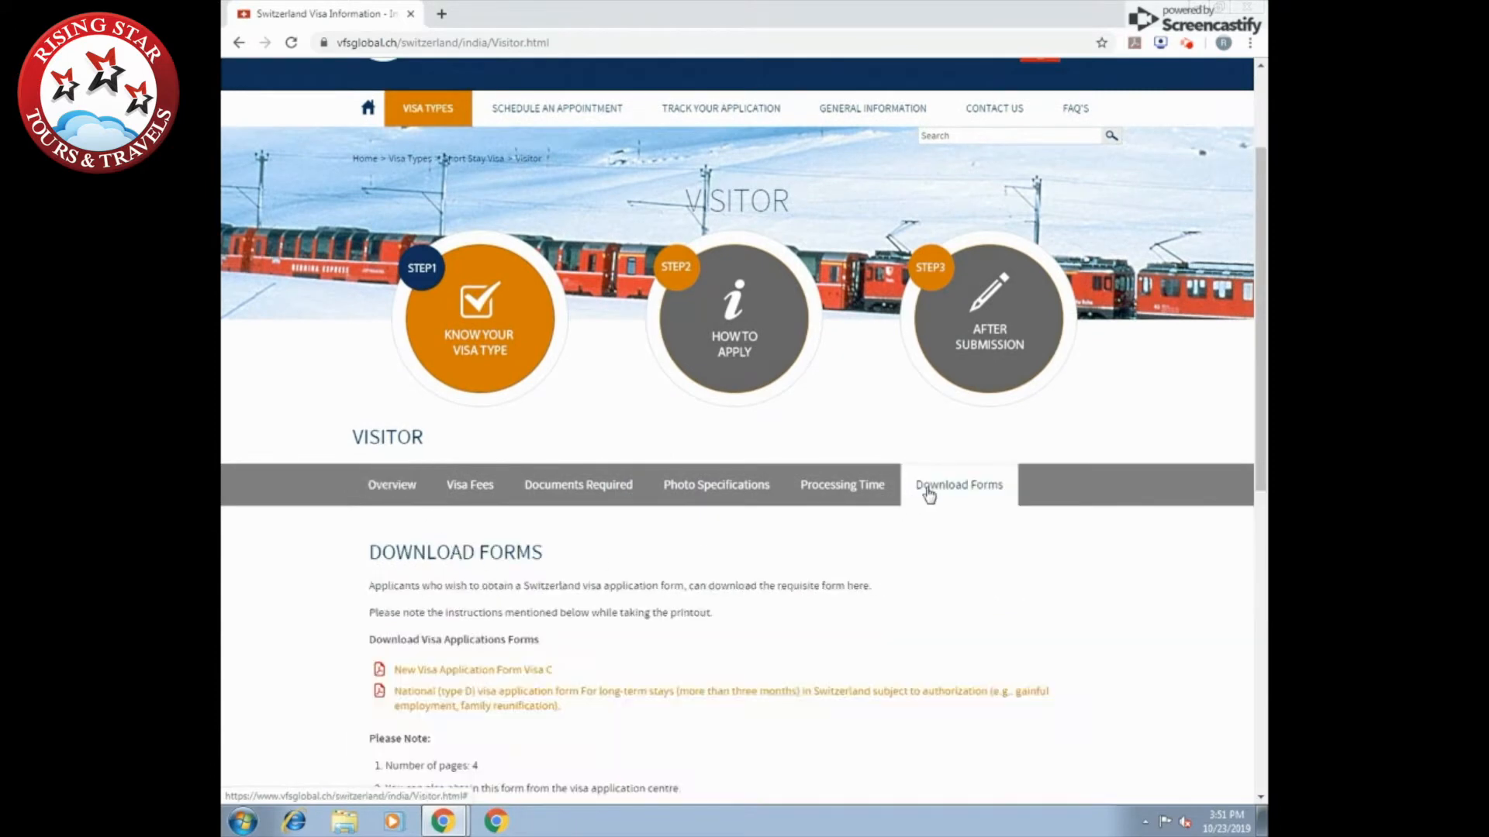
{"action": "scroll", "scroll_direction": "down", "scroll_amount": 3}
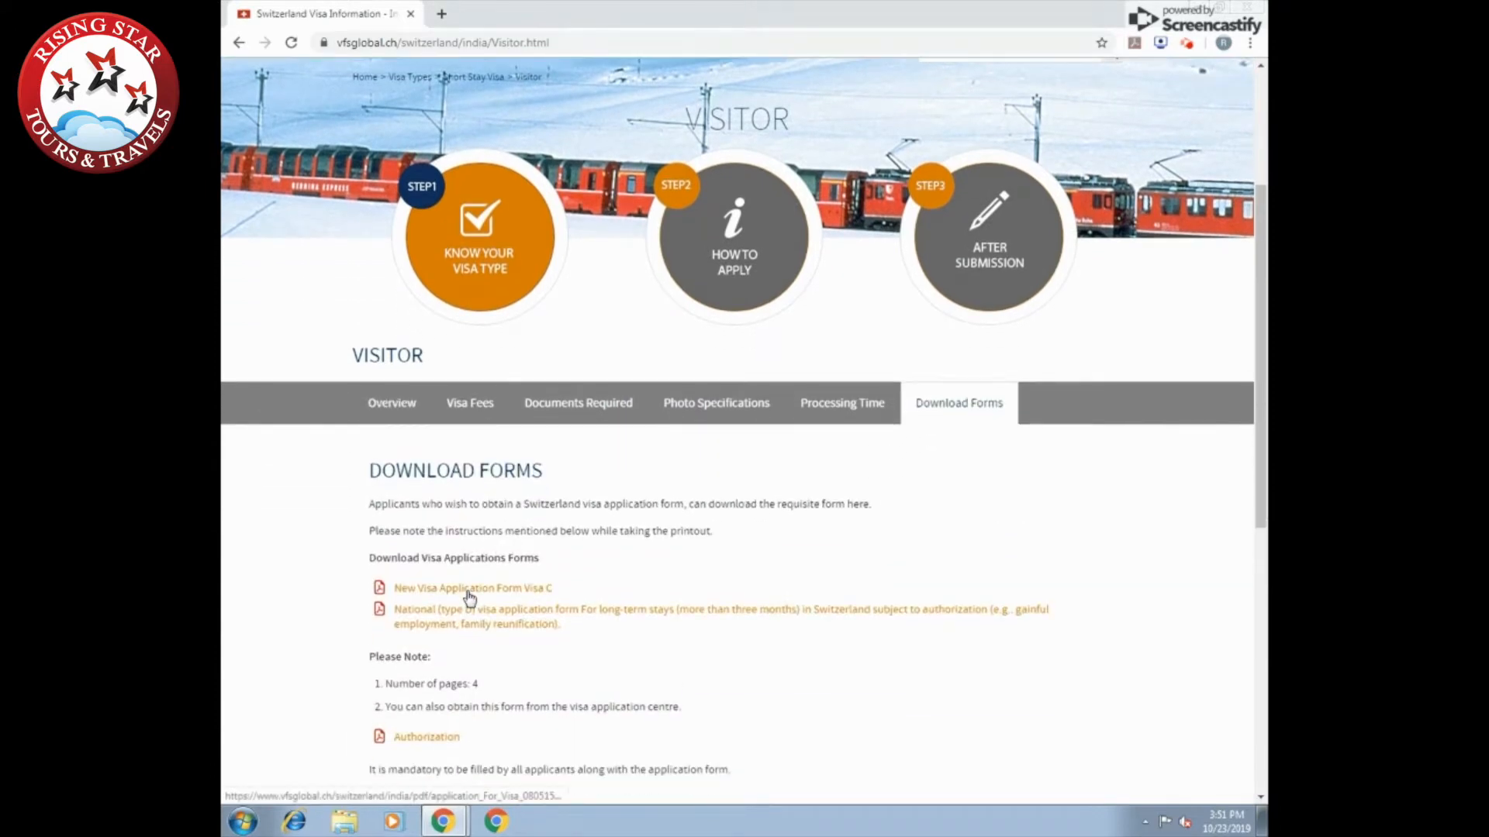
{"action": "left_click", "coordinate": [472, 588]}
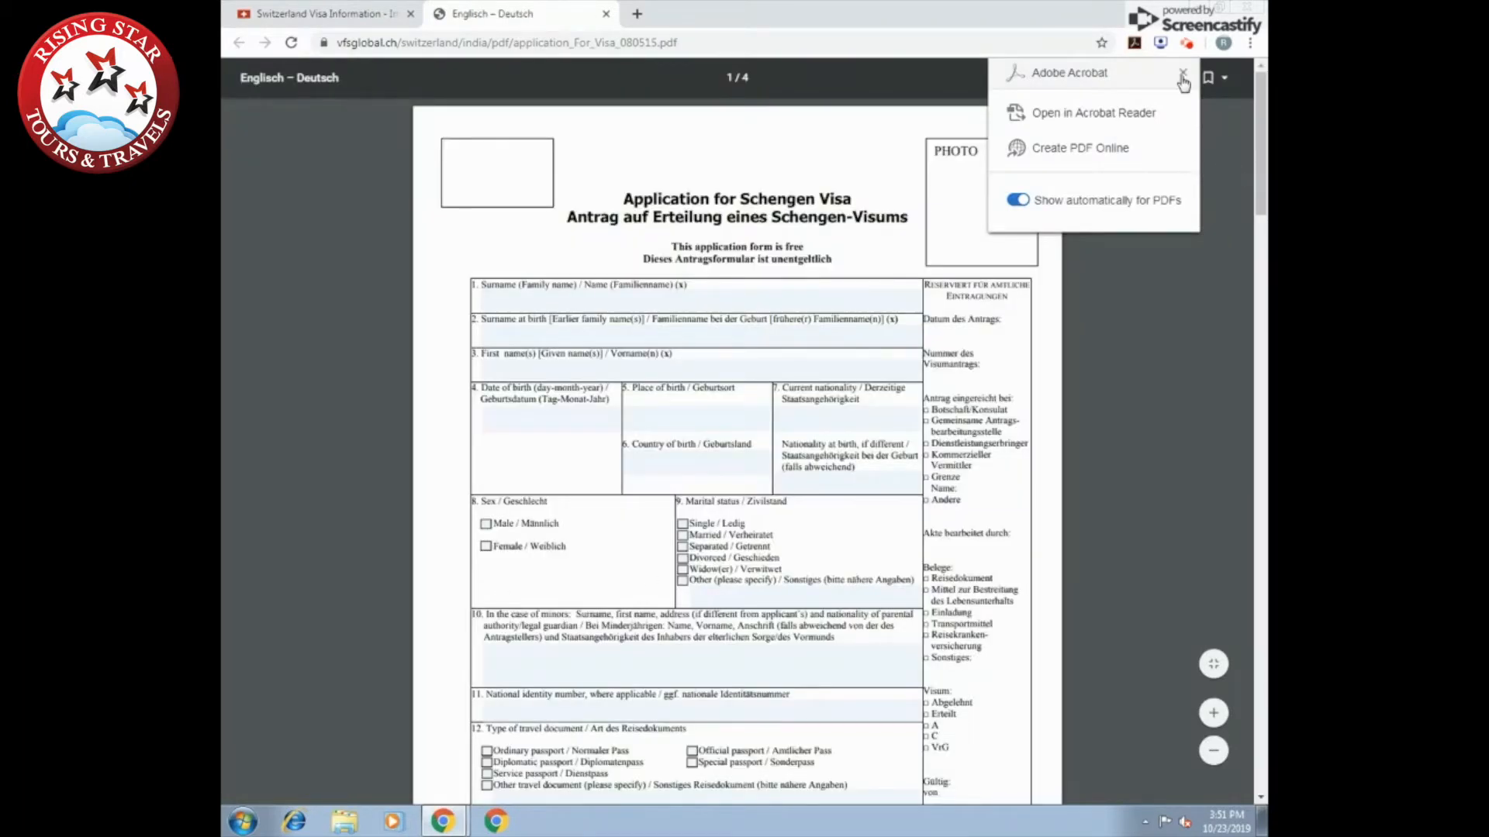
Download the form PDF to the Desktop as 'SWISS APPLICATION FORM'
{"action": "left_click", "coordinate": [1183, 81]}
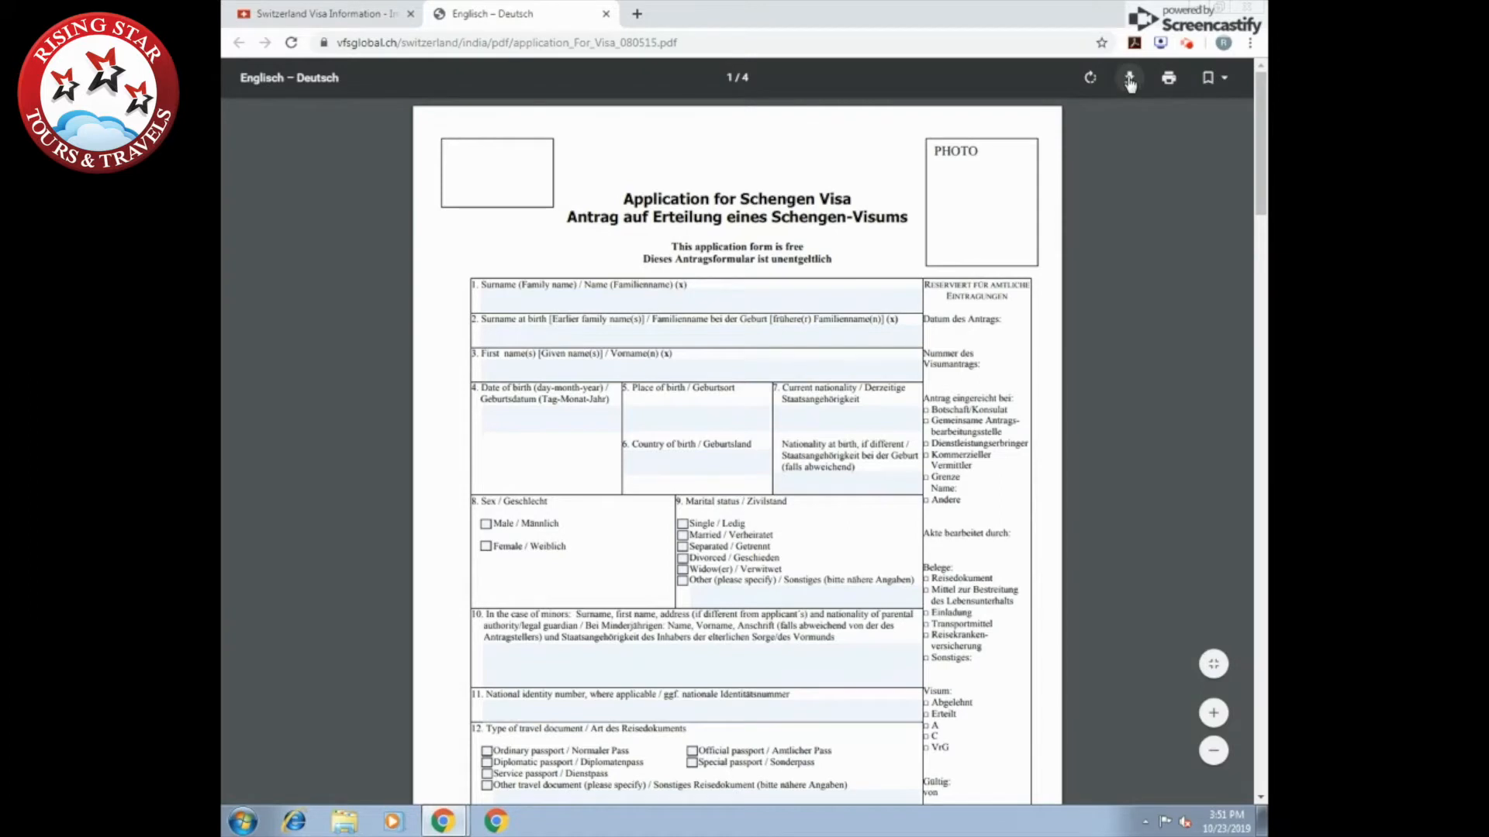
{"action": "left_click", "coordinate": [1129, 78]}
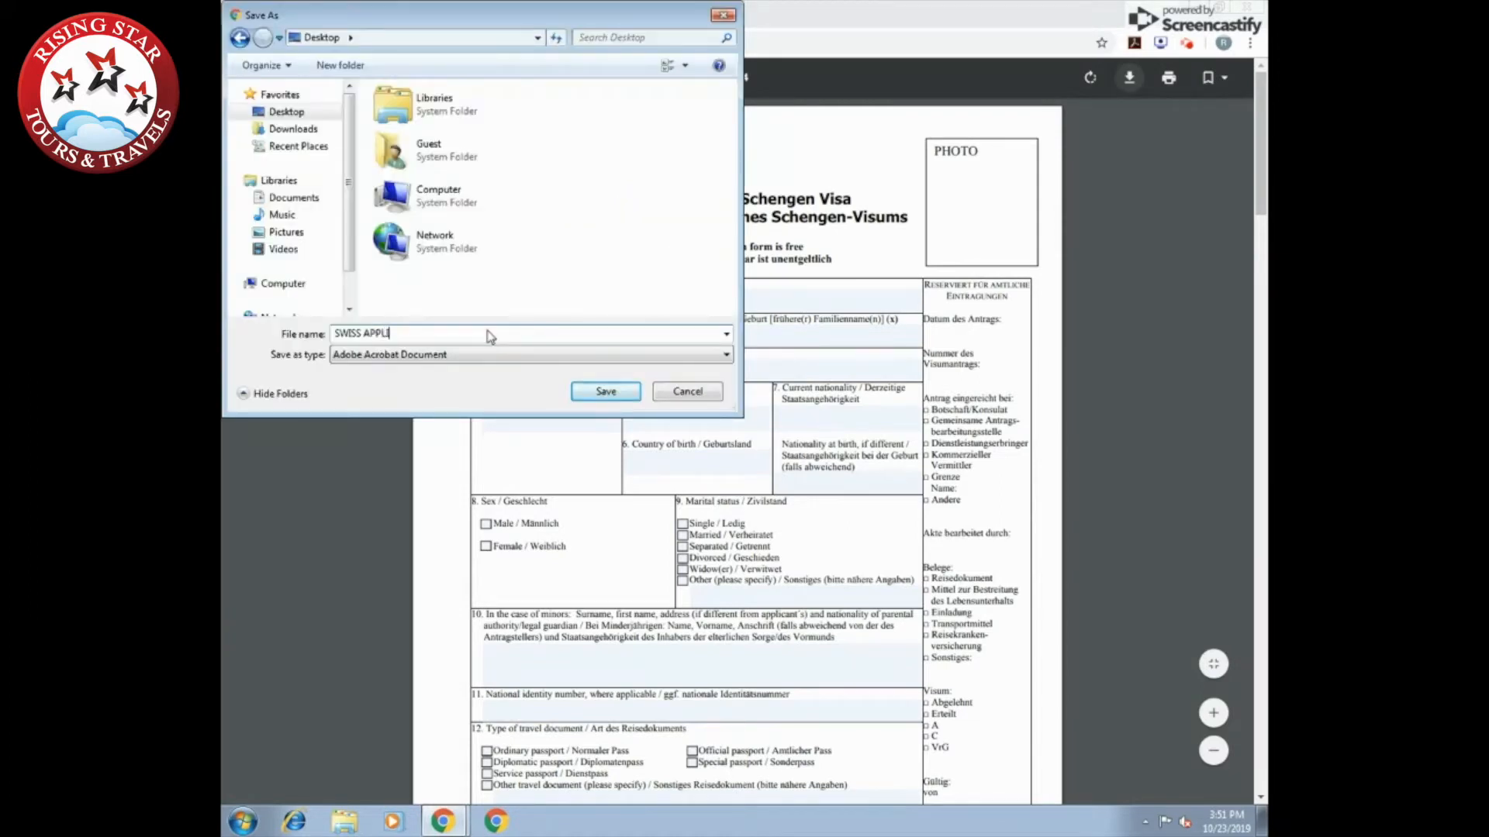
{"action": "type", "text": "CATION"}
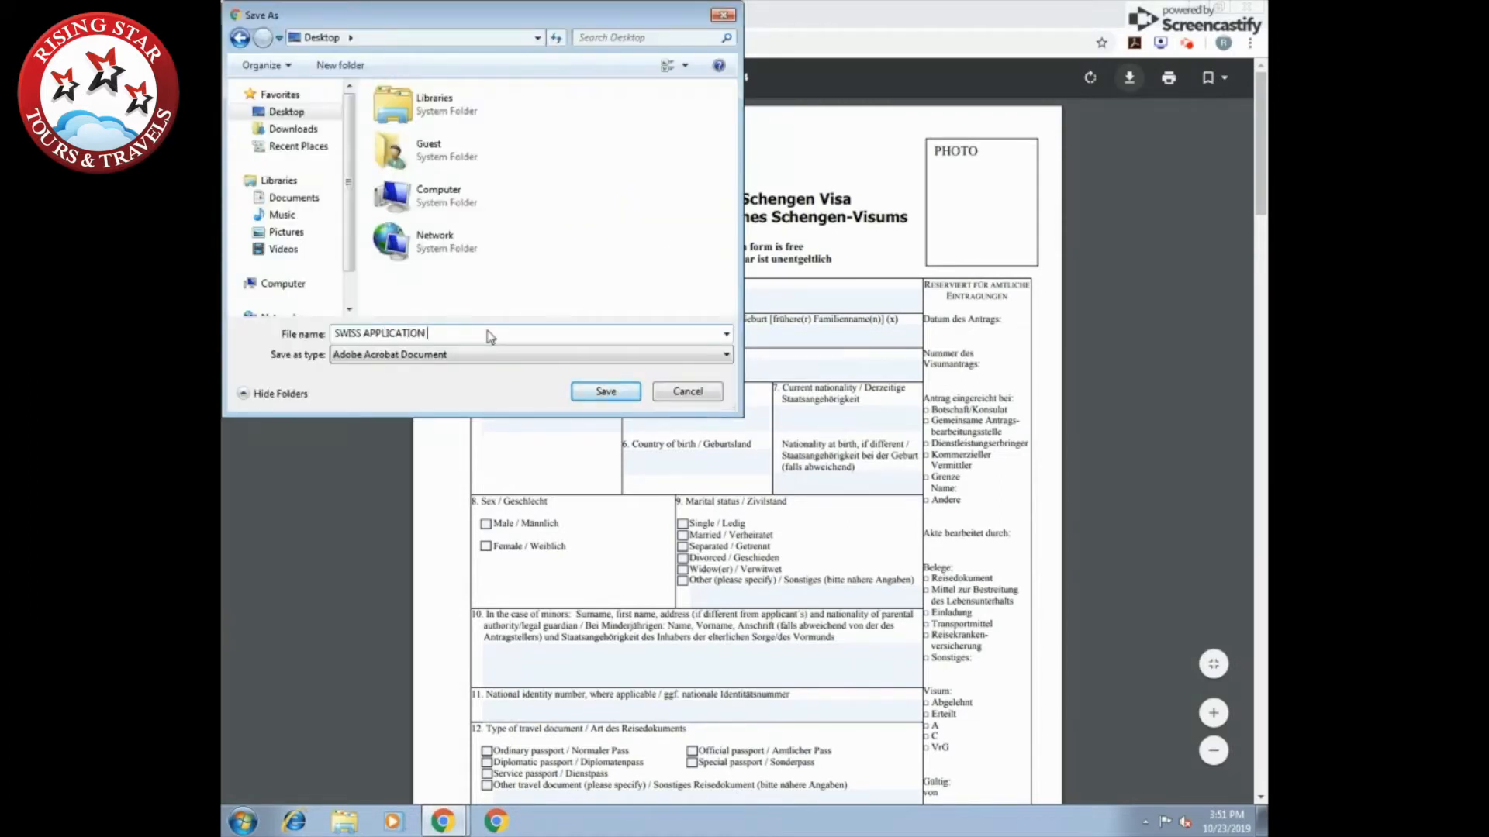
{"action": "left_click", "coordinate": [605, 391]}
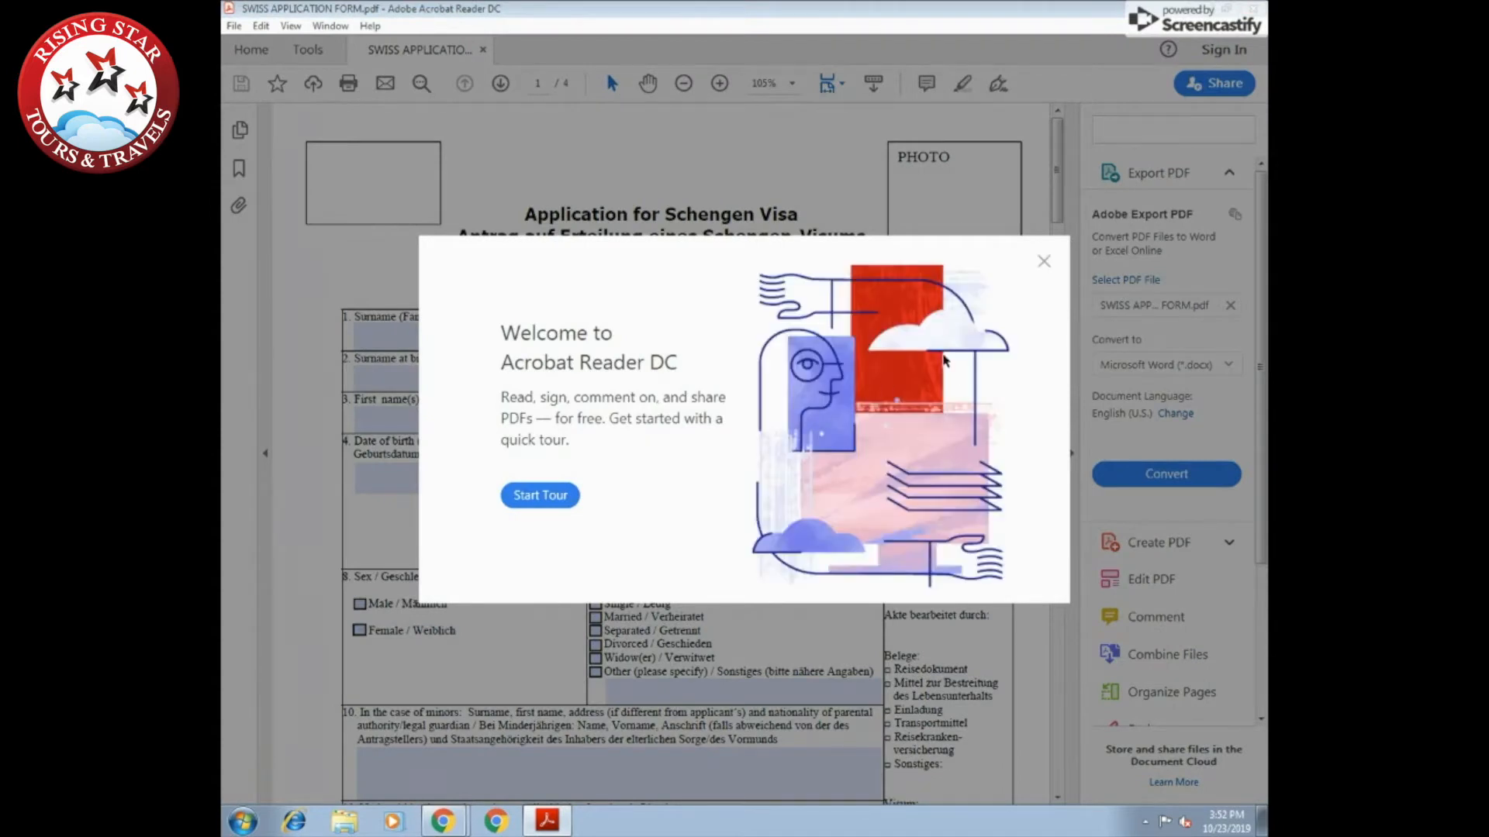
Dismiss the welcome prompt and enter Fill & Sign mode to fill the form yourself
{"action": "left_click", "coordinate": [1043, 261]}
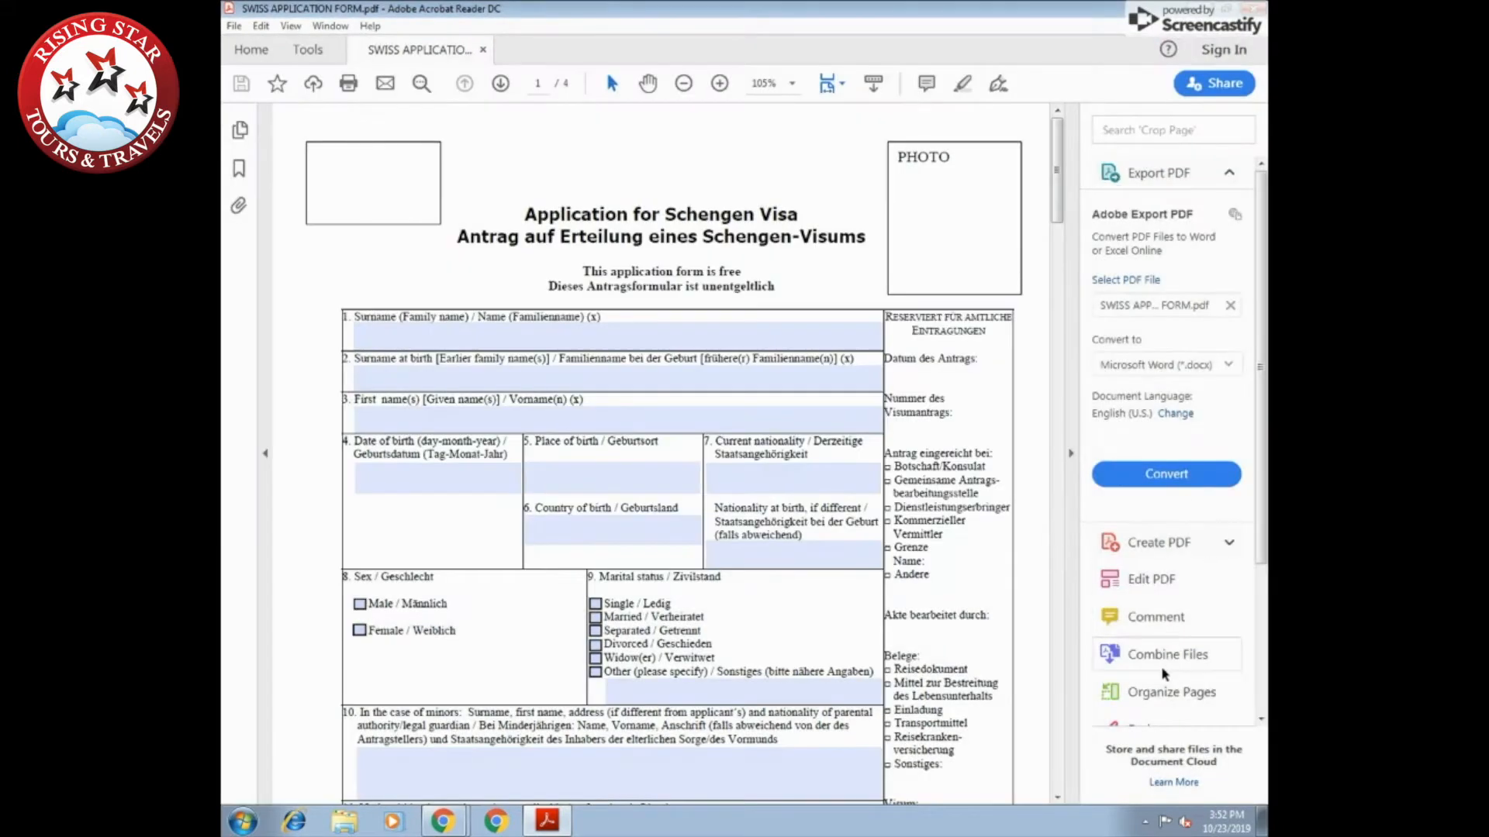
{"action": "scroll", "scroll_direction": "down", "scroll_amount": 3}
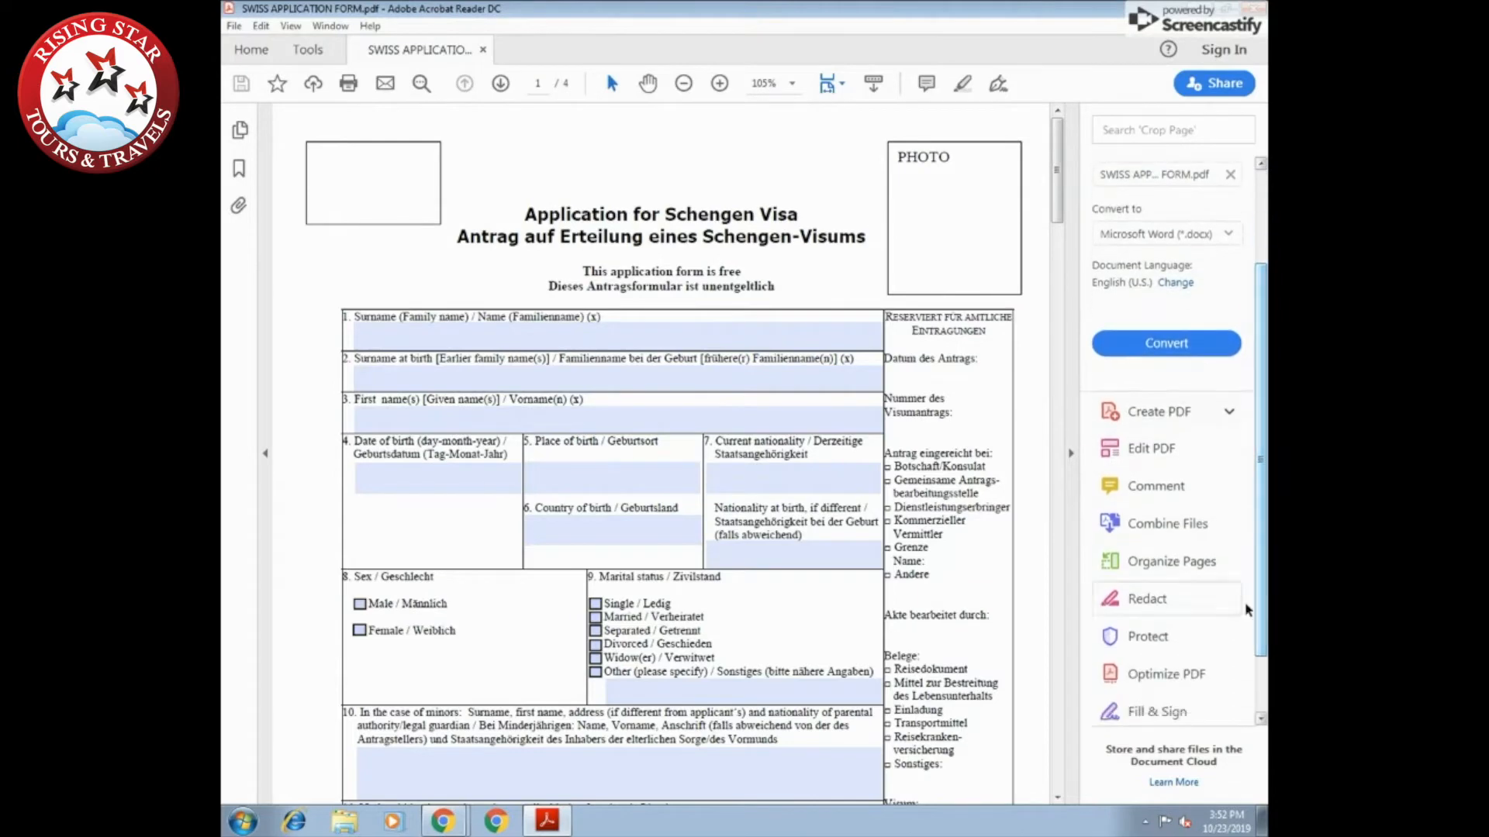
{"action": "left_click", "coordinate": [1156, 712]}
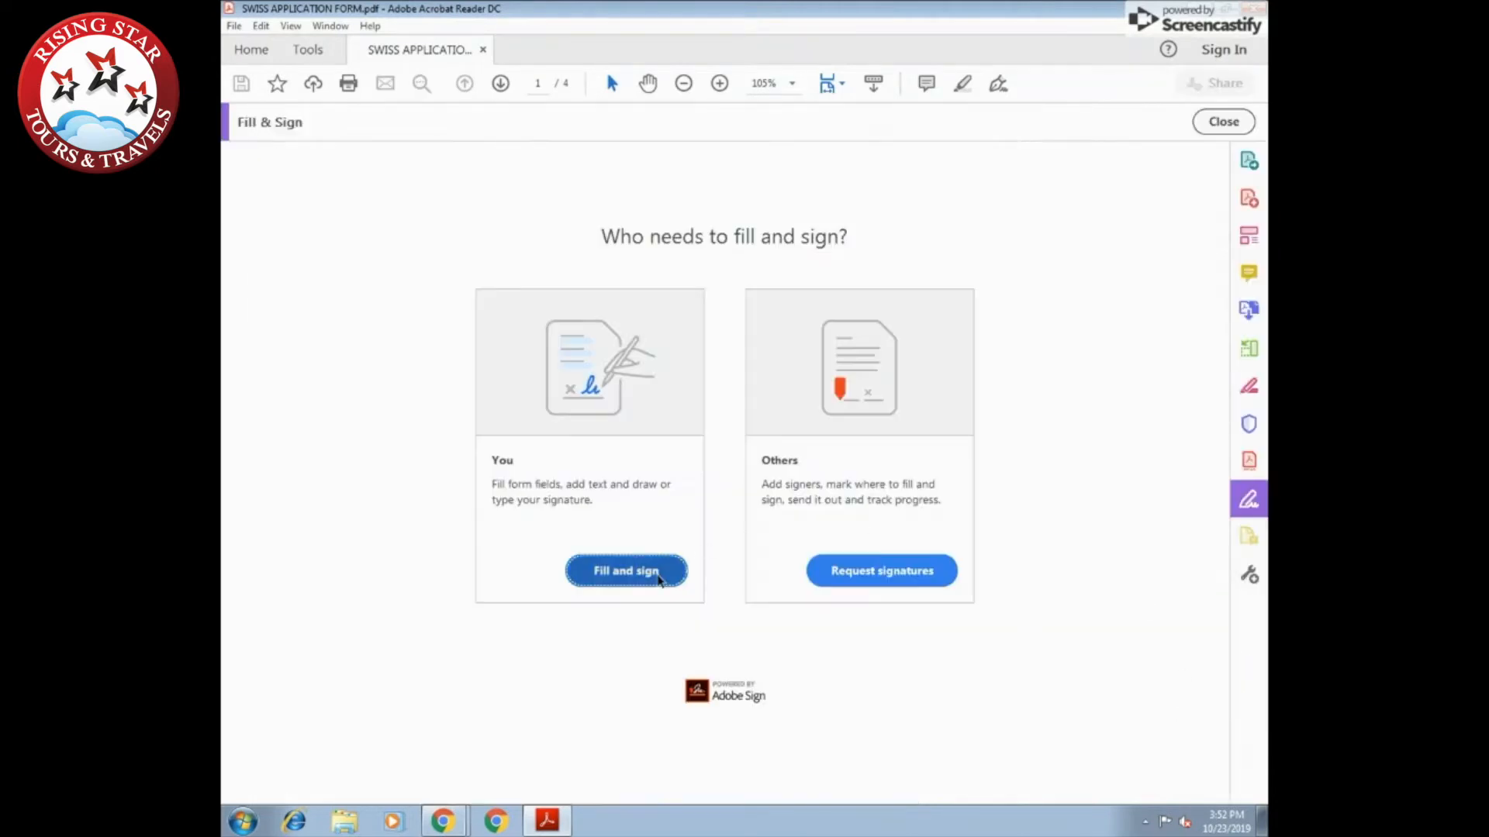
{"action": "left_click", "coordinate": [625, 571]}
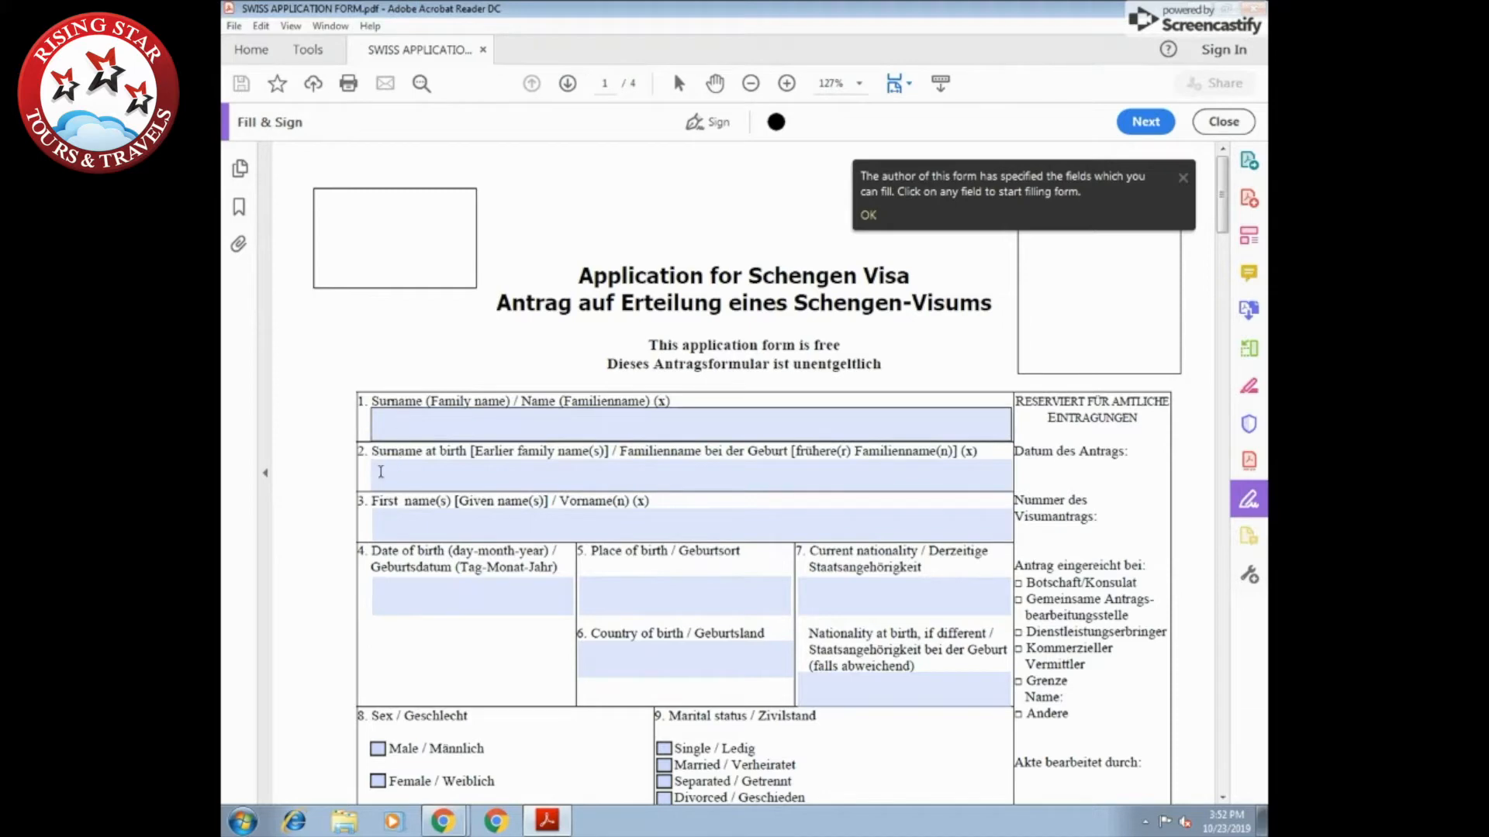
{"action": "left_click", "coordinate": [683, 422]}
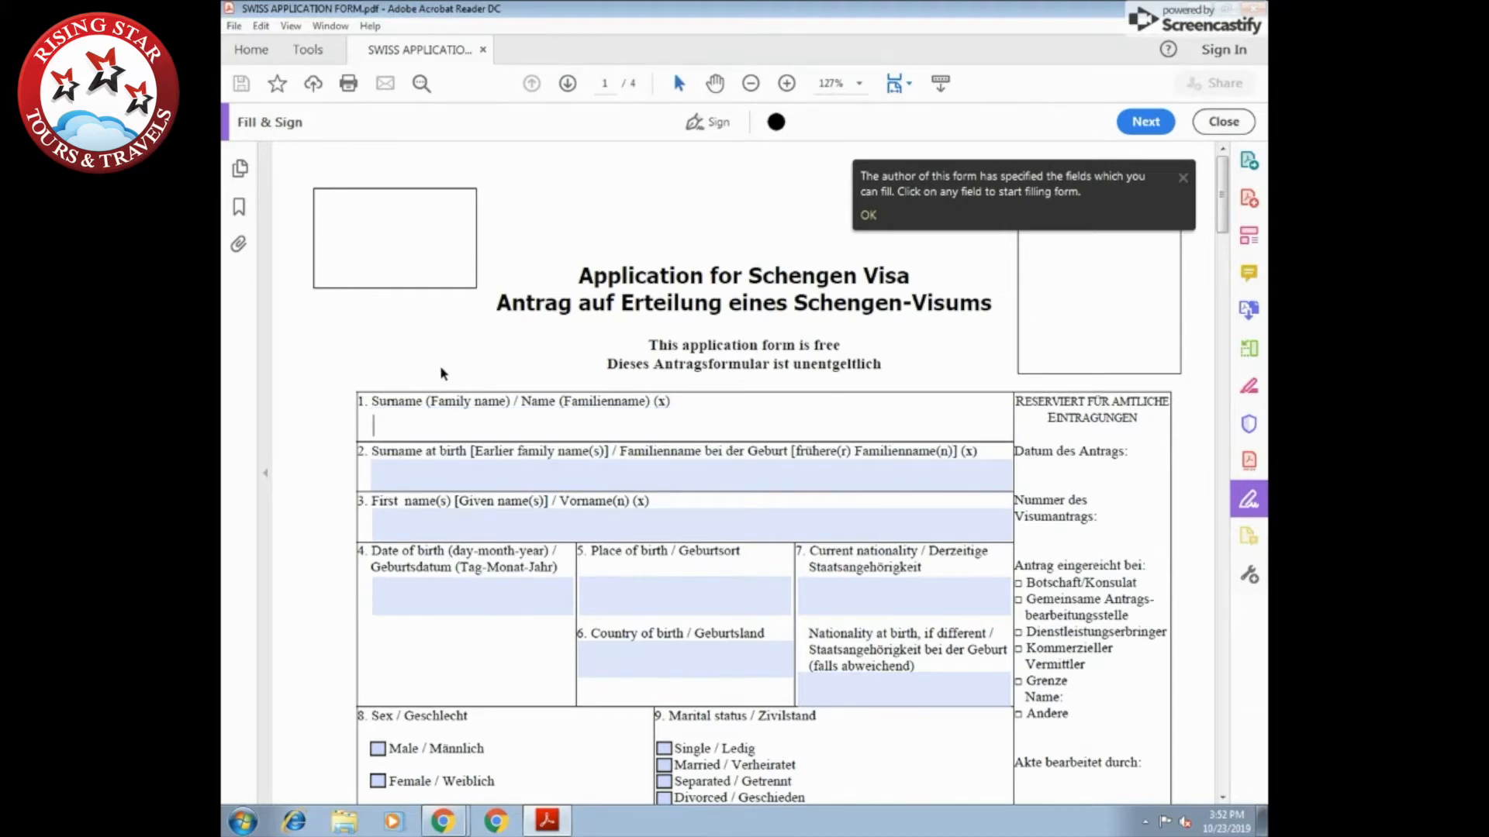
{"action": "type", "text": "SHARMA"}
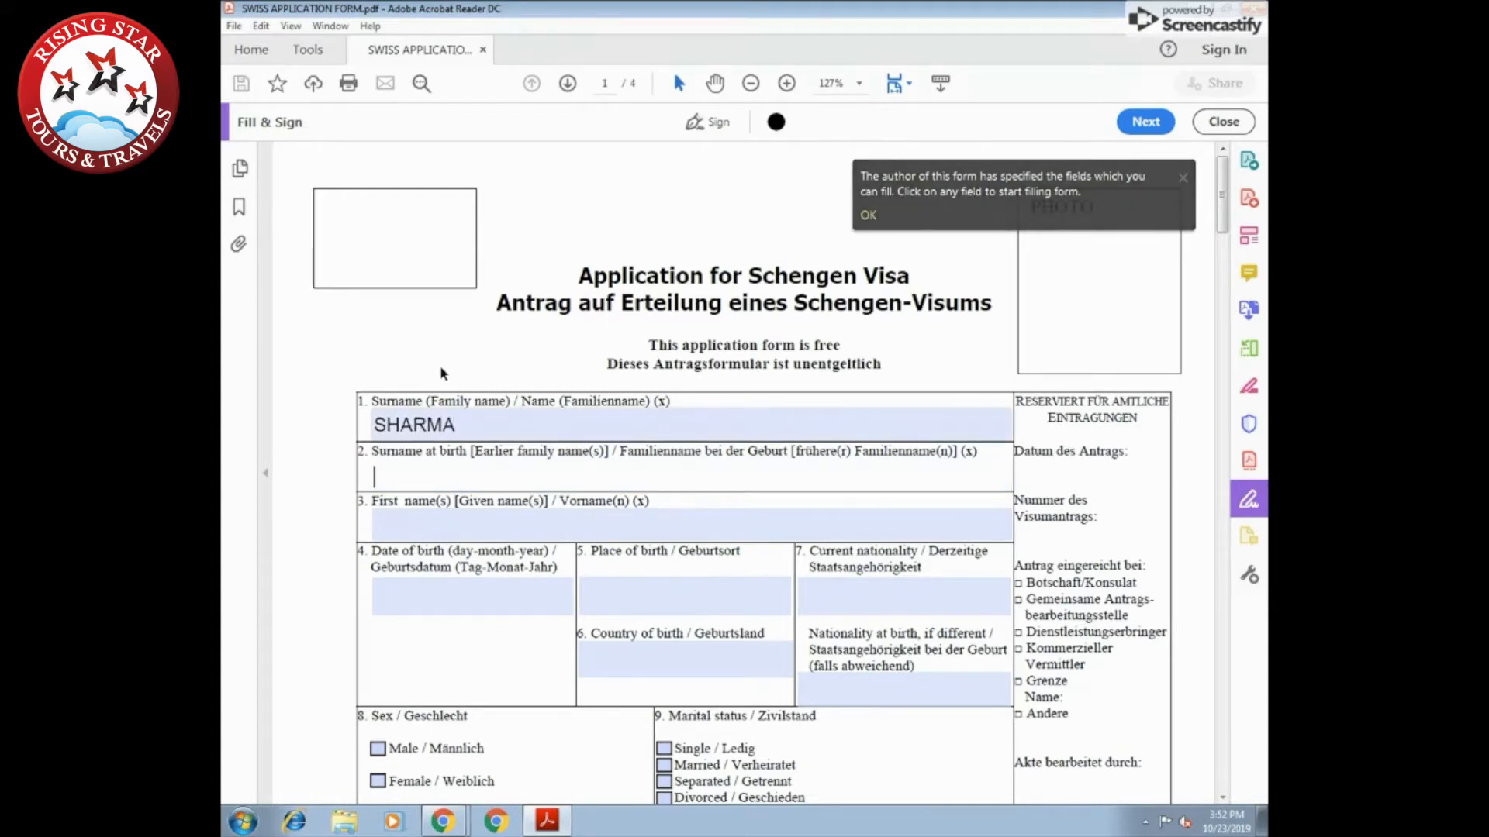
{"action": "left_click", "coordinate": [390, 475]}
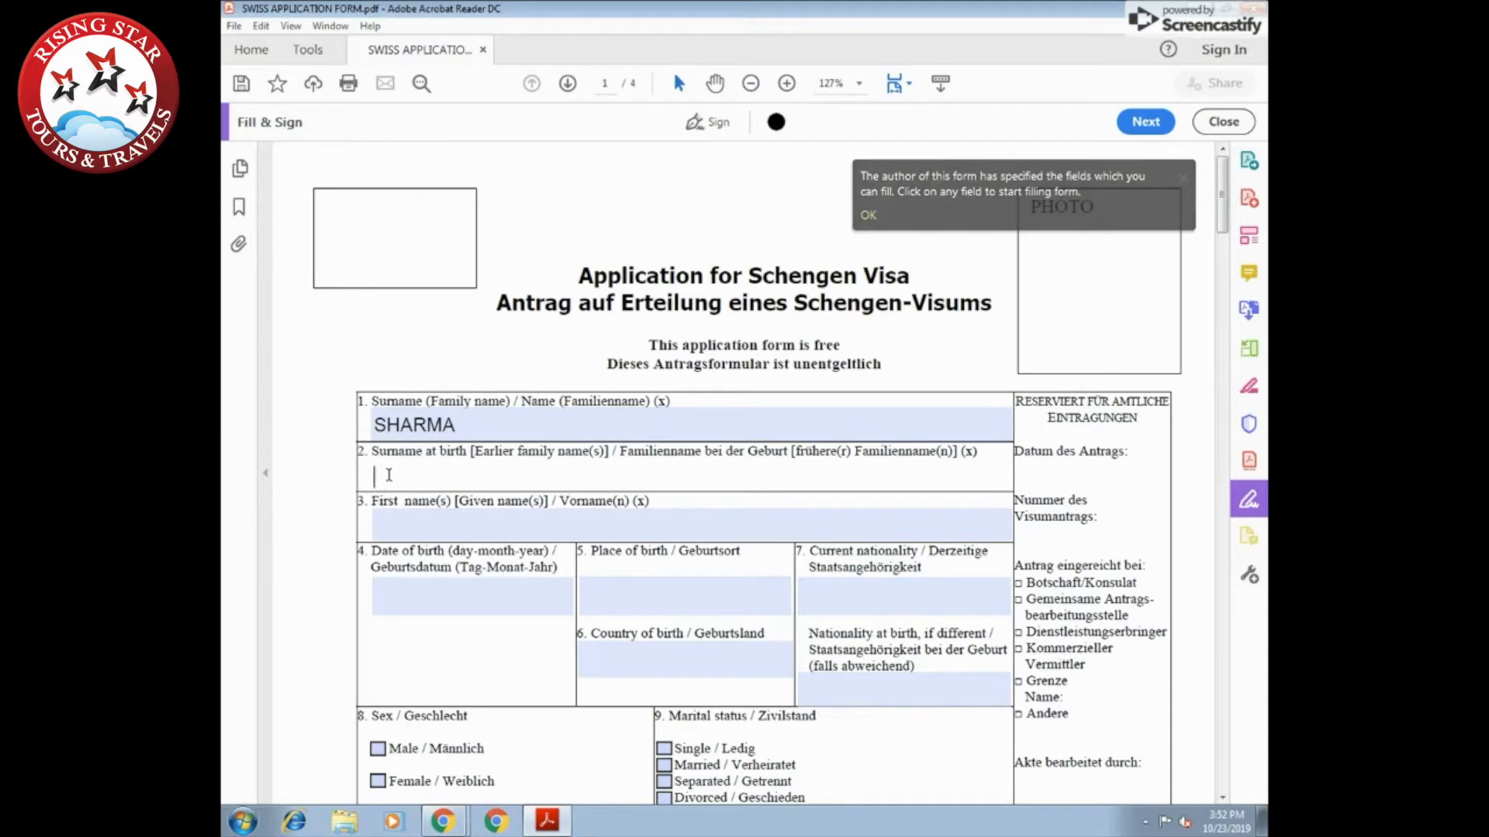
{"action": "type", "text": "SHARMA"}
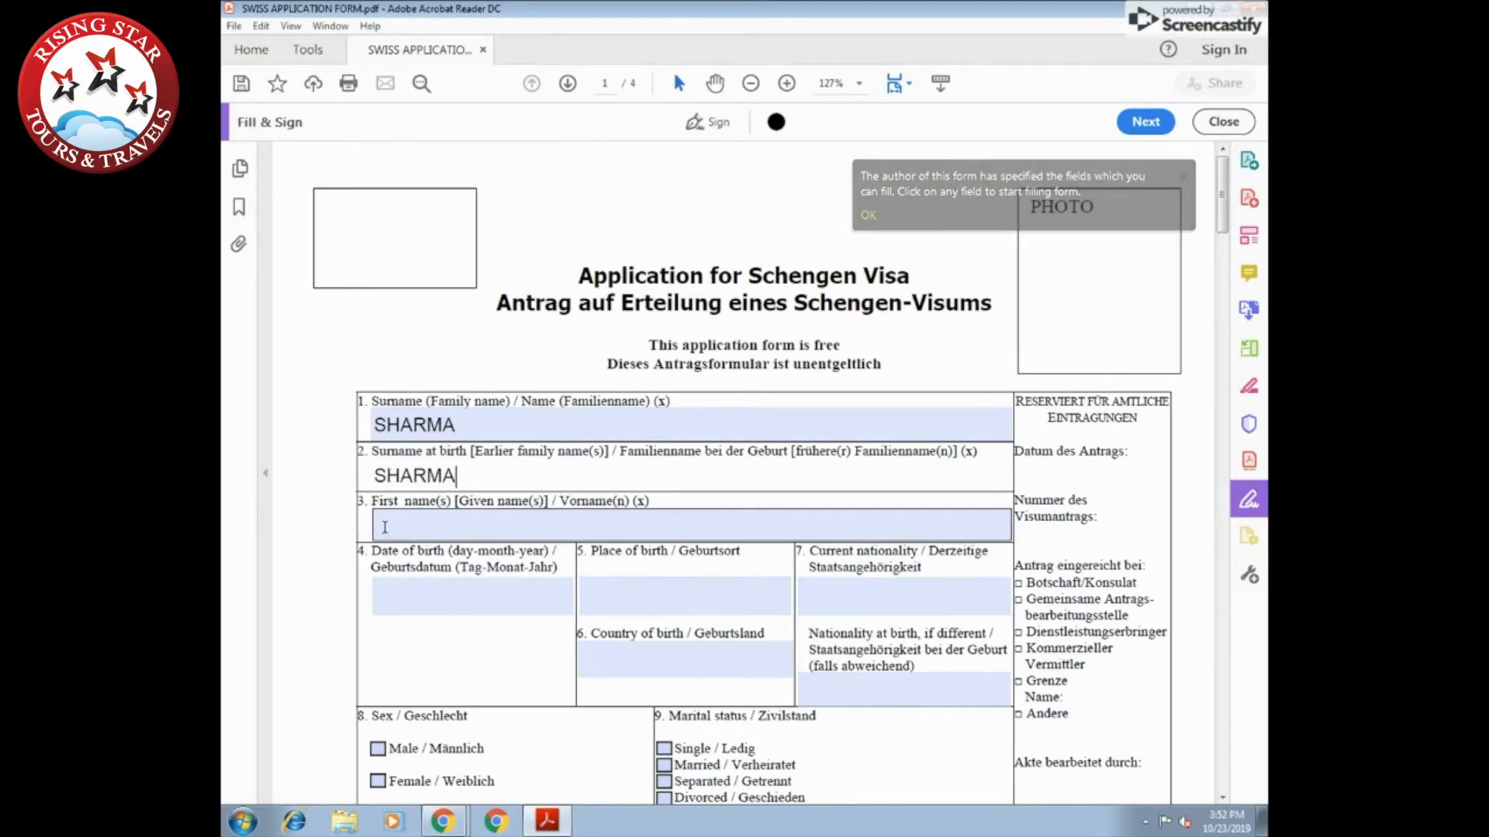
{"action": "type", "text": "RIOH"}
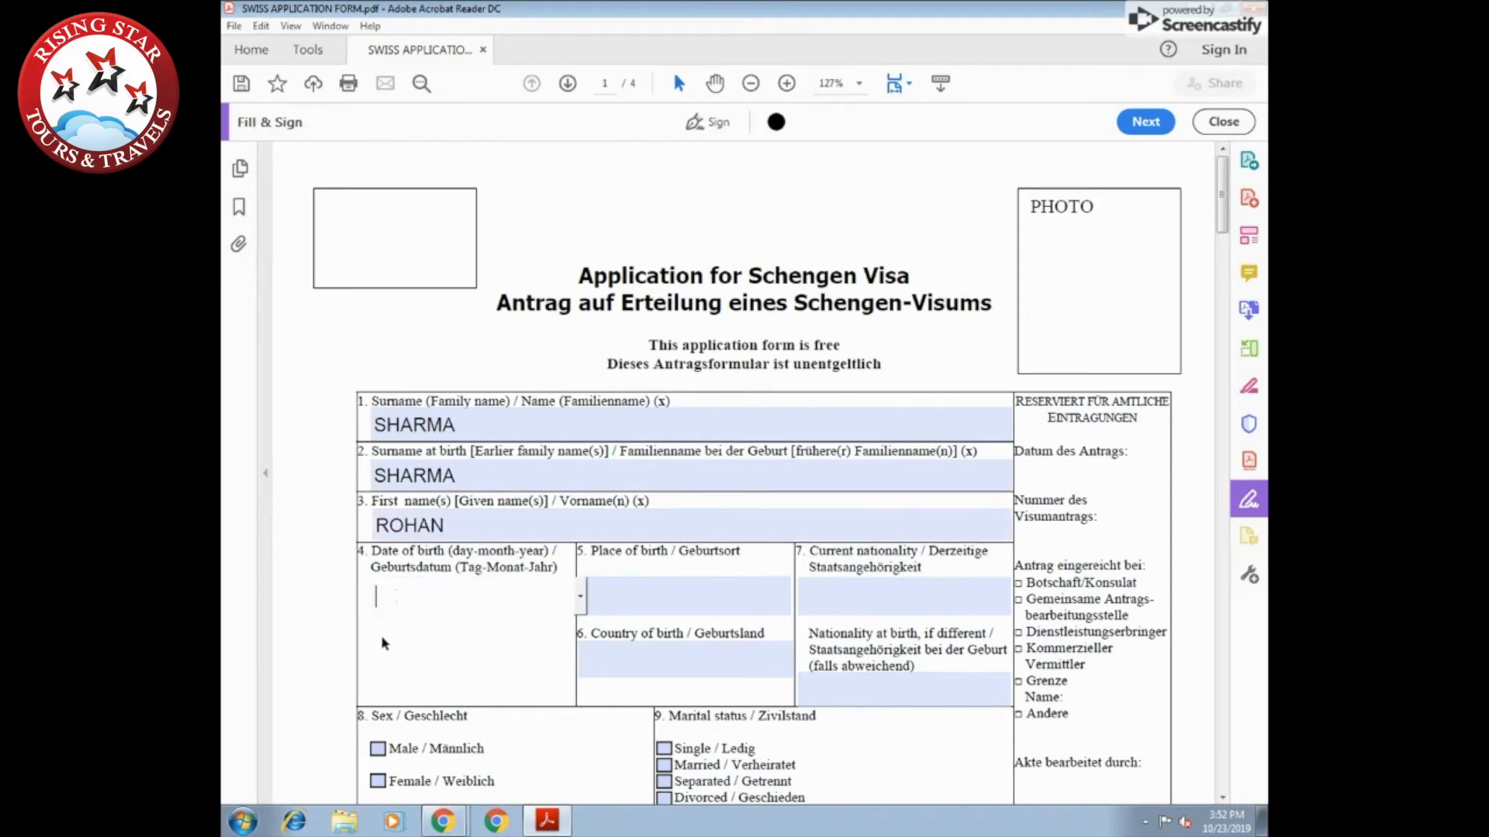
{"action": "type", "text": "23-"}
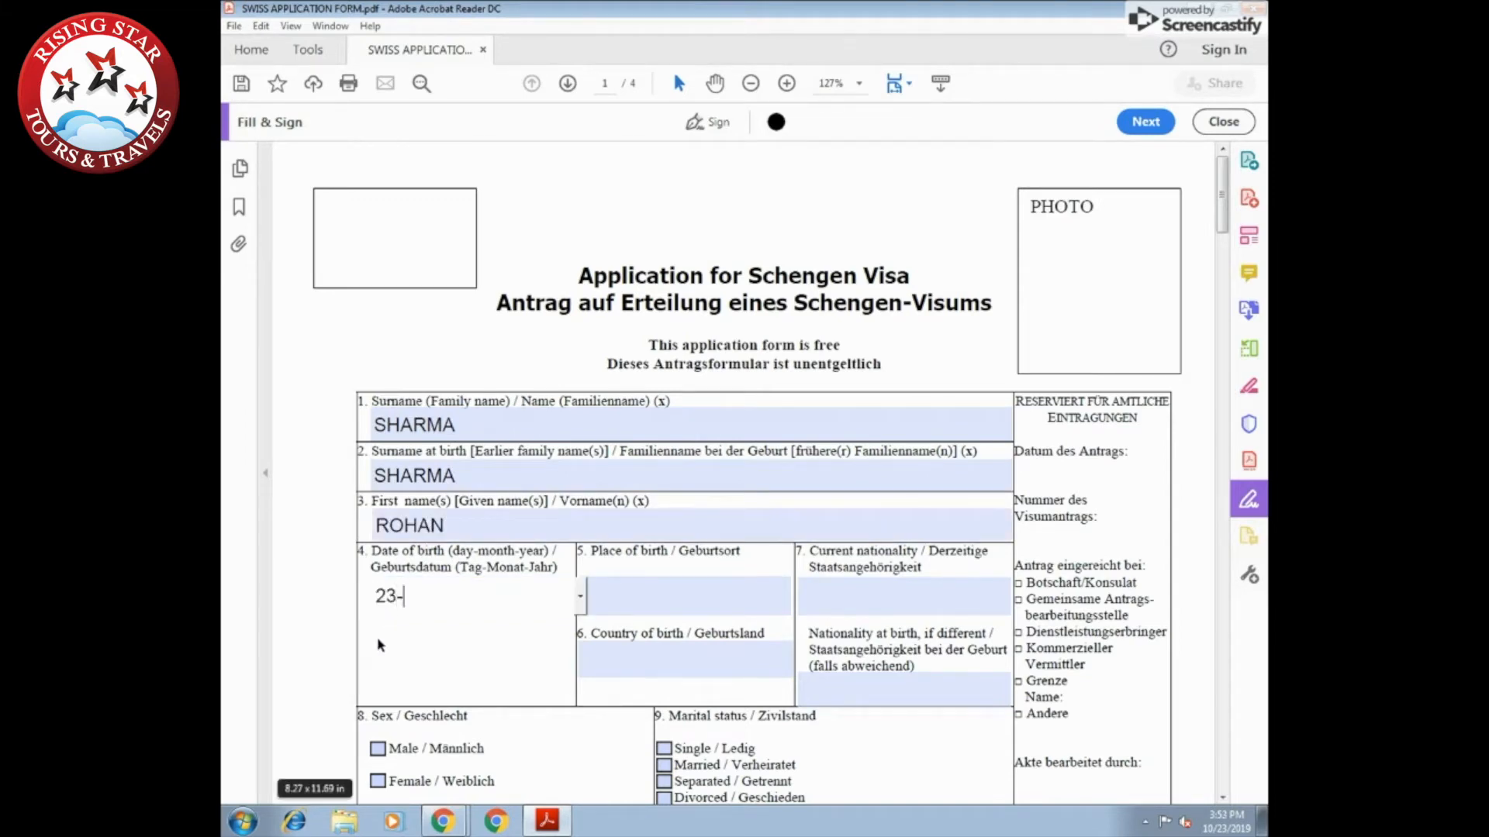
{"action": "type", "text": "10-"}
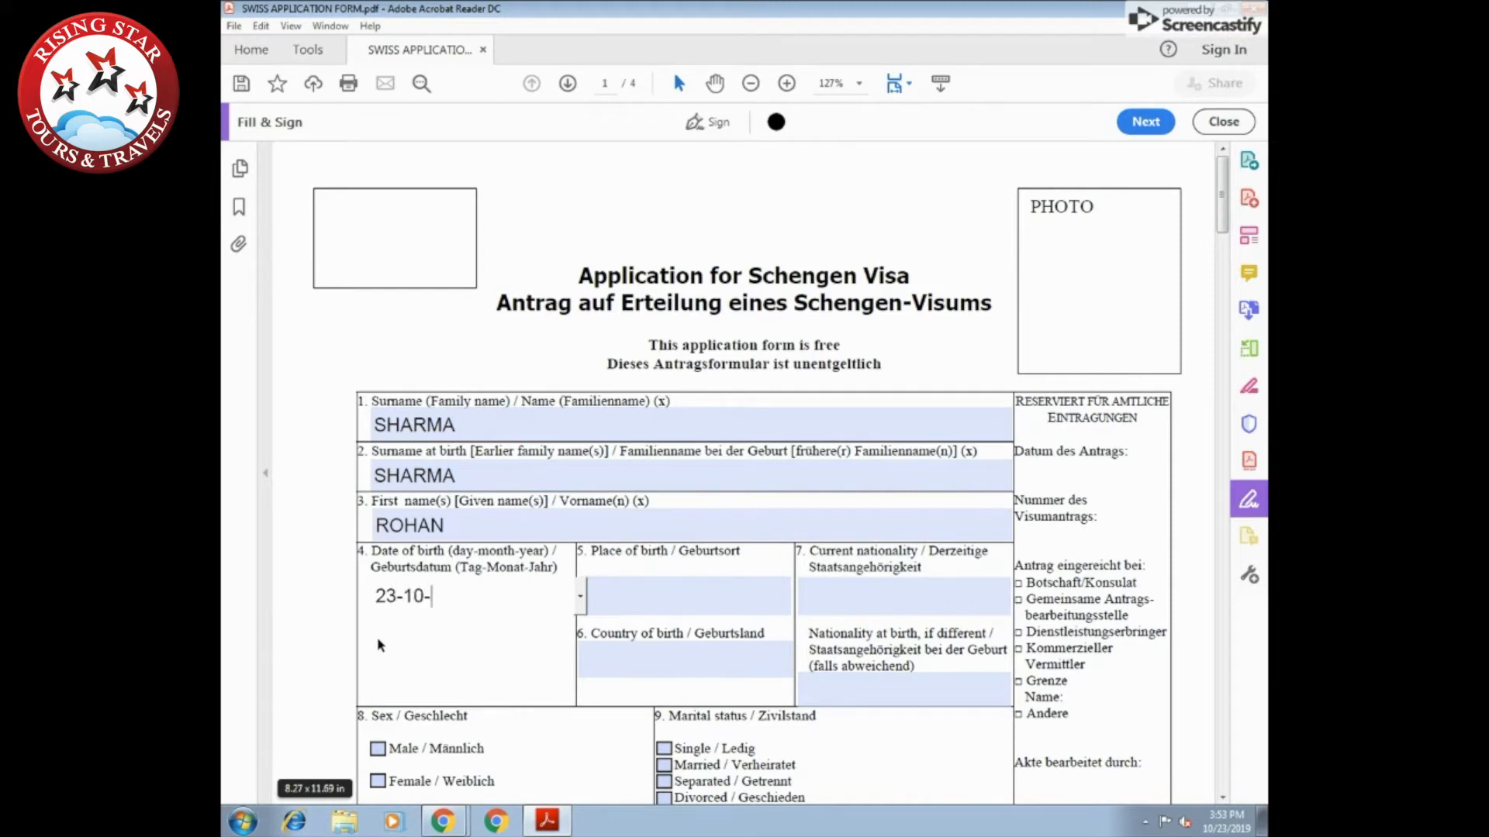
{"action": "type", "text": "1994"}
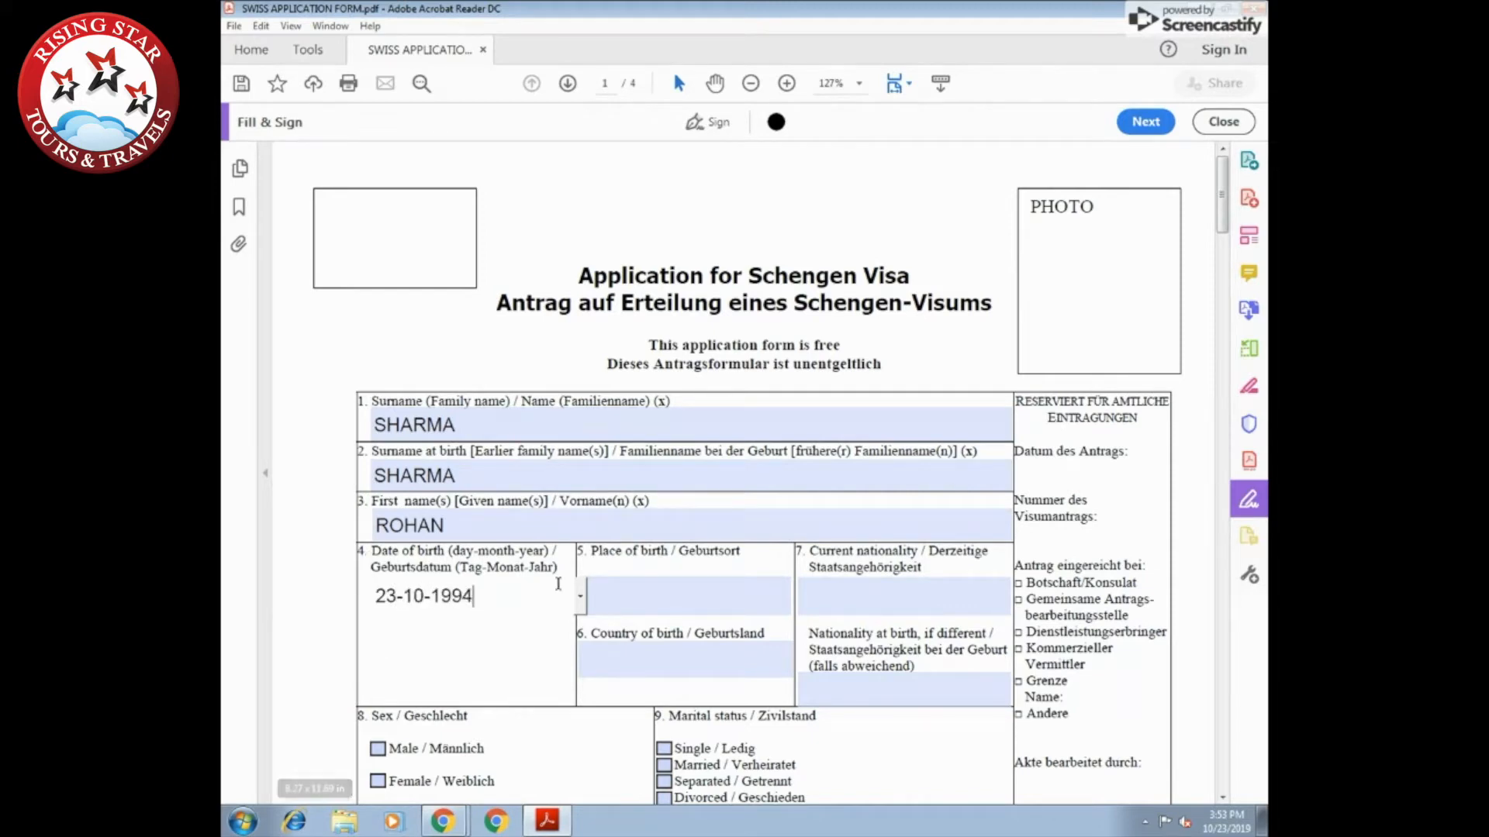
{"action": "type", "text": "DEL"}
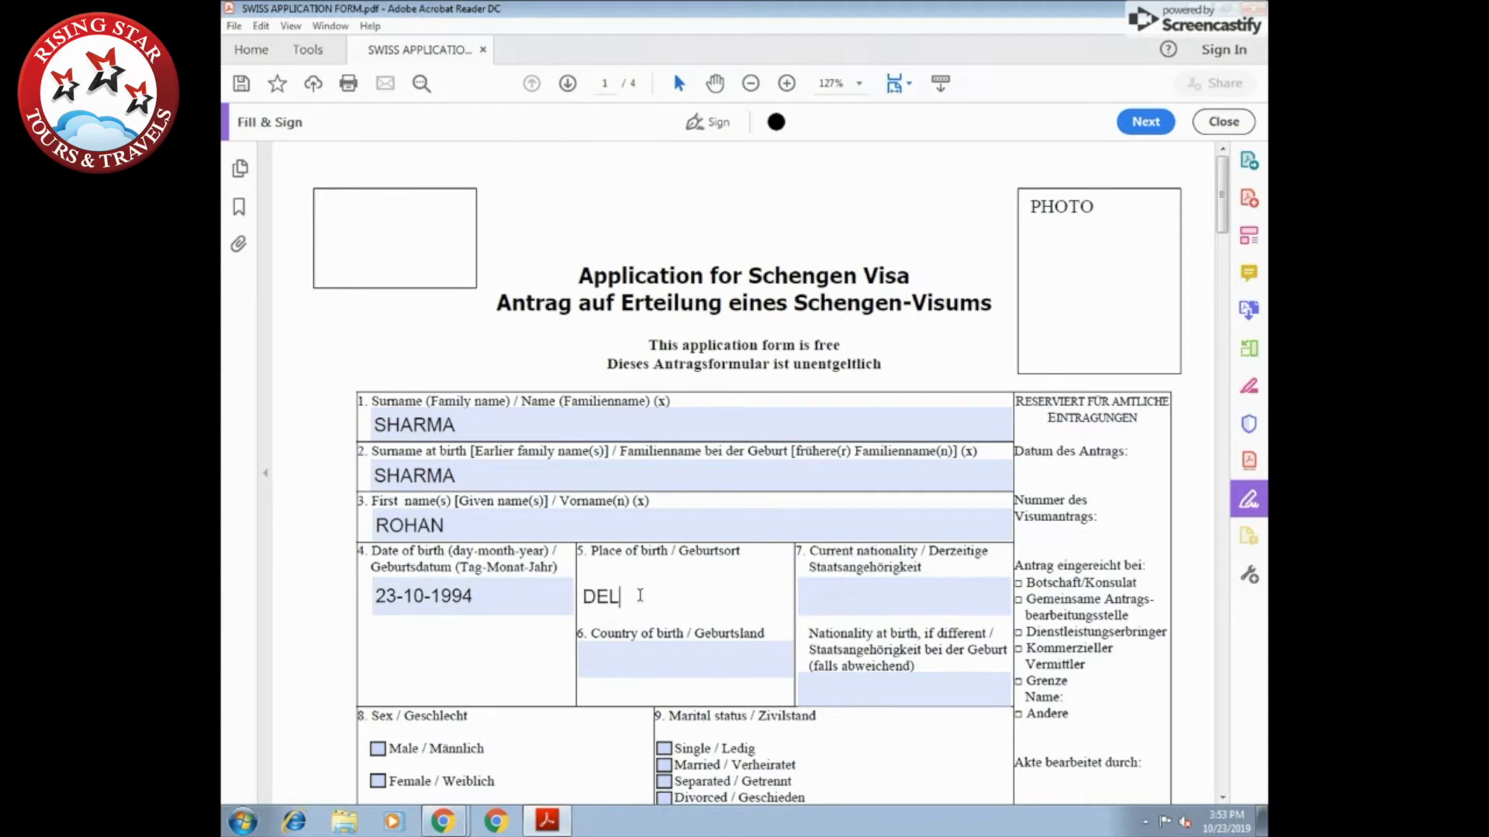
{"action": "type", "text": "HI"}
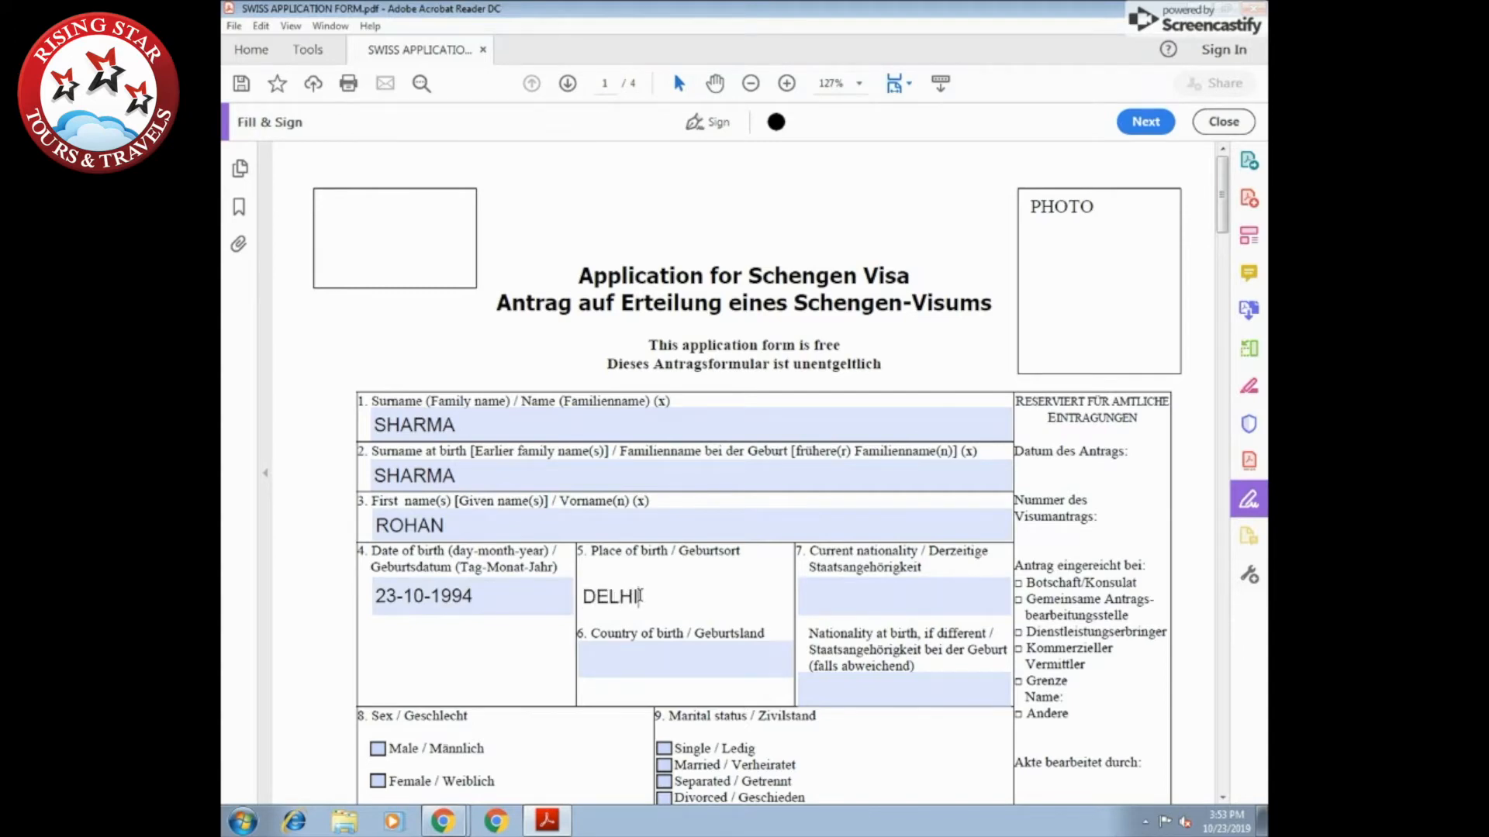
{"action": "type", "text": ",DELHI"}
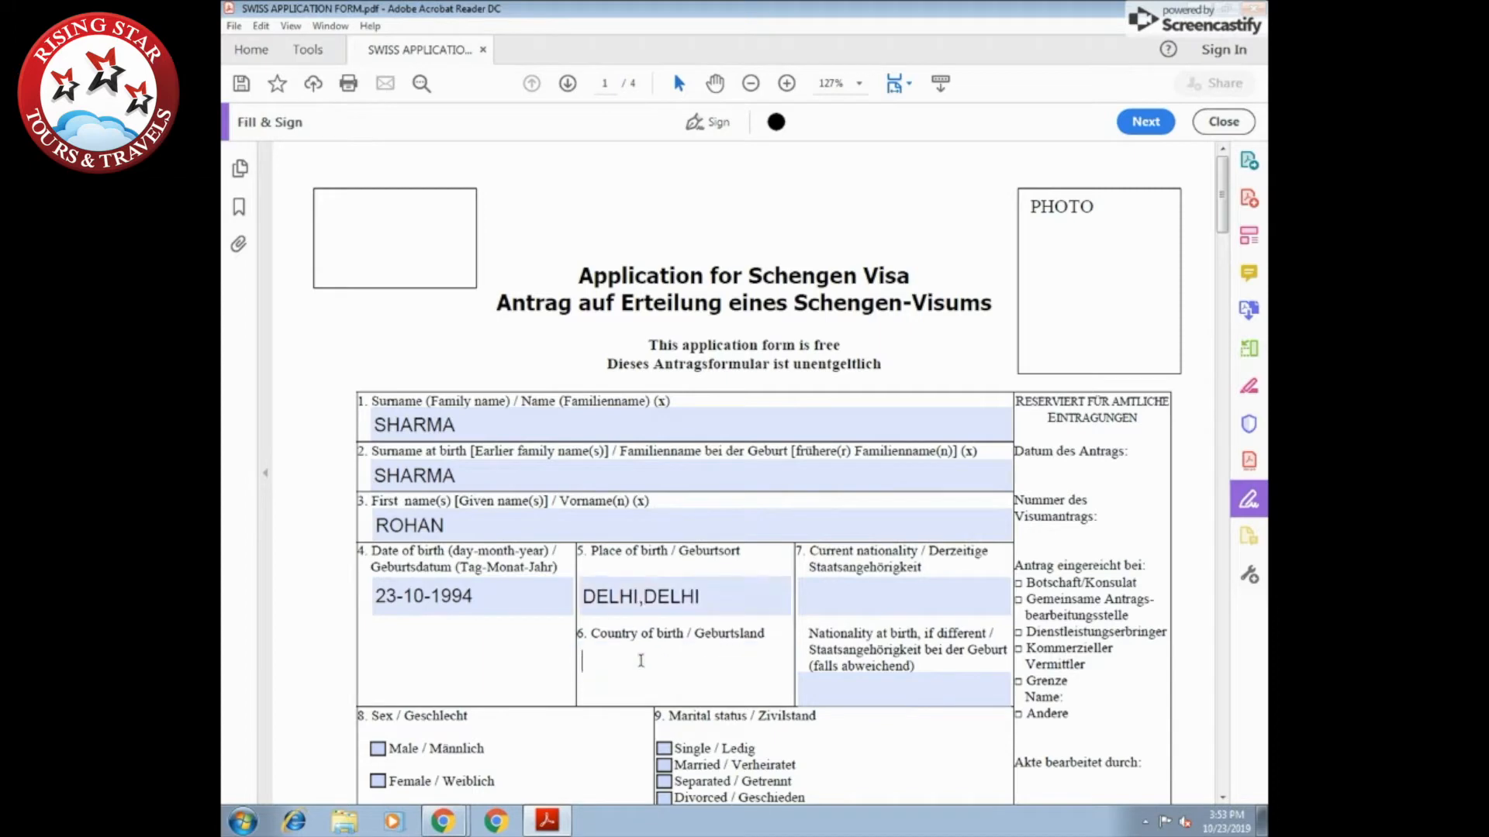
Enter country of birth INDIA, nationality INDIA and nationality at birth NA
{"action": "type", "text": "INDIA"}
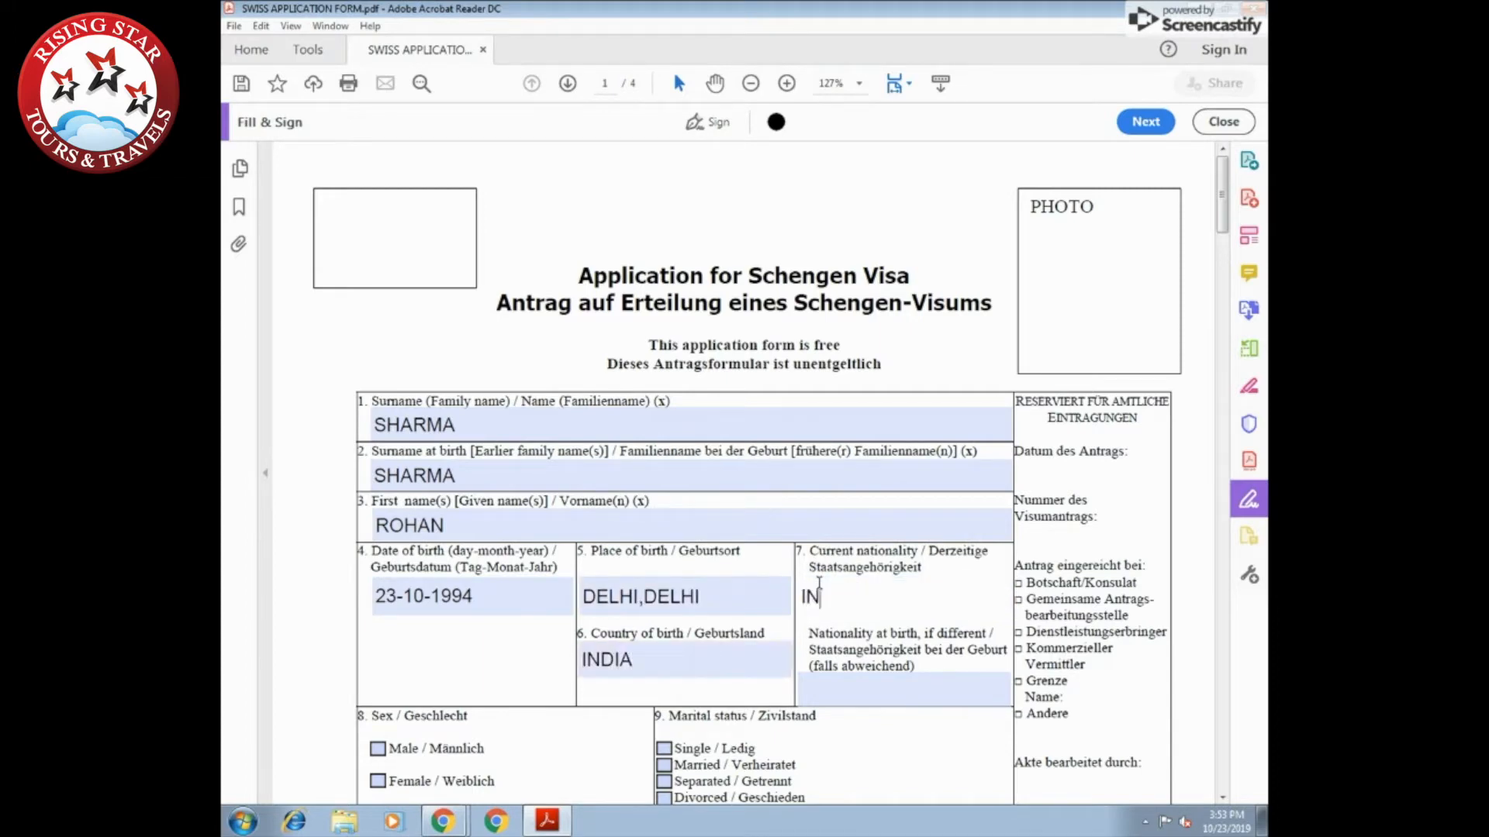
{"action": "type", "text": "DIA"}
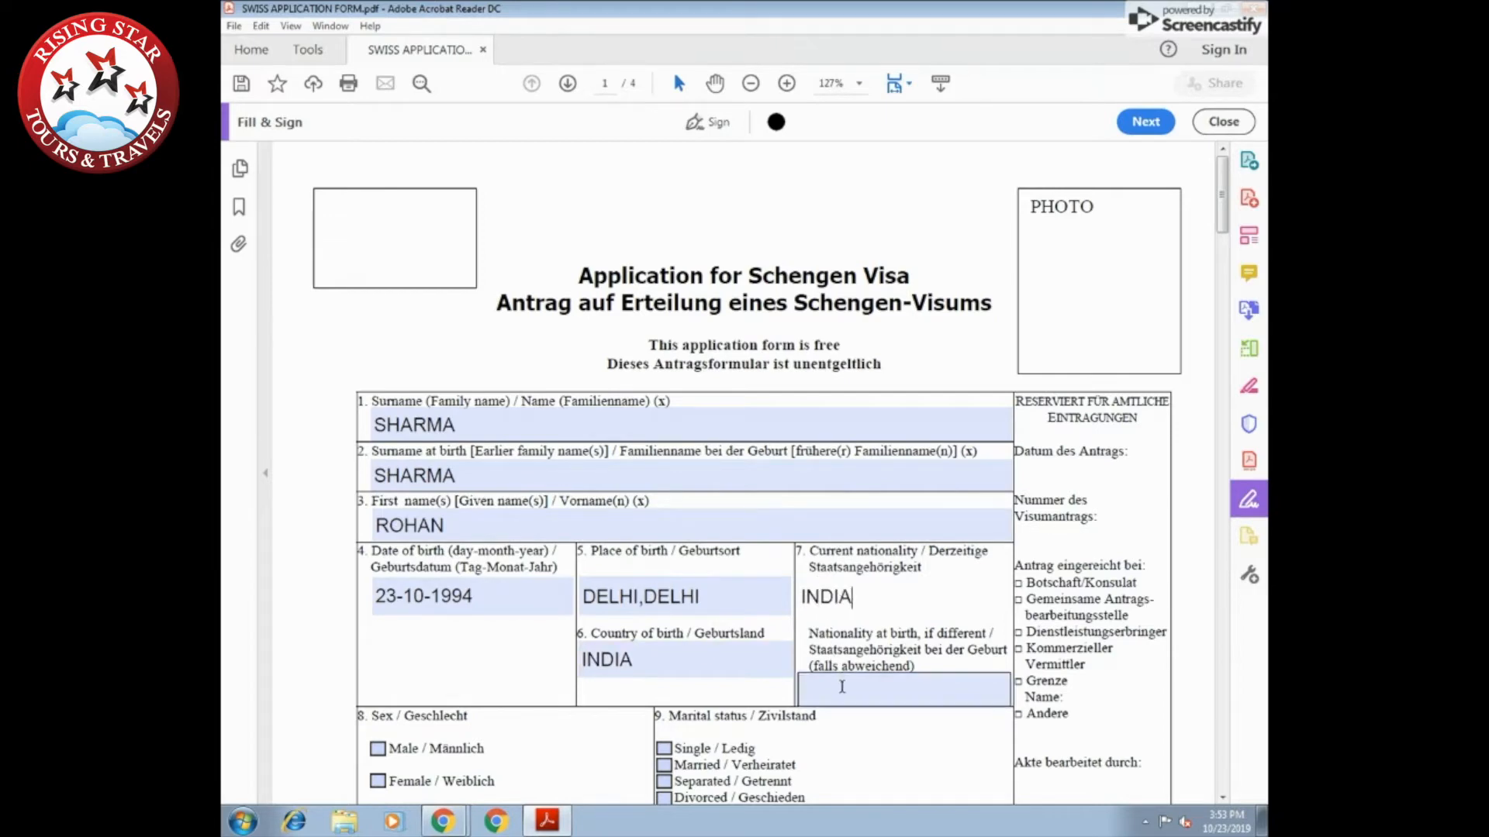
{"action": "type", "text": "NA"}
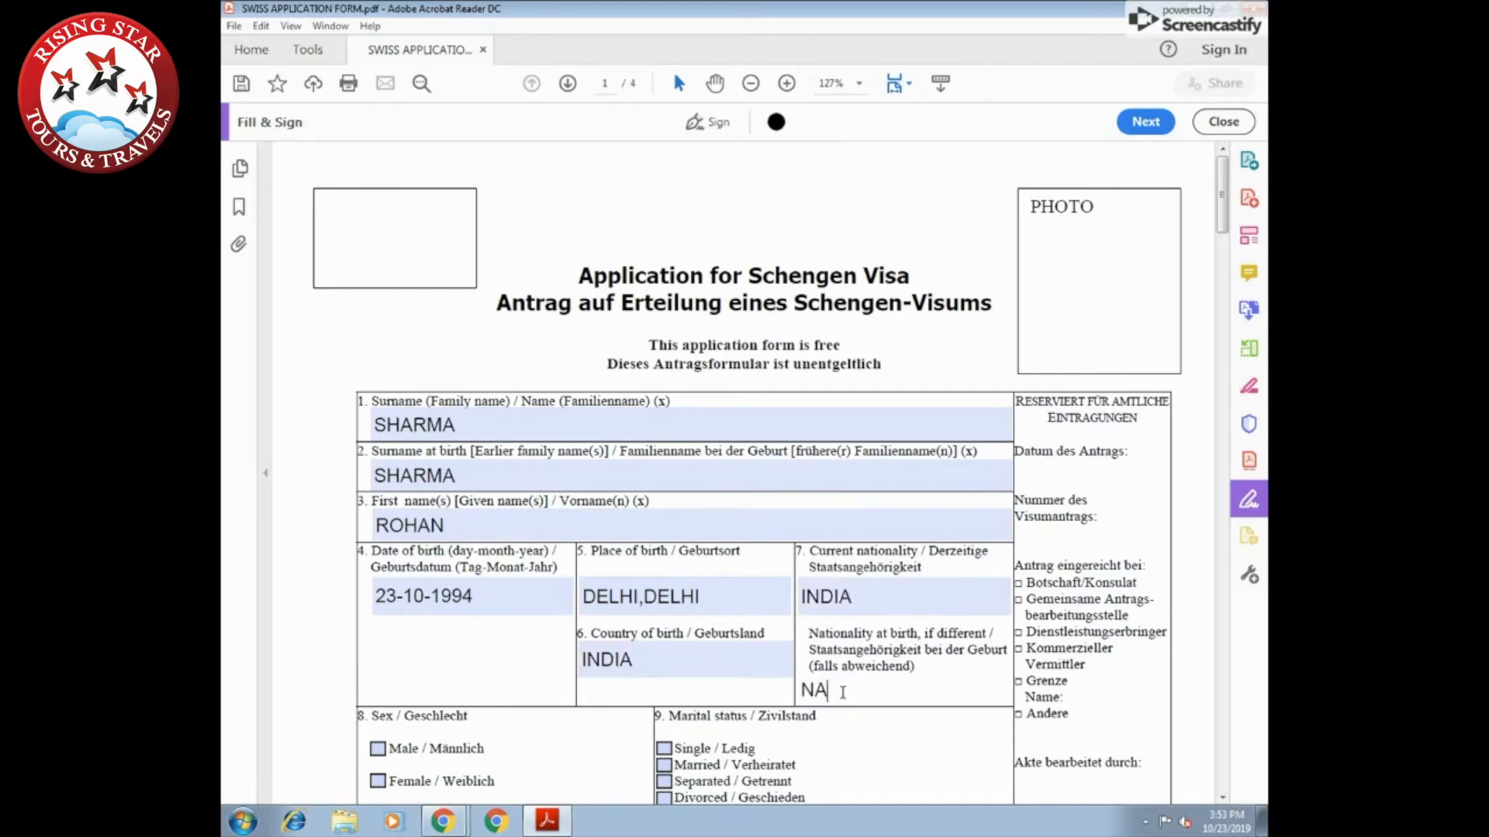
{"action": "scroll", "scroll_direction": "down", "scroll_amount": 3}
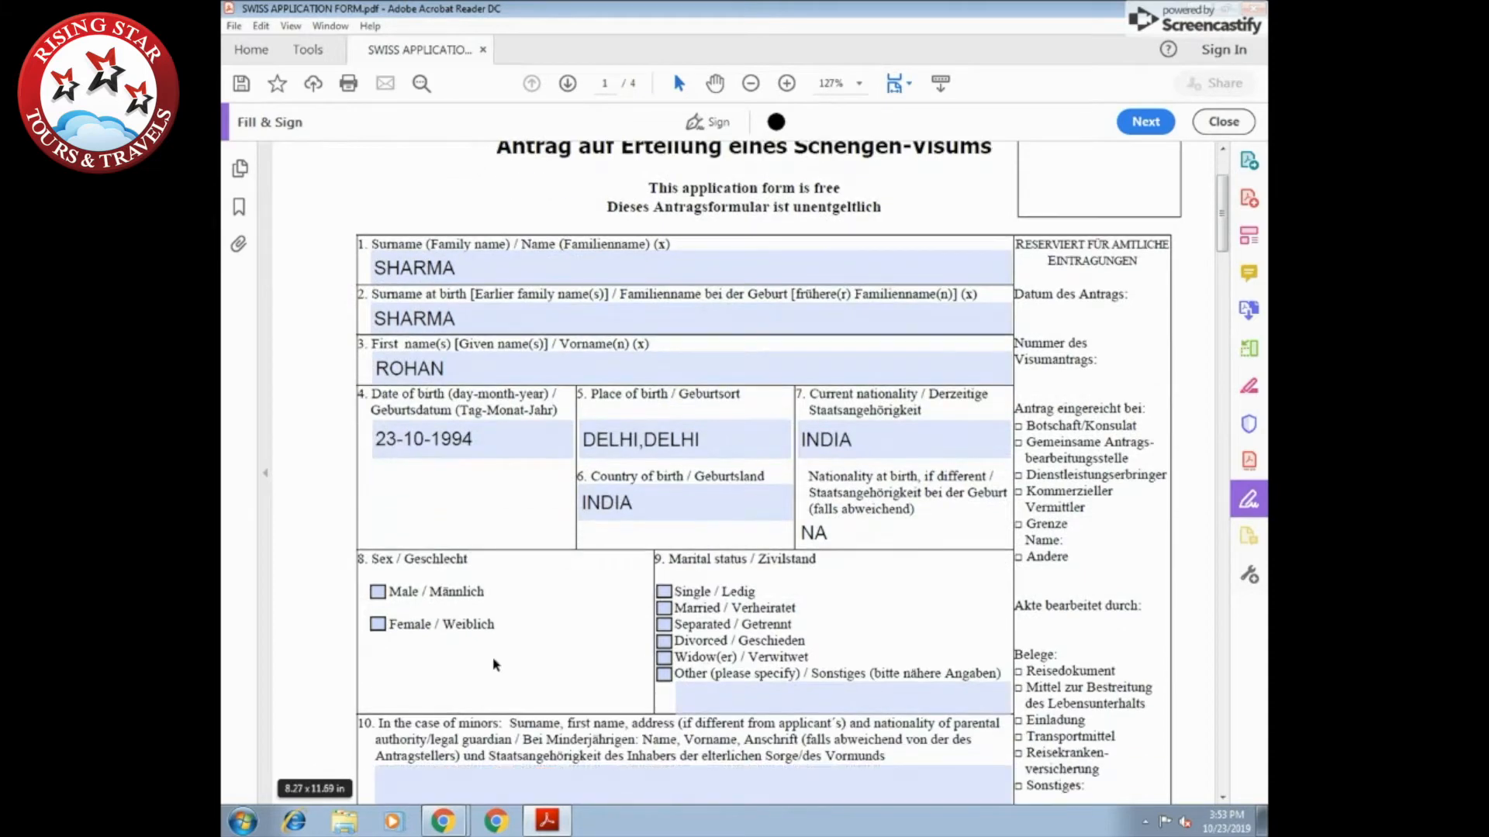
Mark sex as male and enter the passport number R123456
{"action": "left_click", "coordinate": [378, 592]}
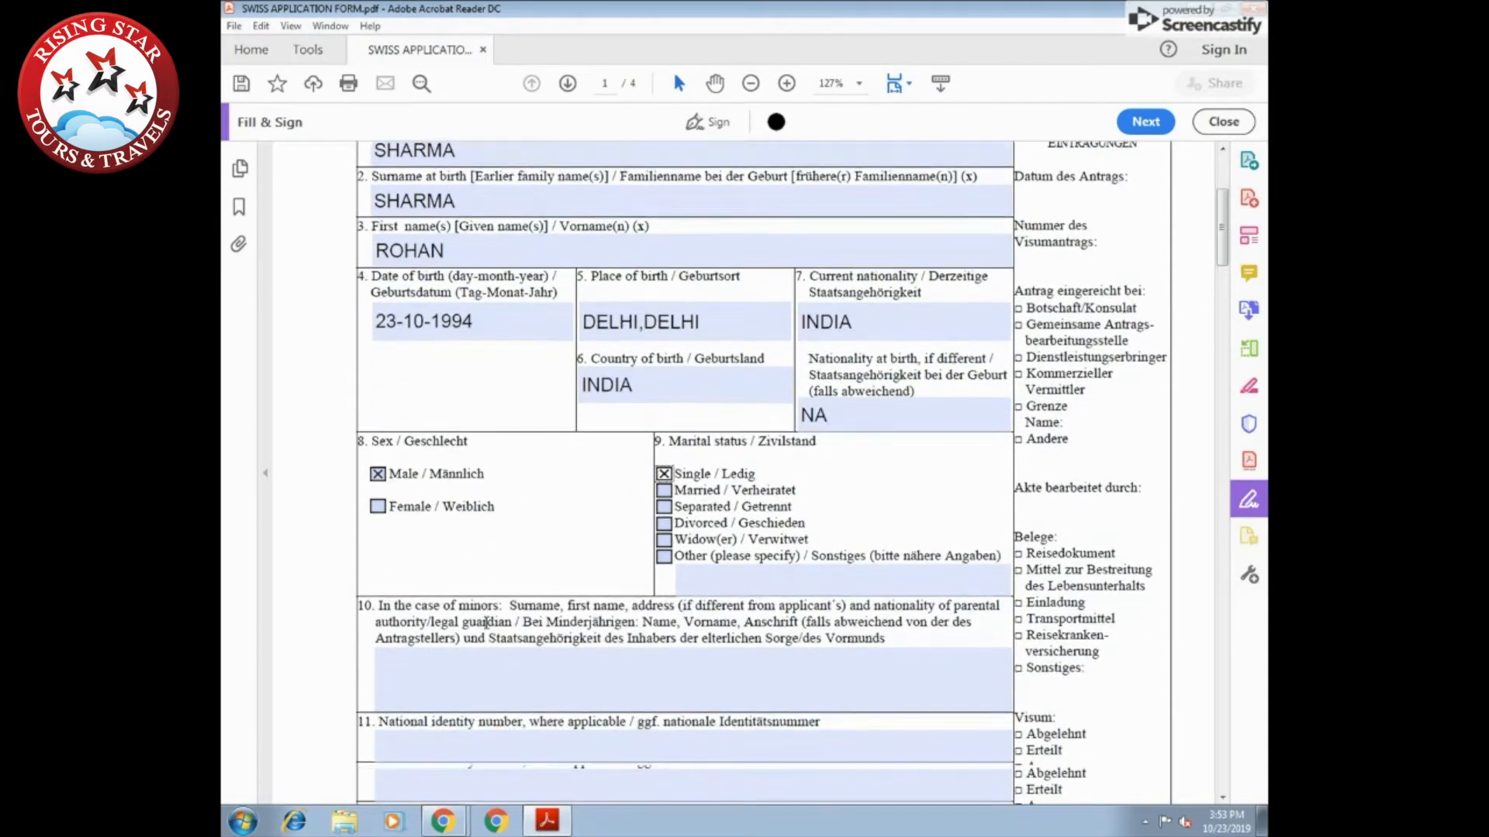
{"action": "scroll", "scroll_direction": "down", "scroll_amount": 3}
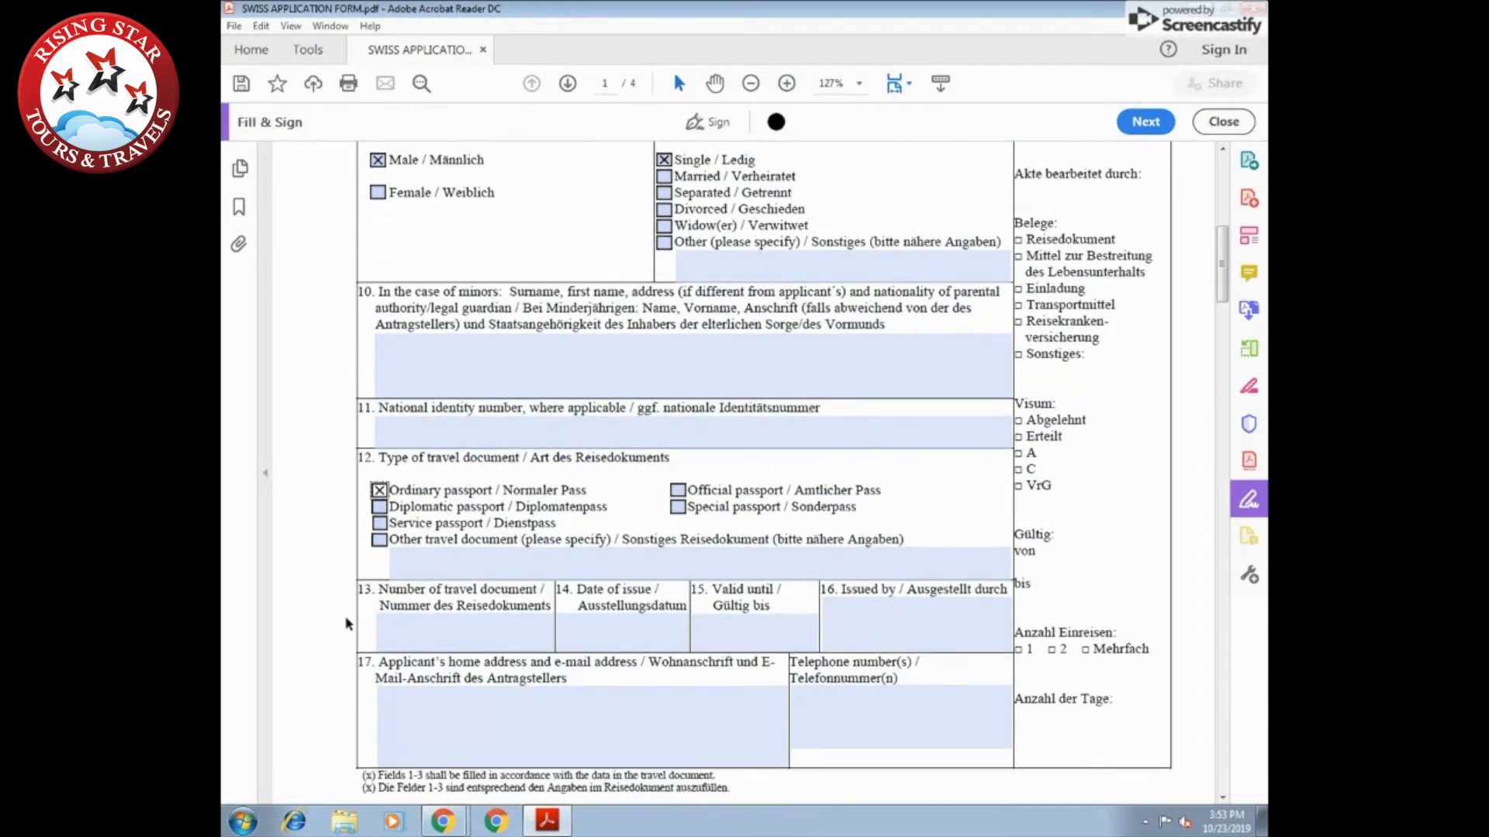
{"action": "type", "text": "R"}
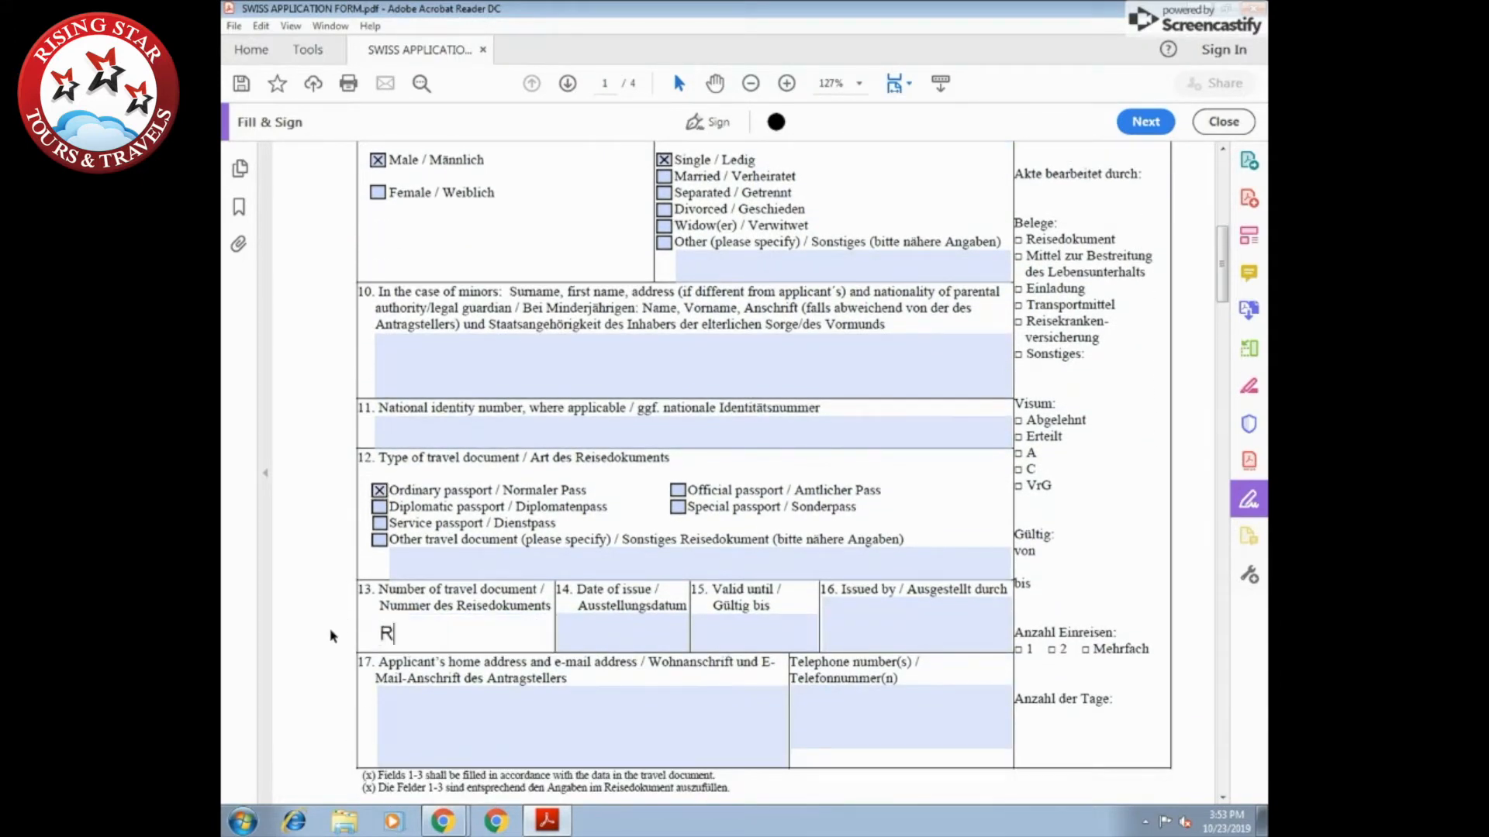
{"action": "type", "text": "1234567"}
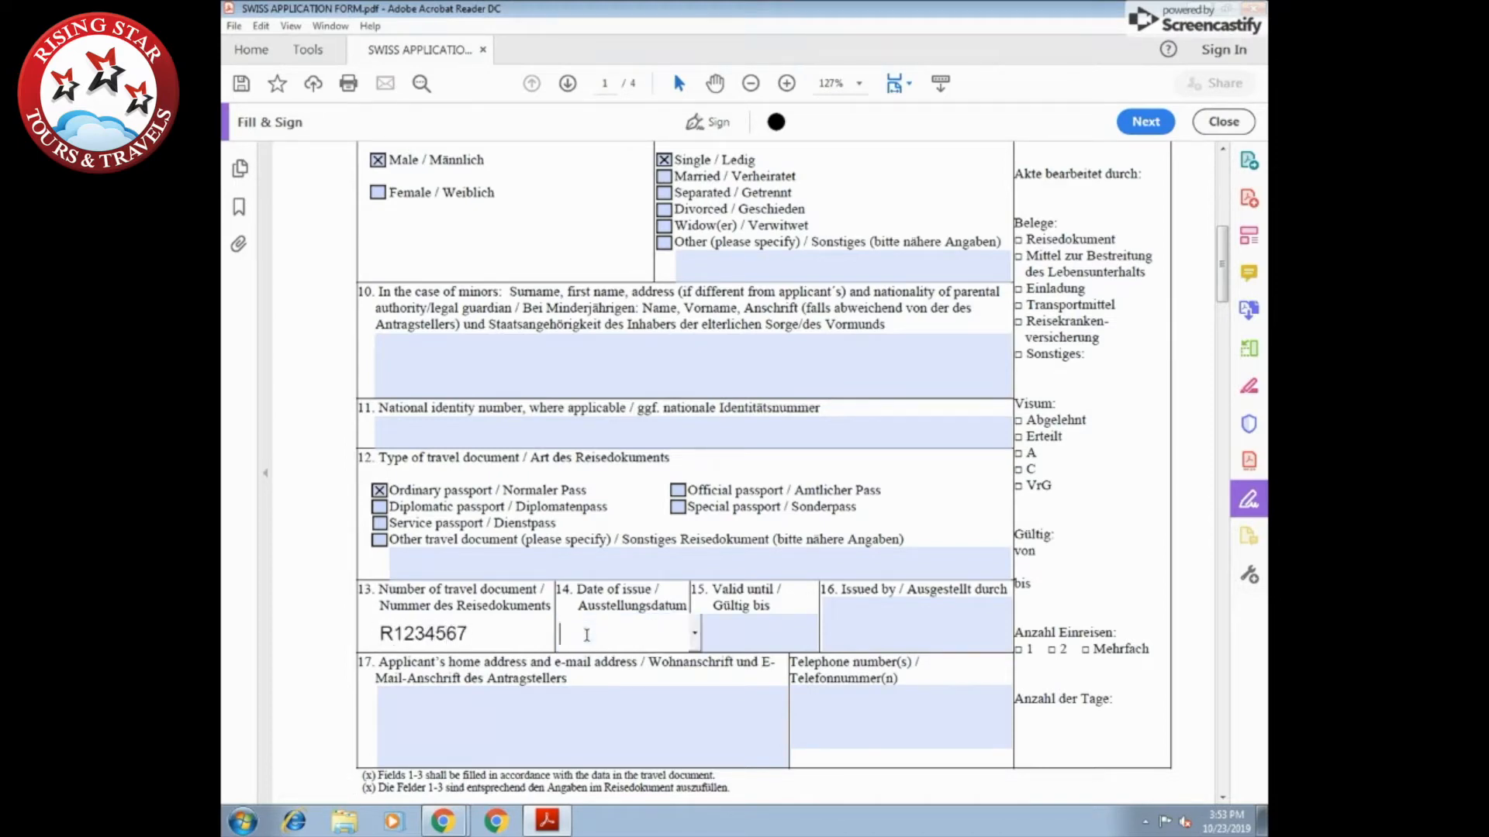
Enter issue date 25-12-2018, expiry 24-12-2028 and issuing authority RPO DELHI
{"action": "type", "text": "25"}
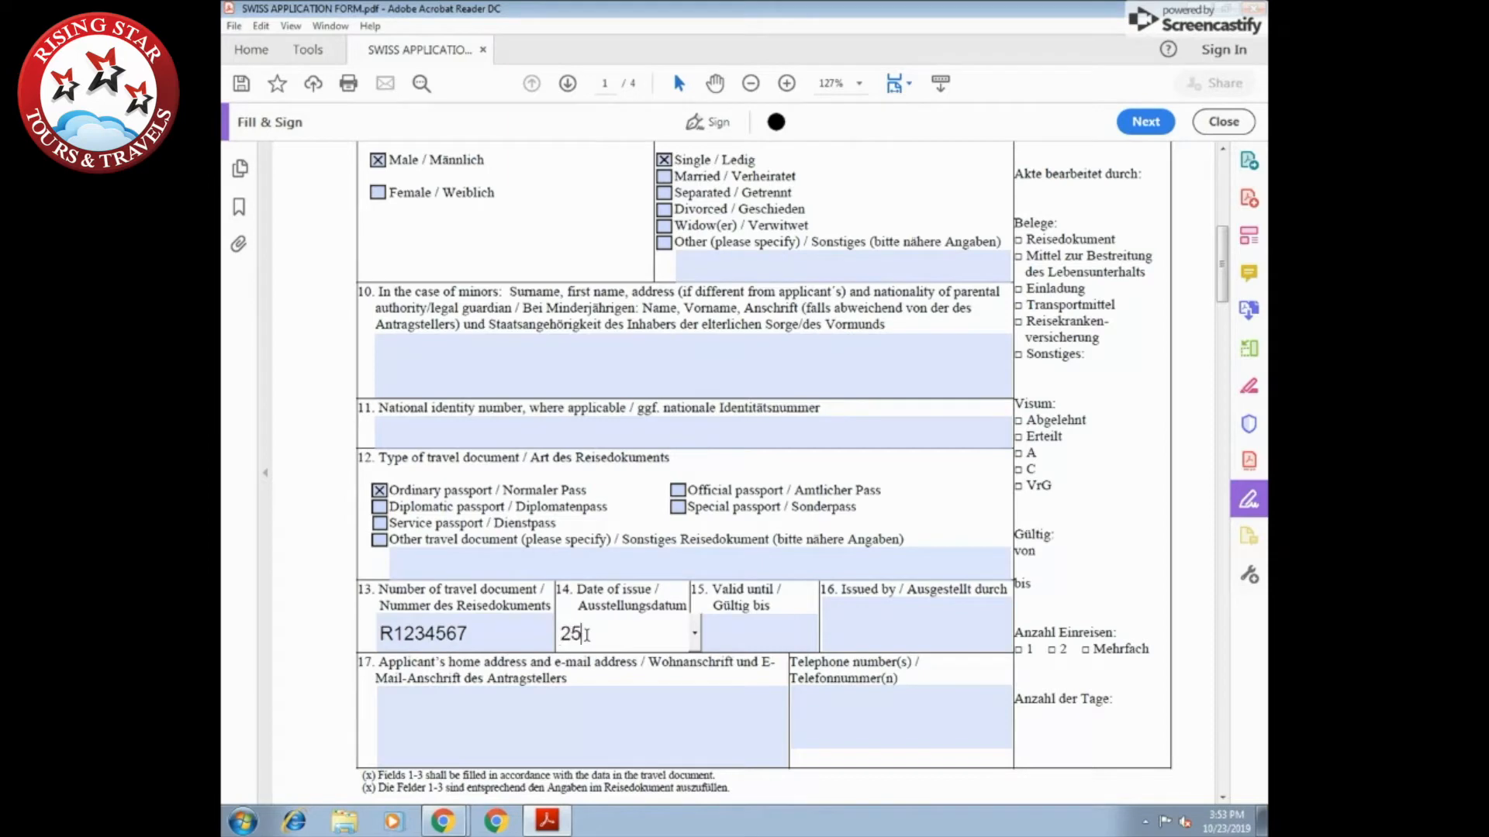
{"action": "type", "text": "-12-2018"}
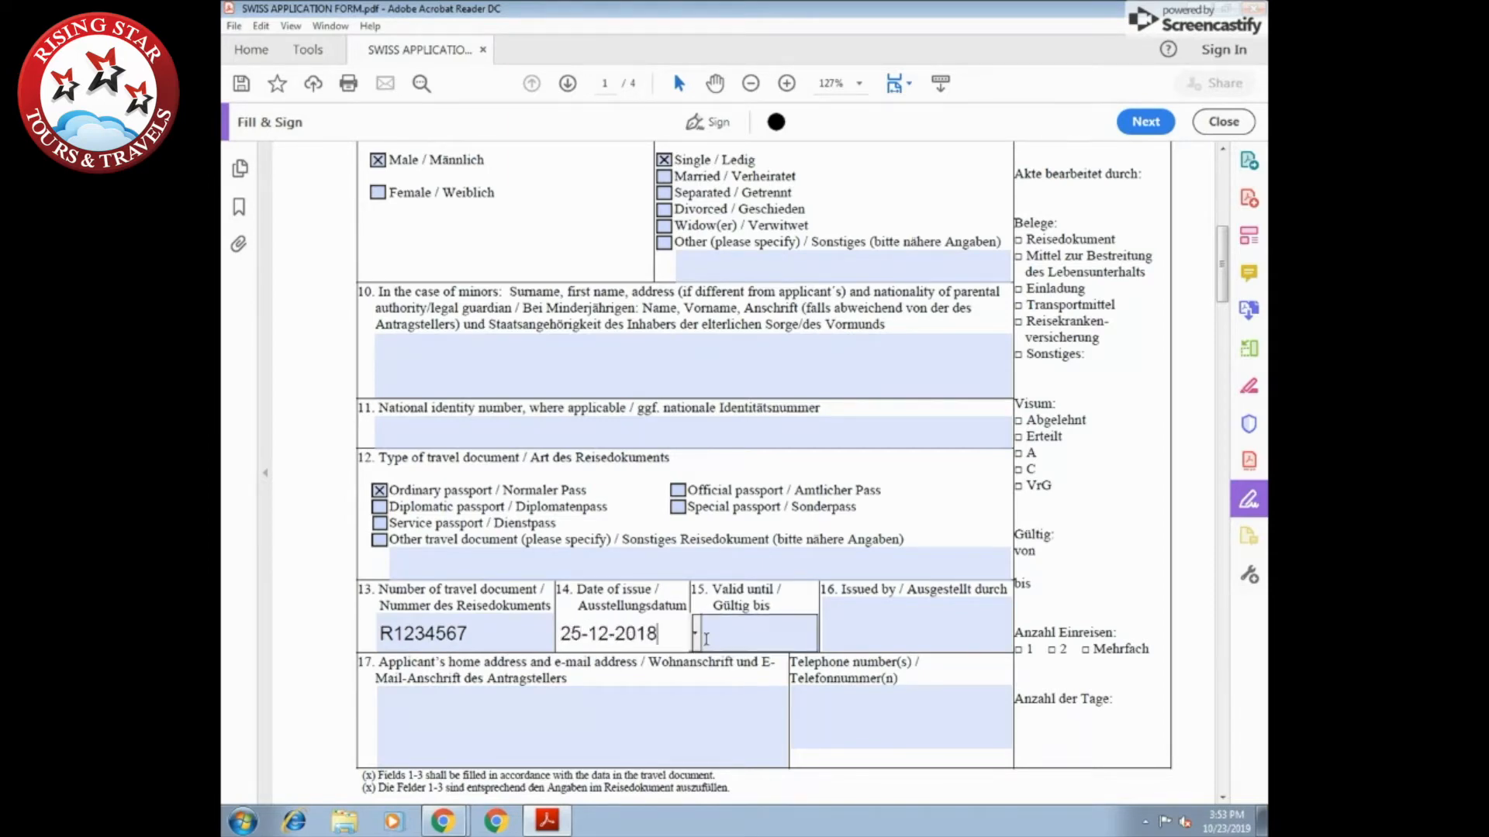
{"action": "type", "text": "24-12-2028"}
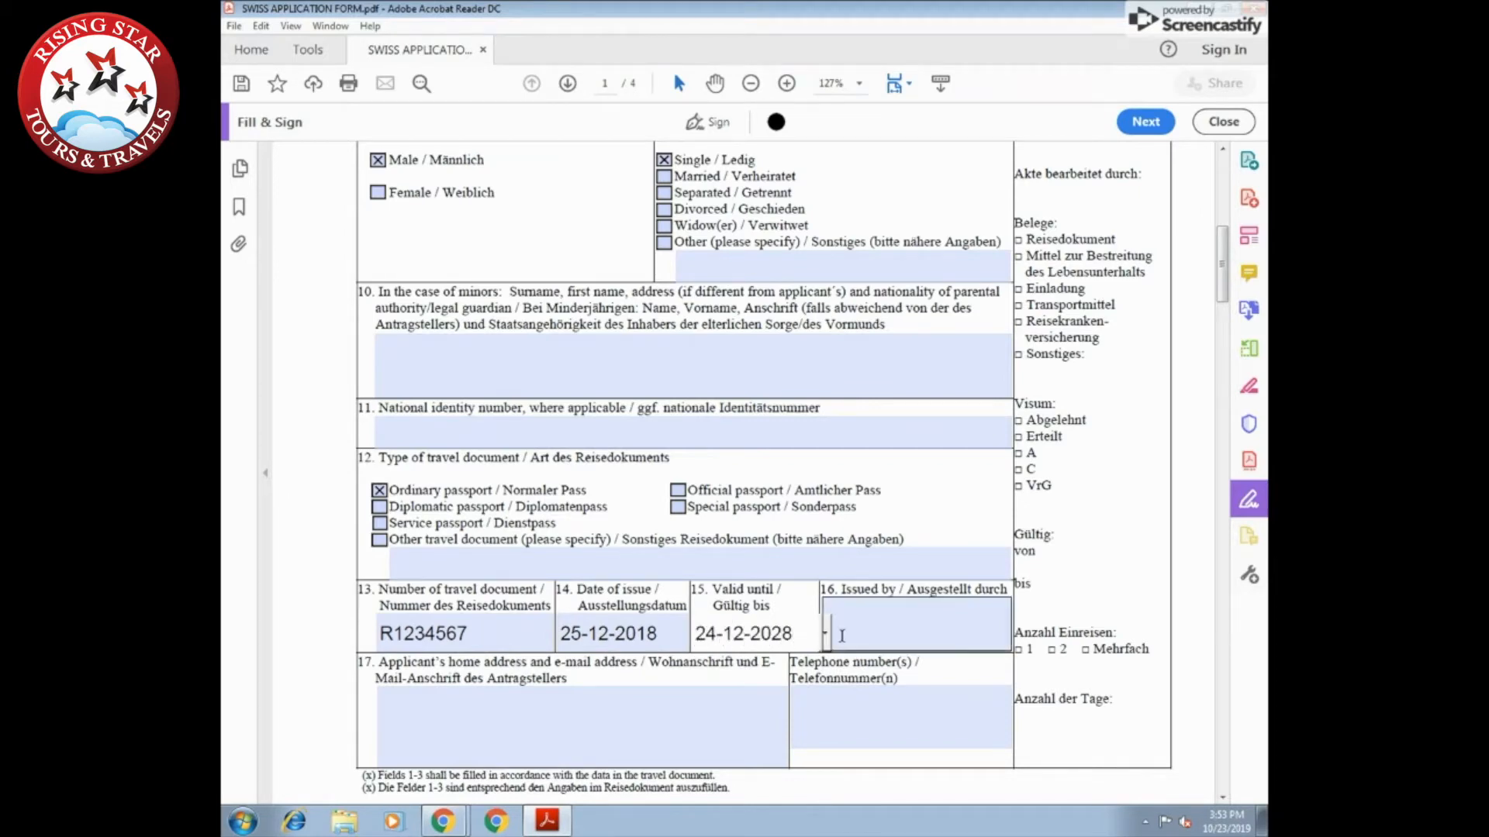
{"action": "type", "text": "RPO"}
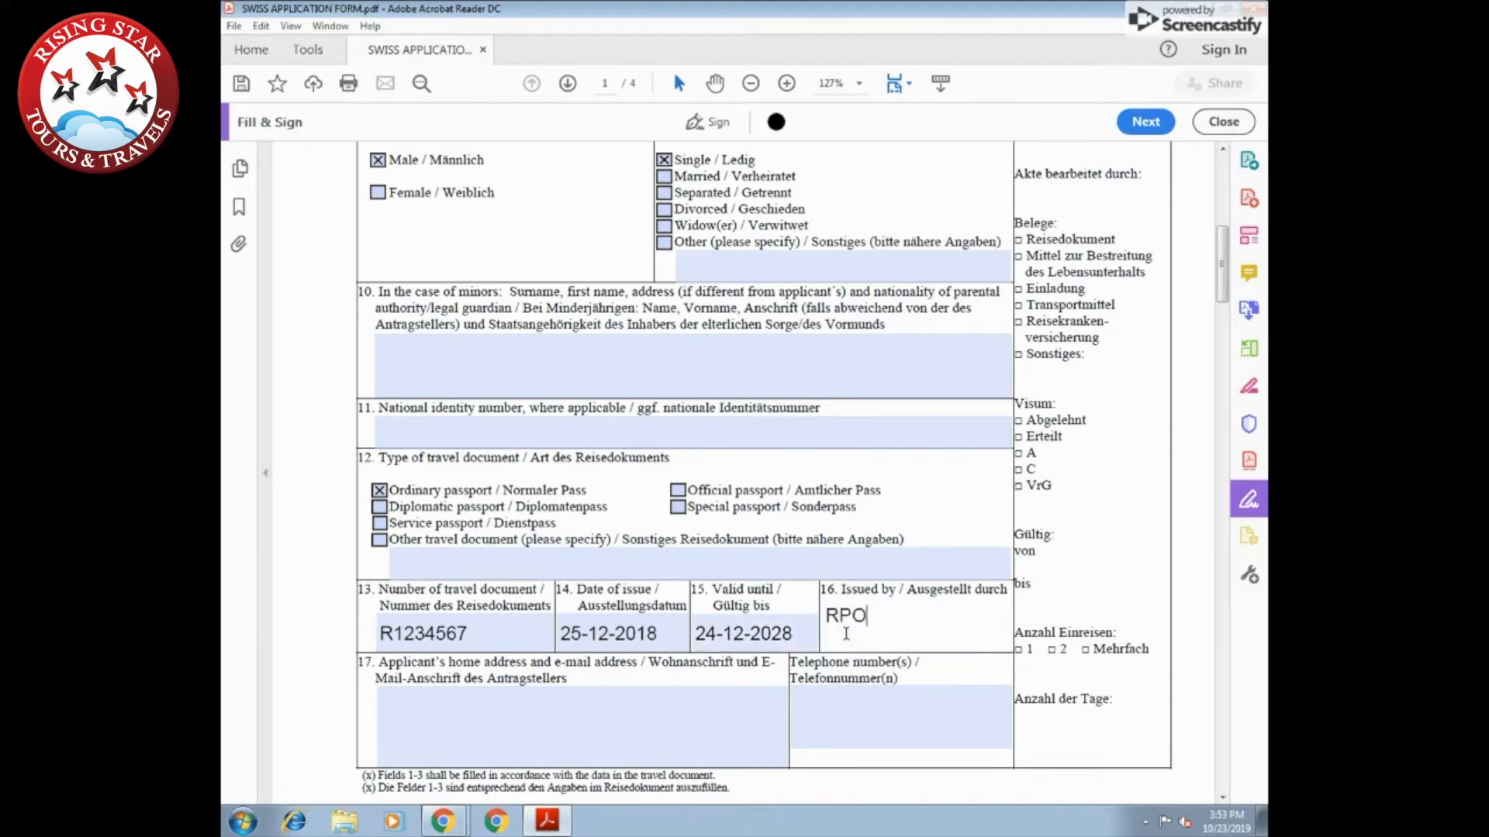
{"action": "type", "text": "DELHI"}
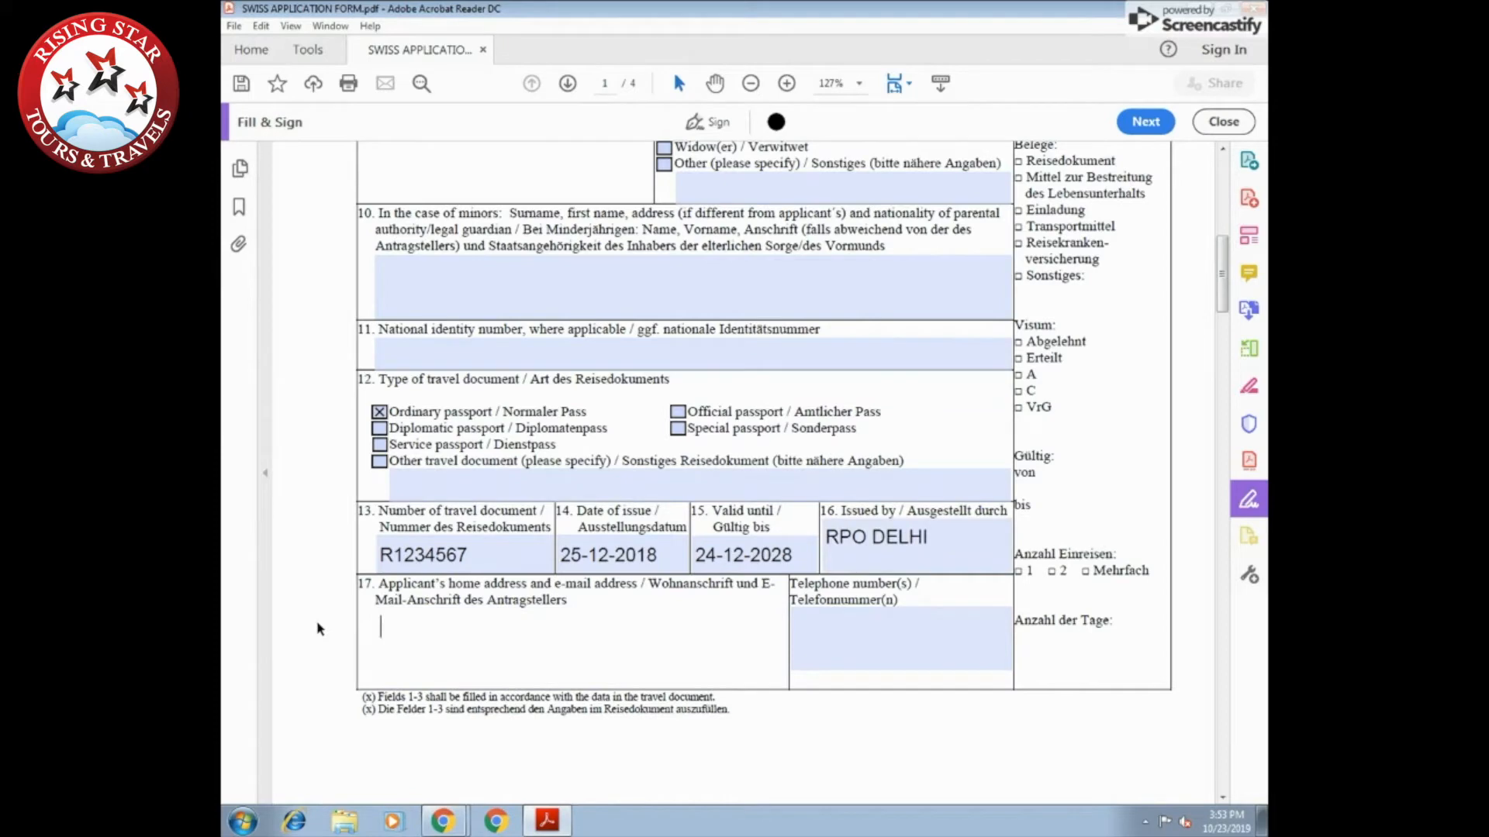
Enter 'FULL RESIDENCE ADDRESS AND EMAIL' and telephone 98XXXXXXX69 in field 17
{"action": "type", "text": "FULL"}
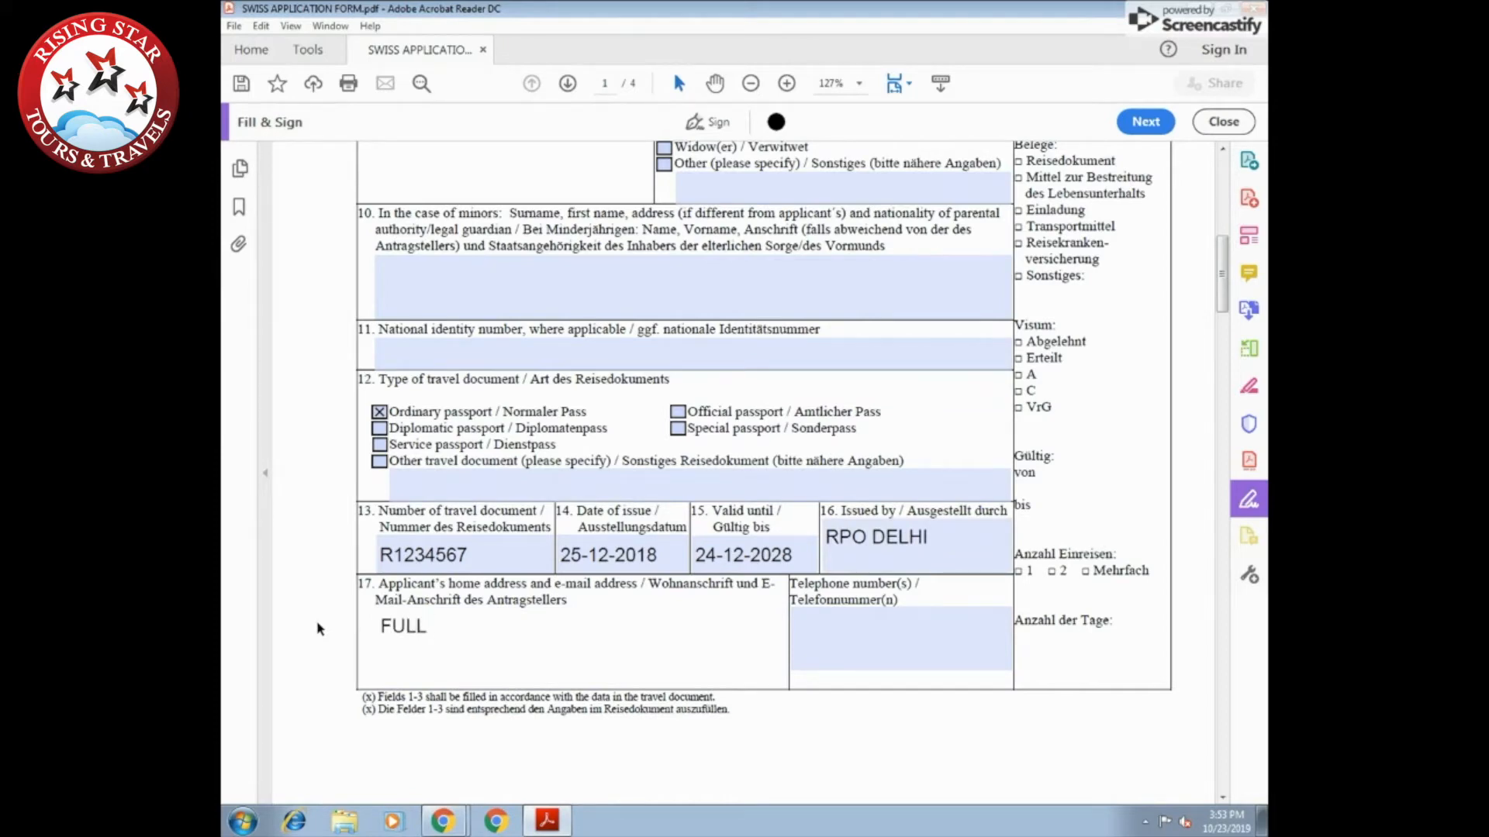
{"action": "type", "text": "RESIDEN"}
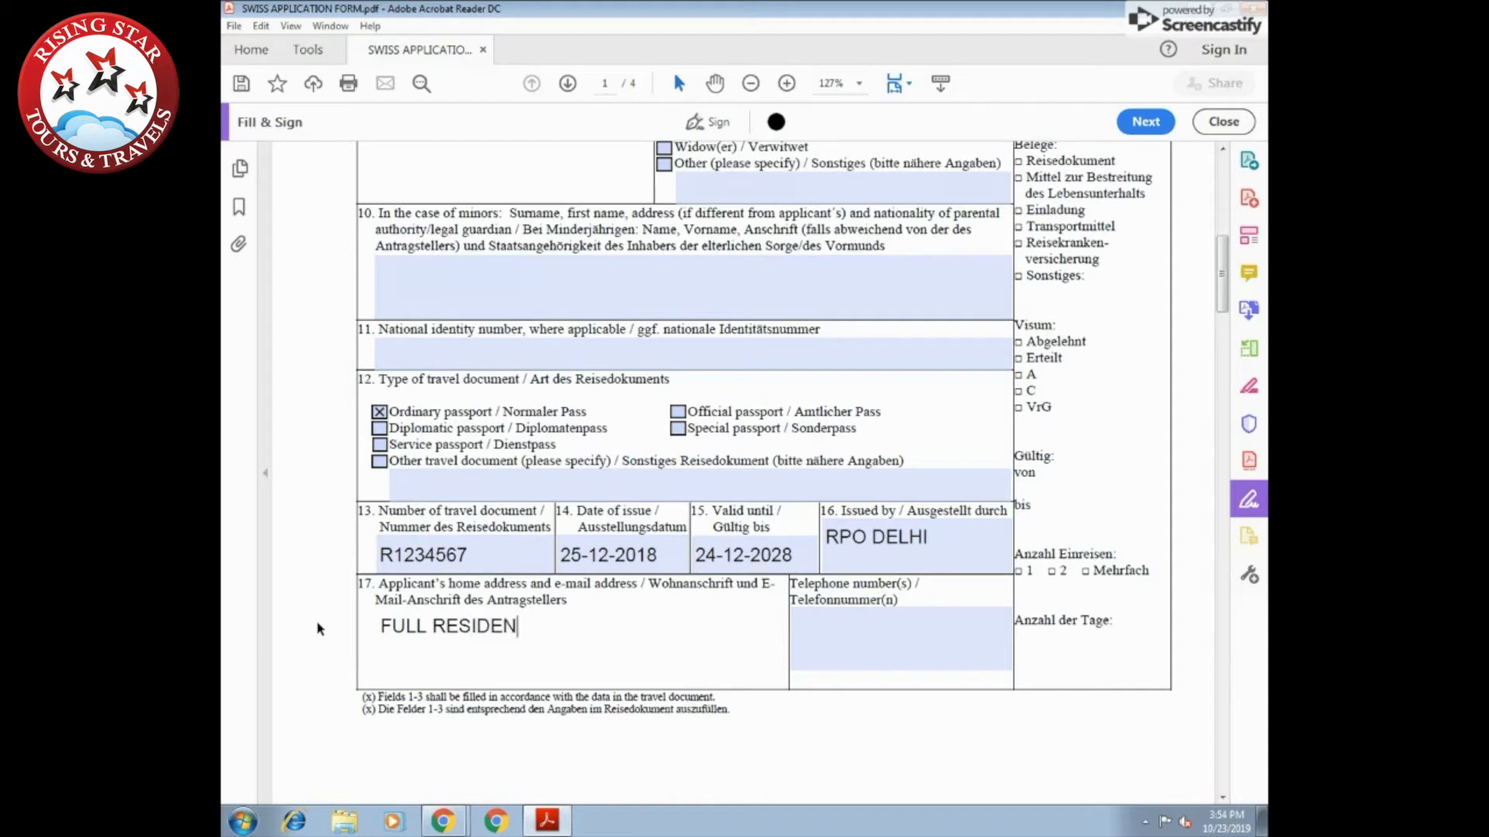
{"action": "type", "text": "CE ADDRE"}
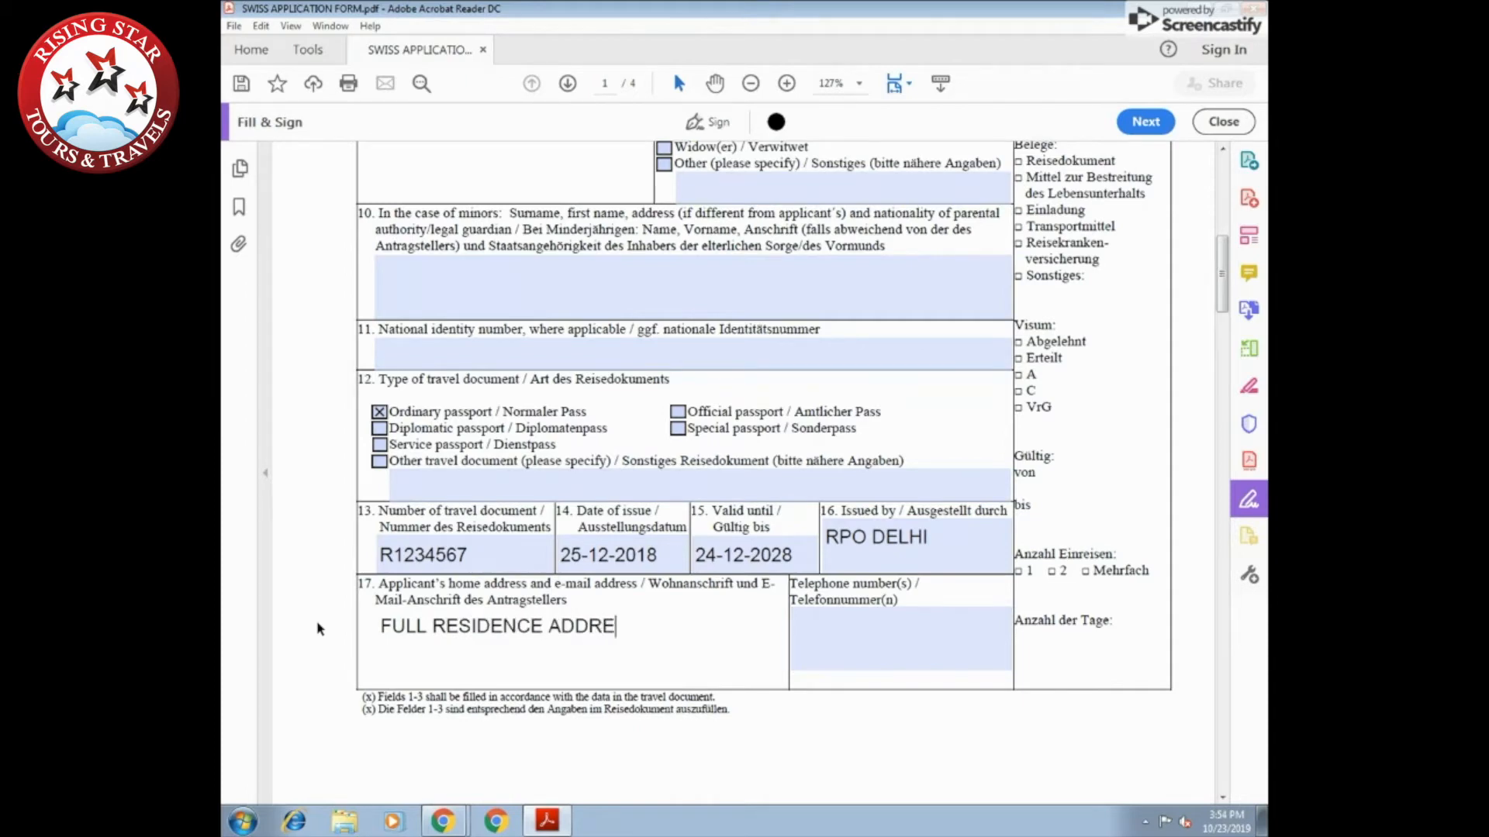
{"action": "type", "text": "SS"}
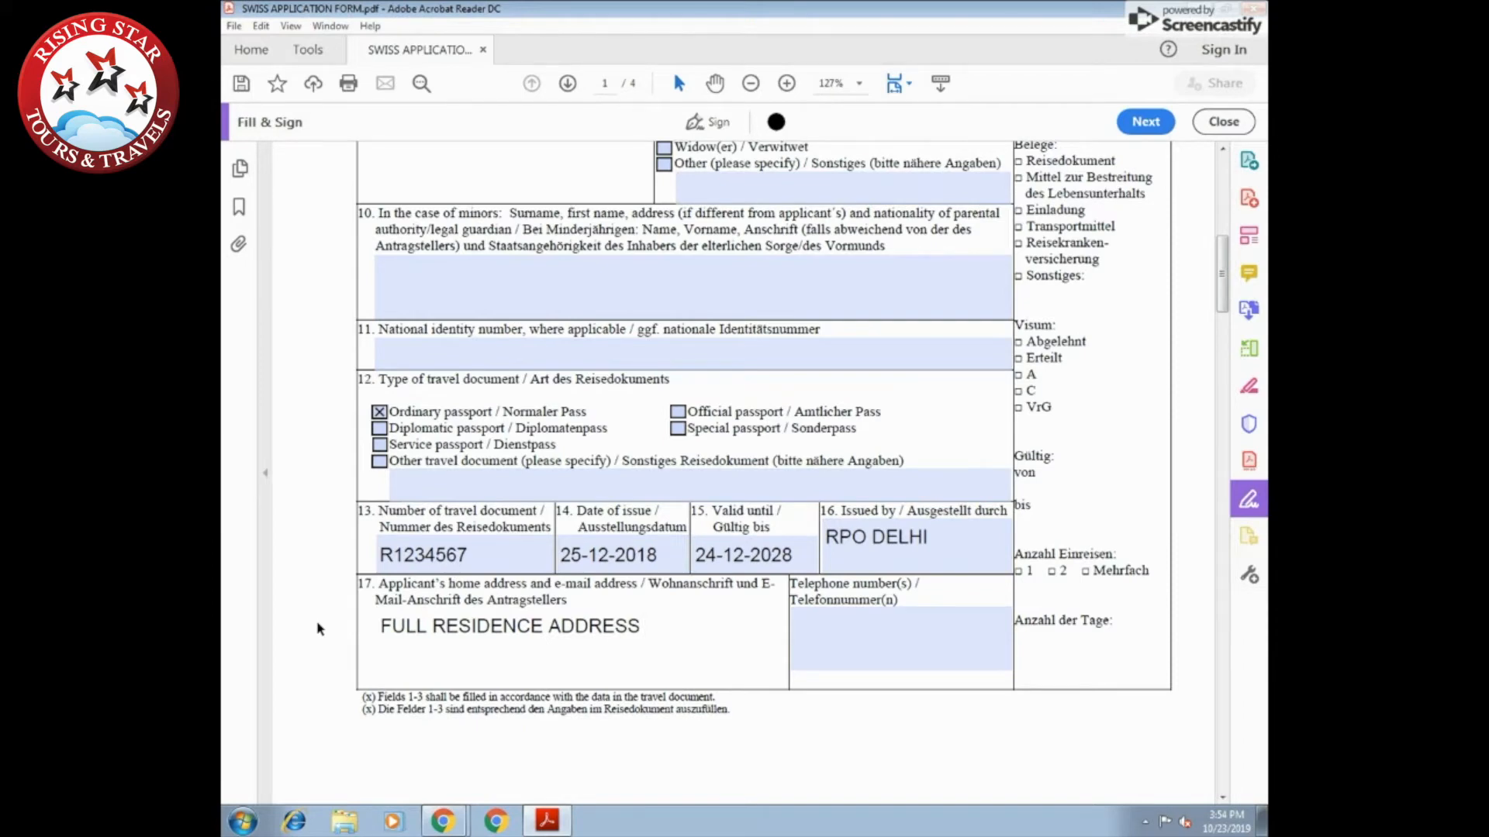
{"action": "type", "text": "AND EMAIL ID"}
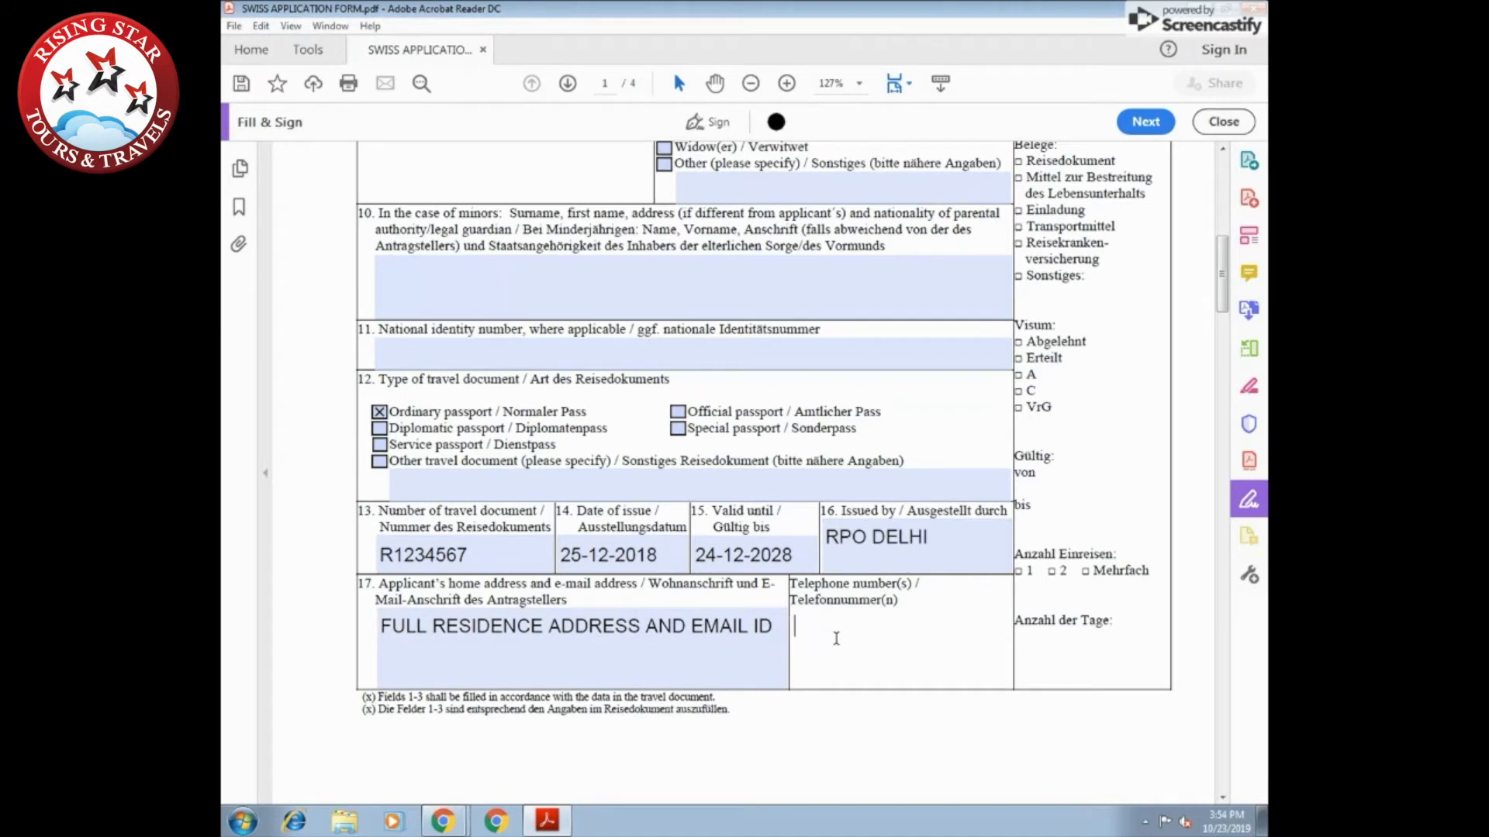
{"action": "type", "text": "98XXX"}
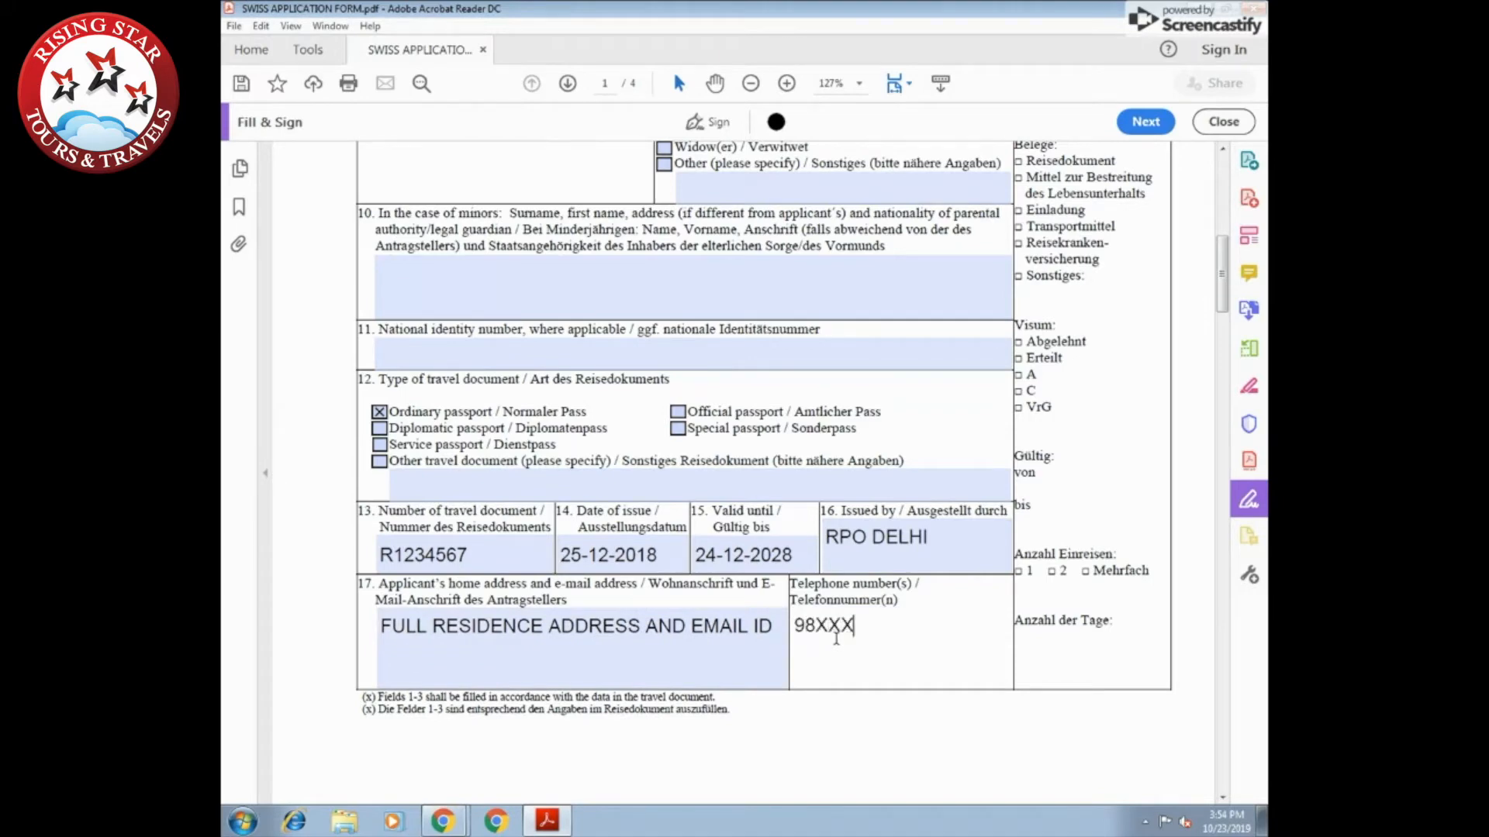
{"action": "type", "text": "XXXX69"}
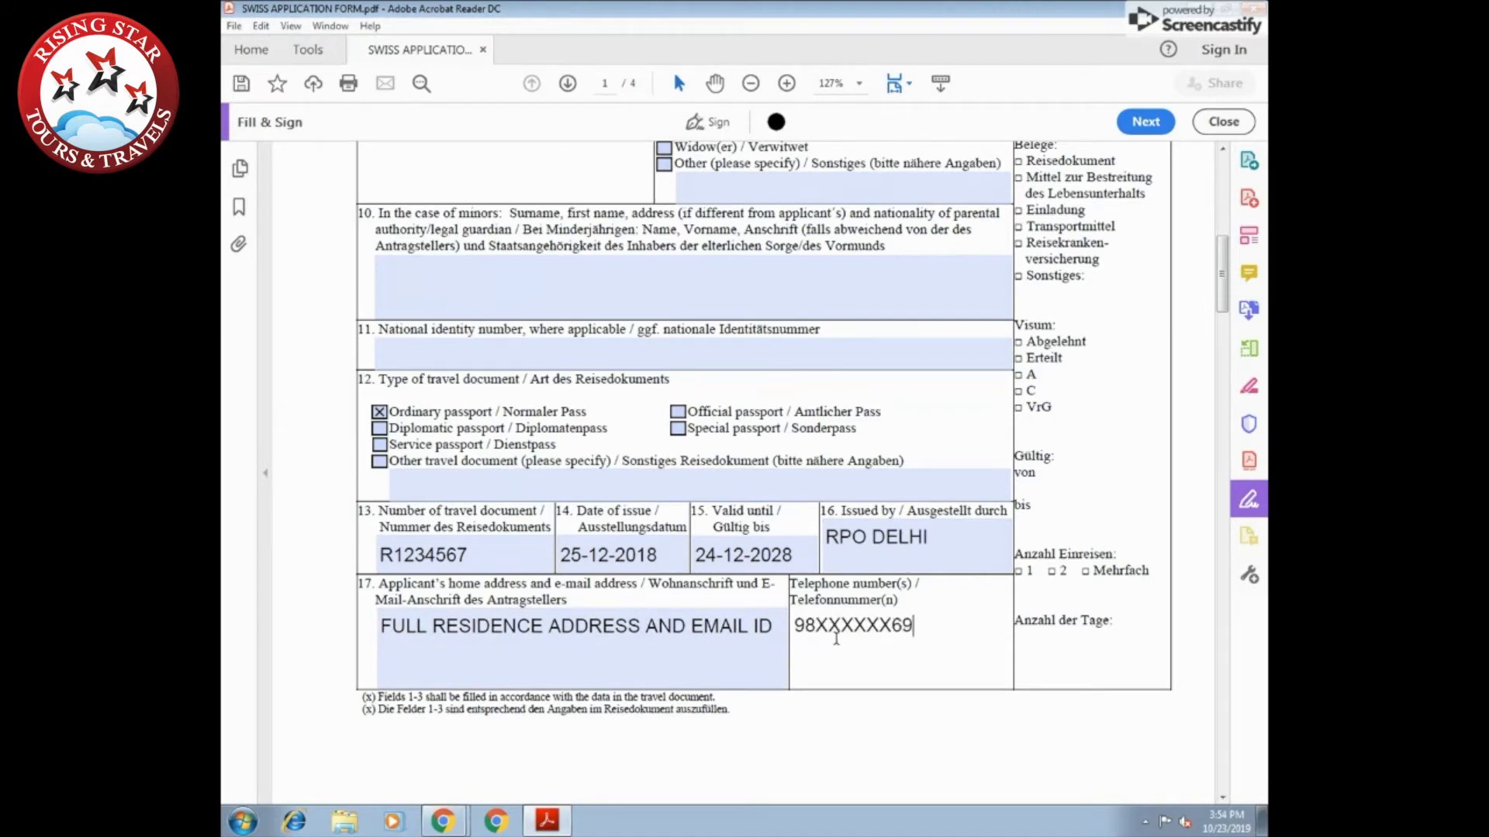
Tick No for foreign residence, occupation SELF EMPLOYED and employer 'FULL NAME AND ADDRESS OF THE COMPANY'
{"action": "scroll", "scroll_direction": "down", "scroll_amount": 3}
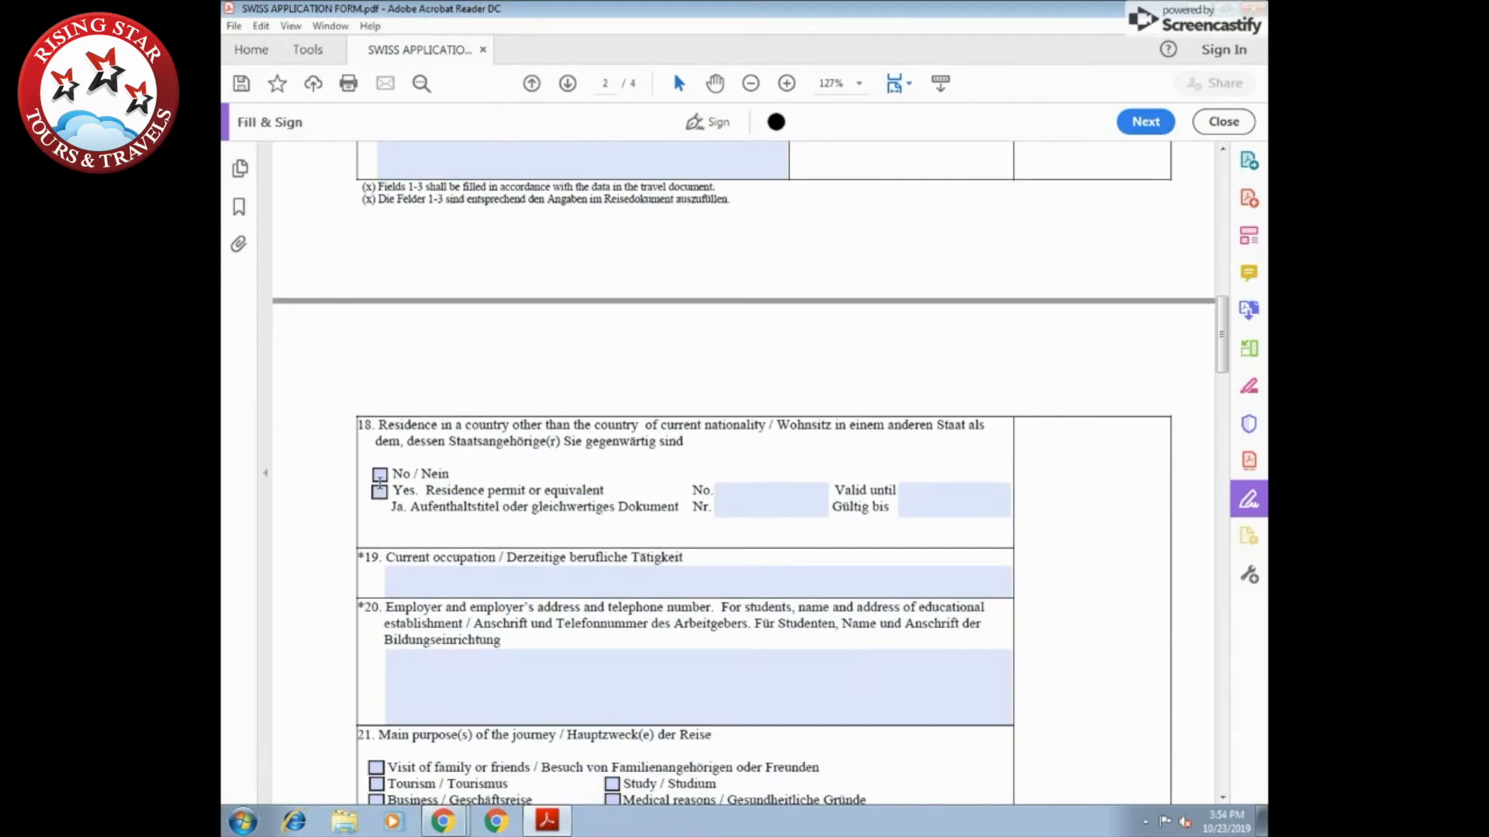
{"action": "left_click", "coordinate": [379, 356]}
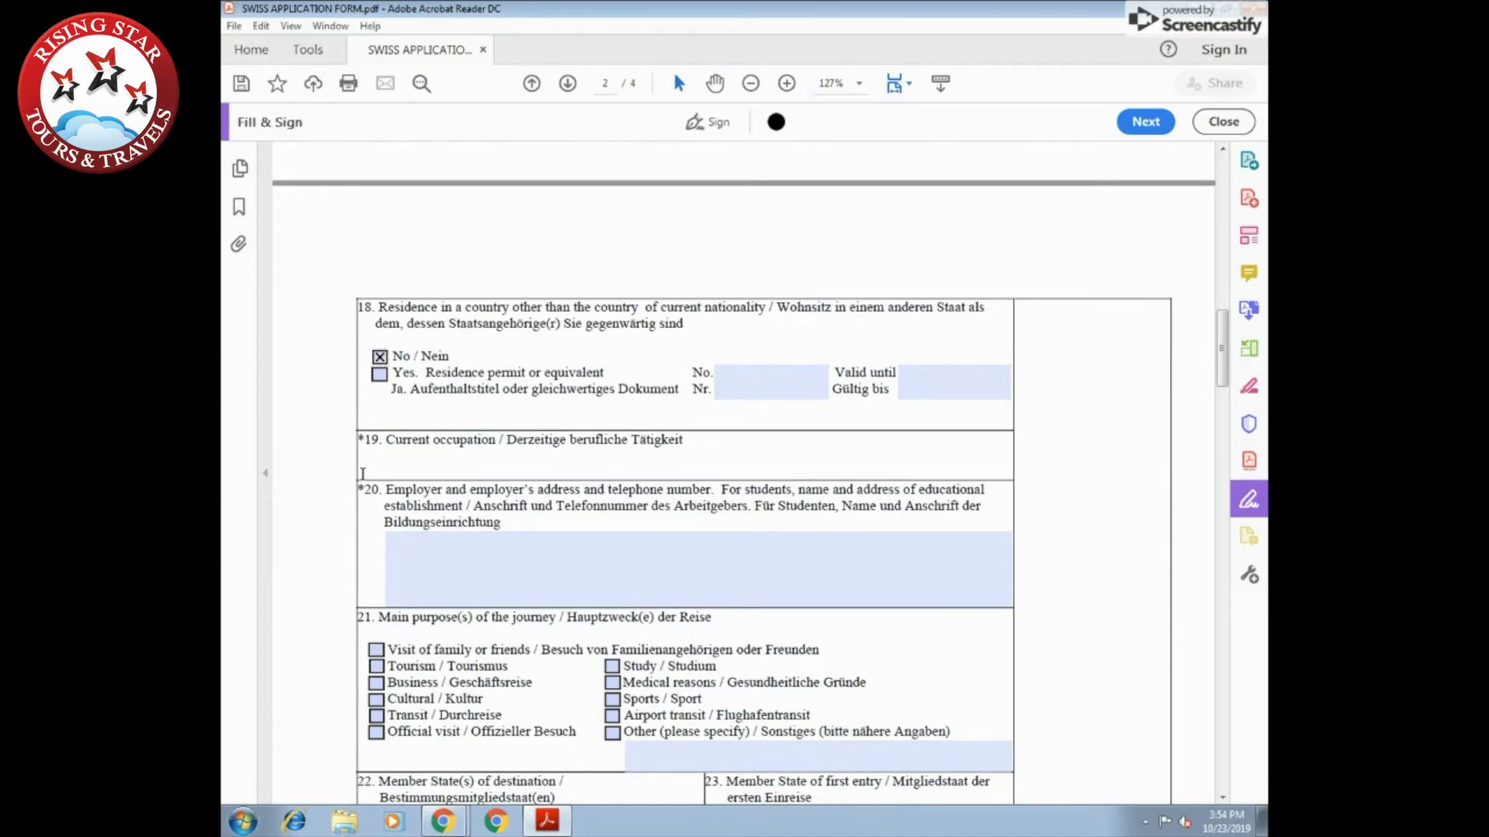
{"action": "type", "text": "SELF"}
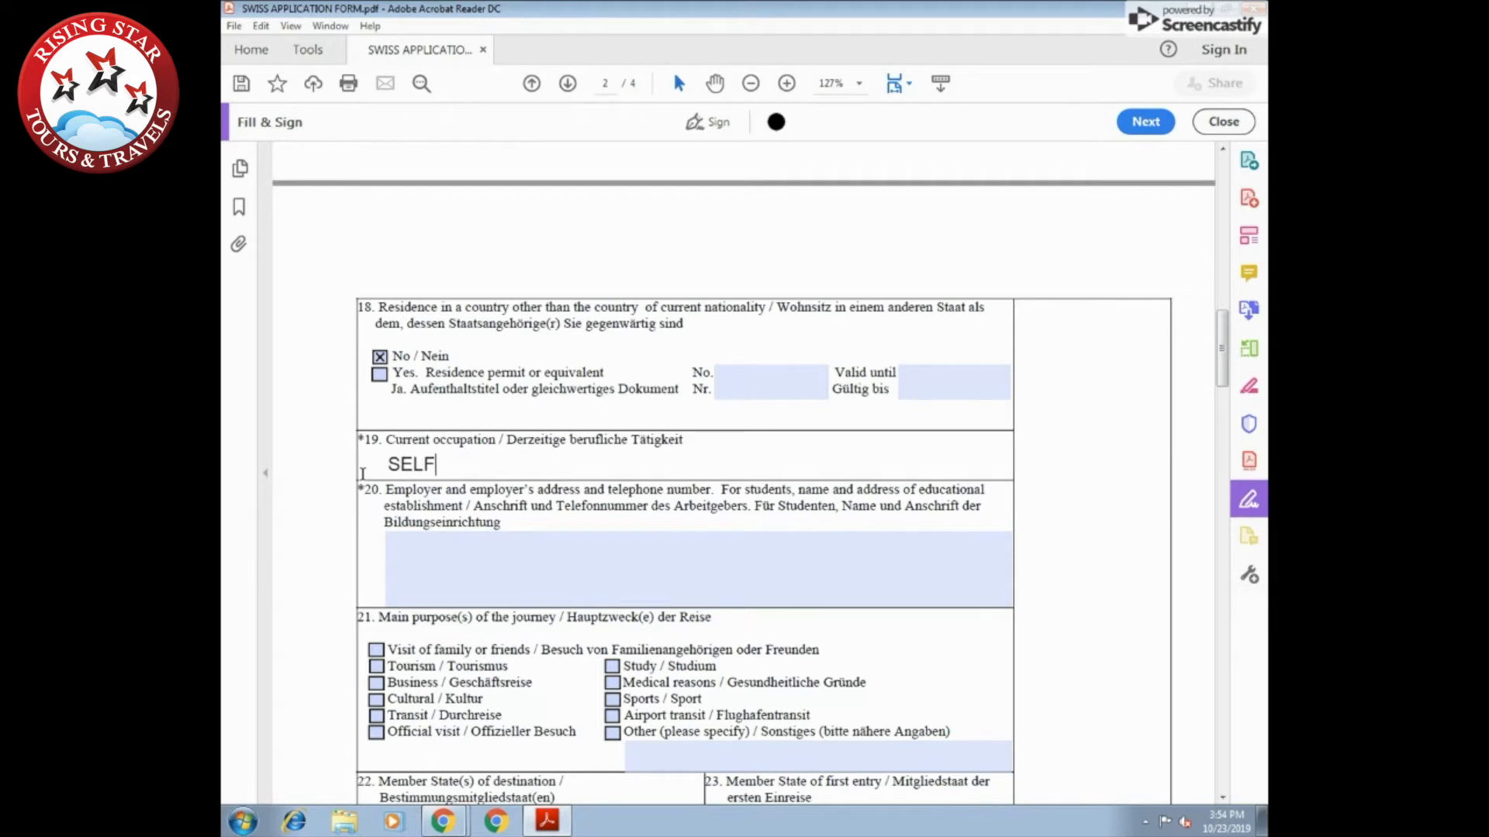
{"action": "type", "text": "EMPLOYE"}
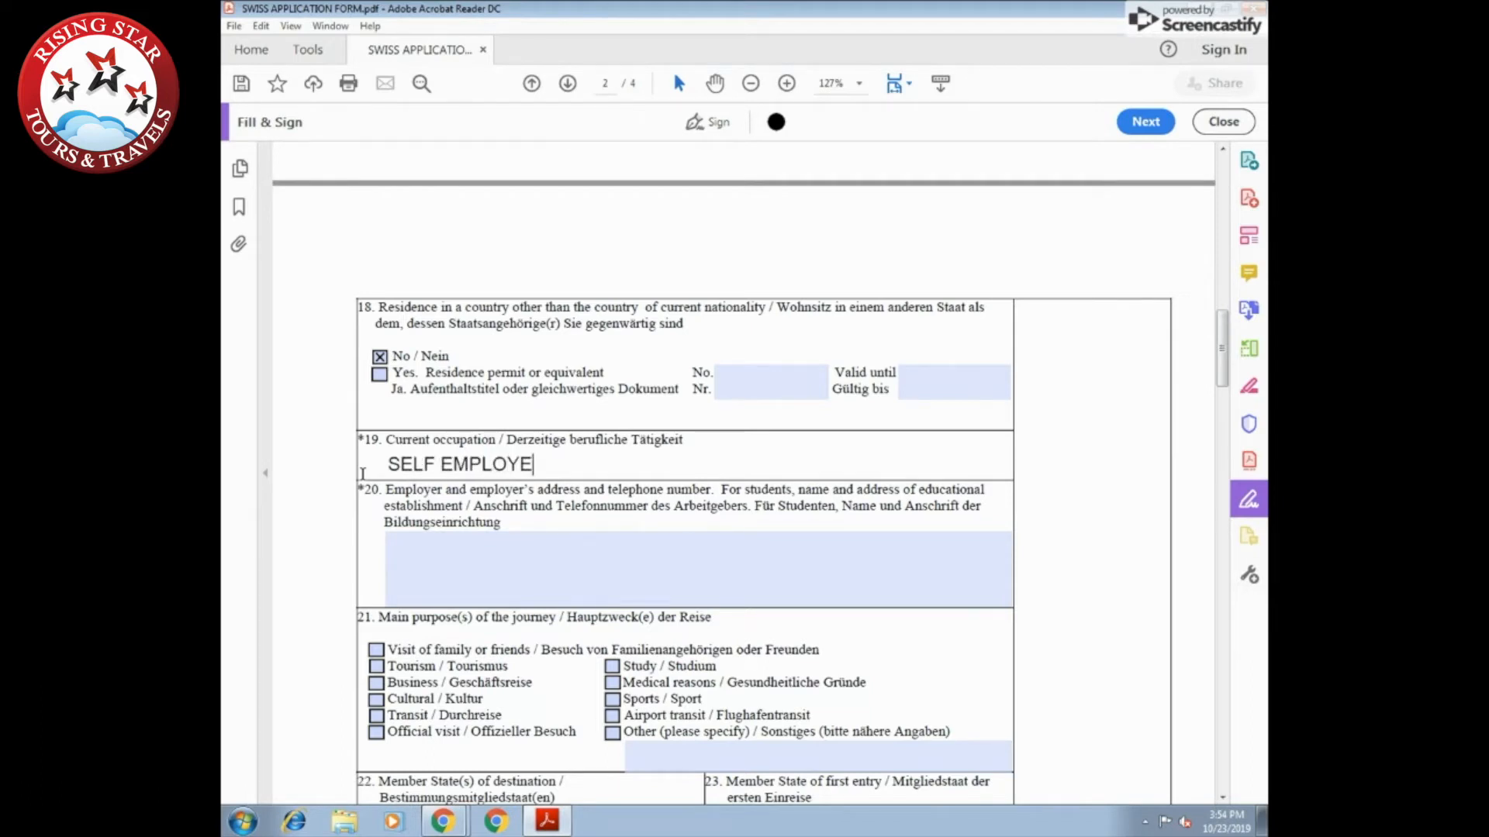
{"action": "type", "text": "D  /  EMPLOYED"}
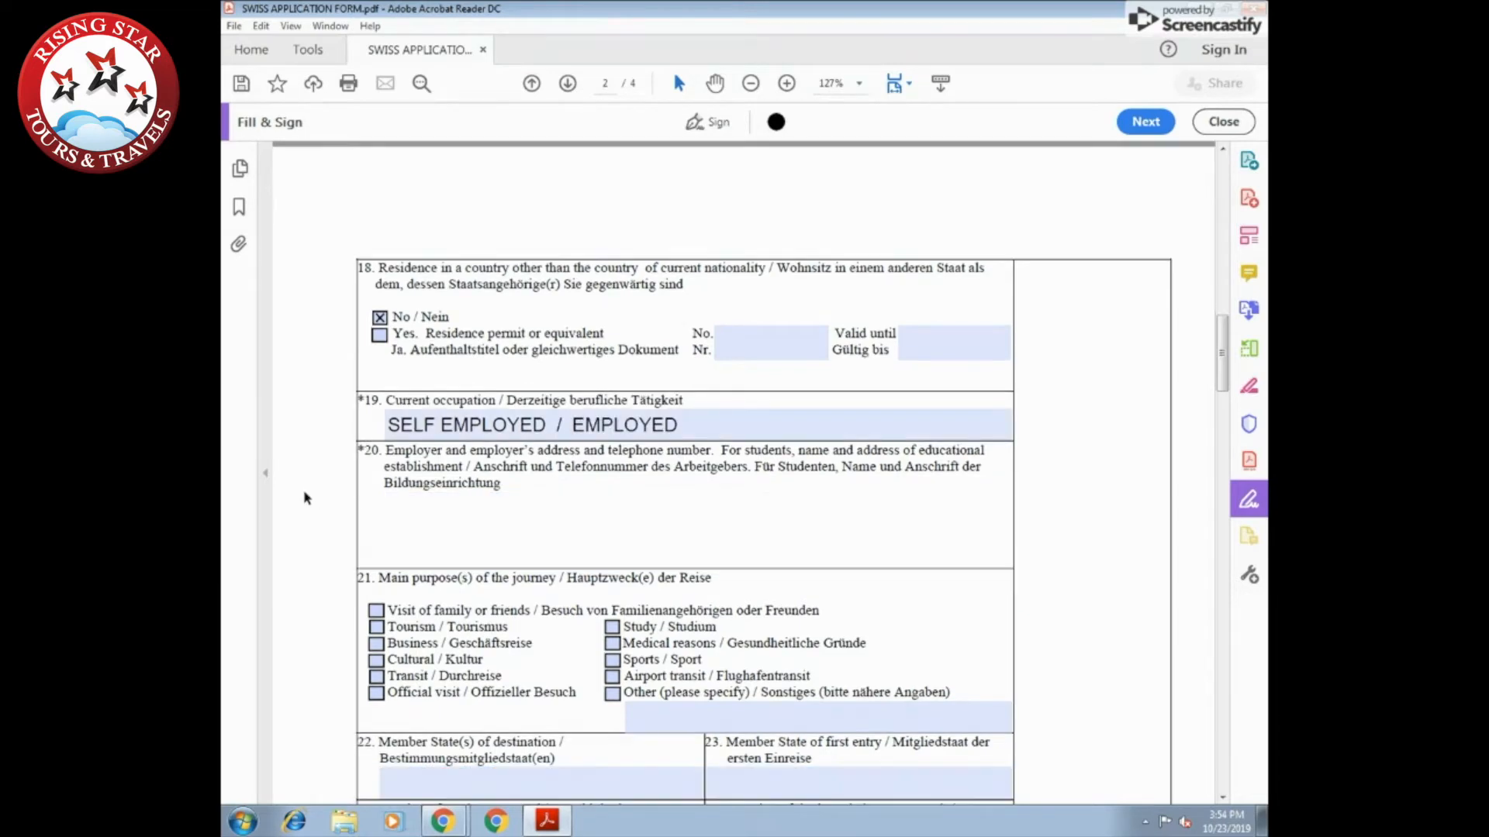
{"action": "type", "text": "FULL"}
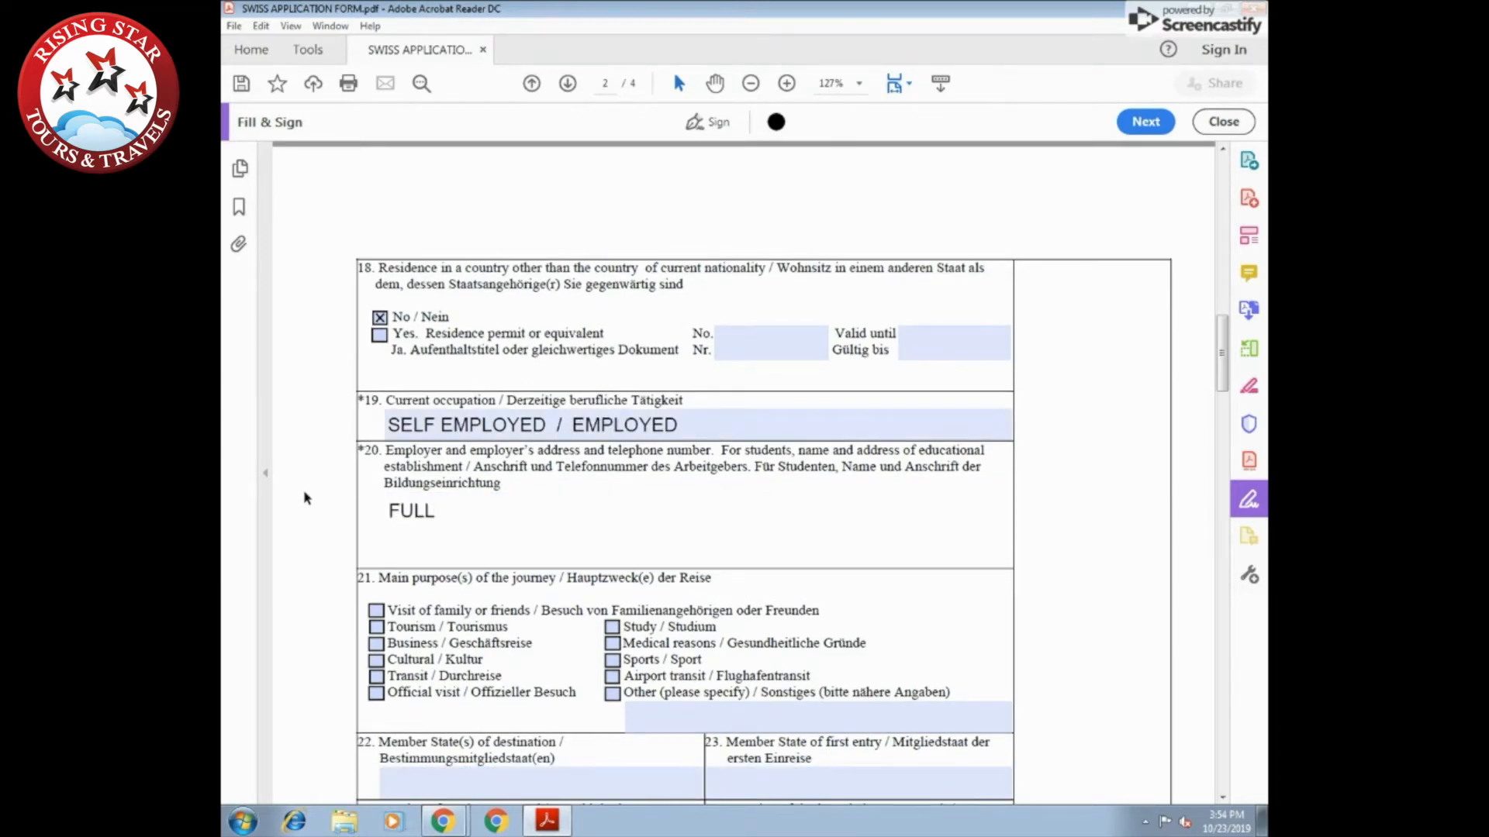
{"action": "type", "text": "NAME AND ADDRESS OF THE COMPANY"}
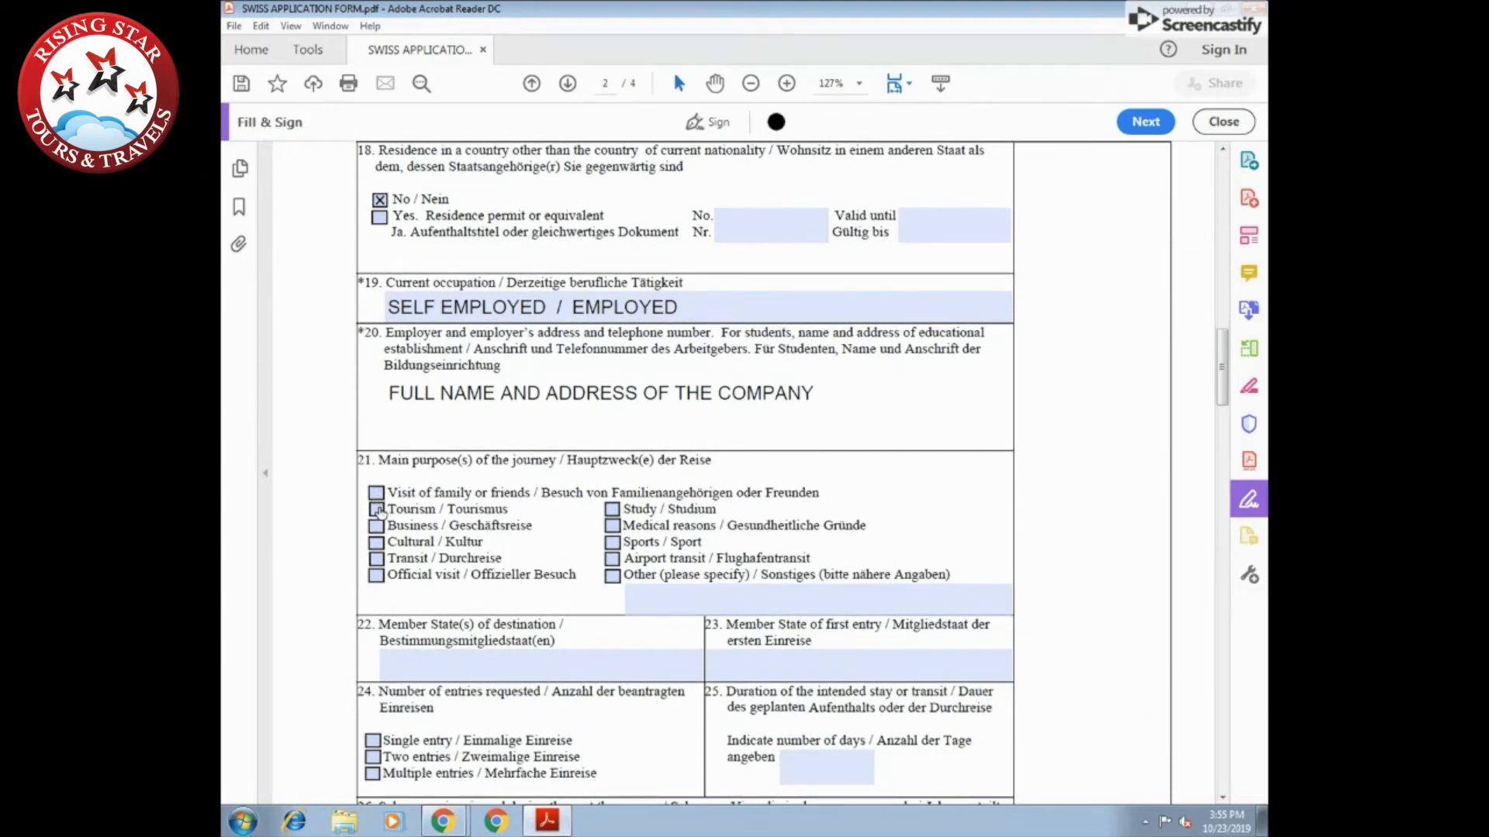
Choose Tourism purpose with SWITZERLAND as destination and member state of first entry
{"action": "left_click", "coordinate": [376, 508]}
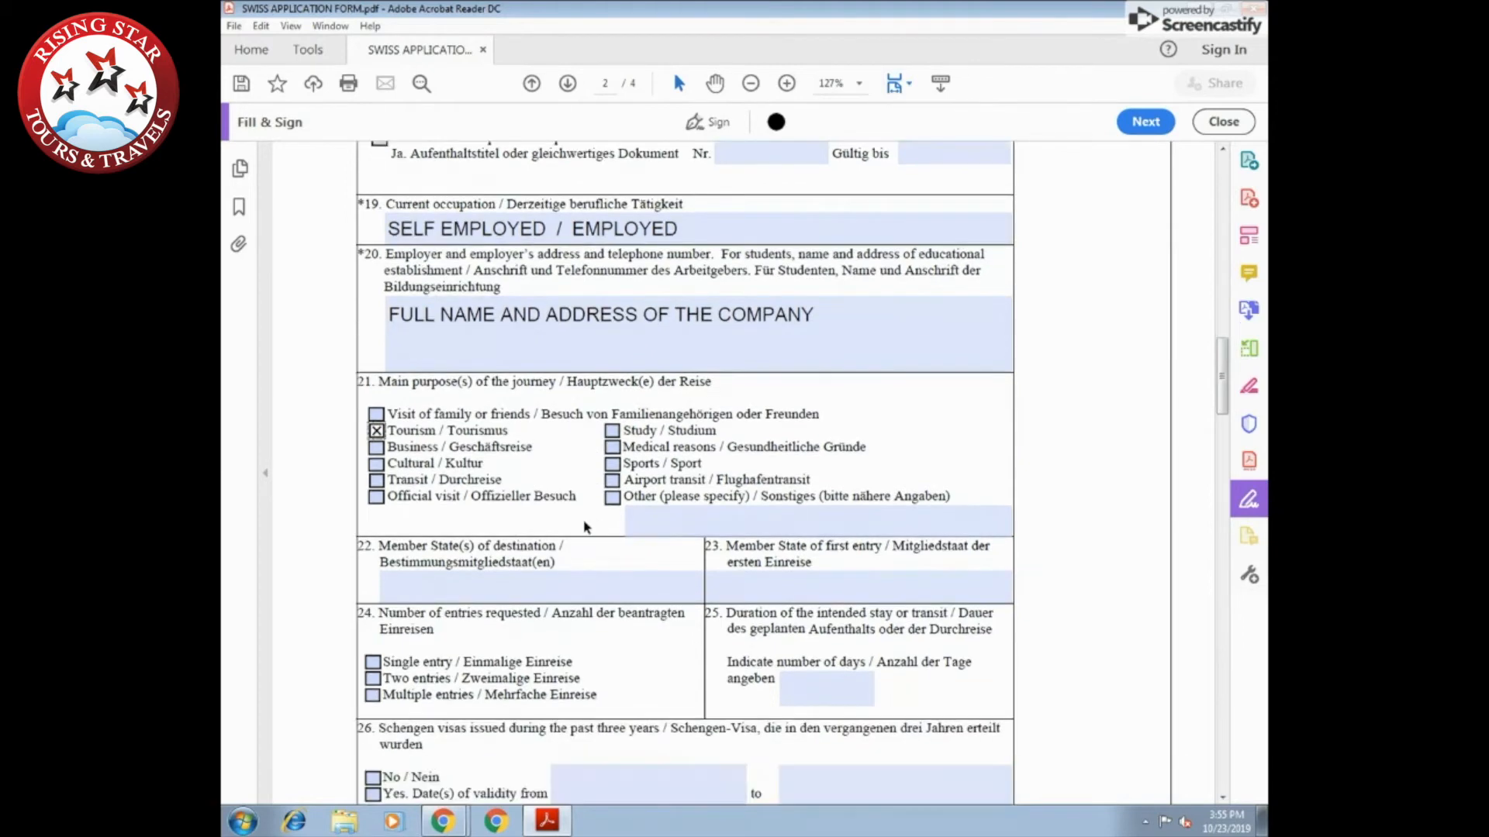
{"action": "left_click", "coordinate": [537, 546]}
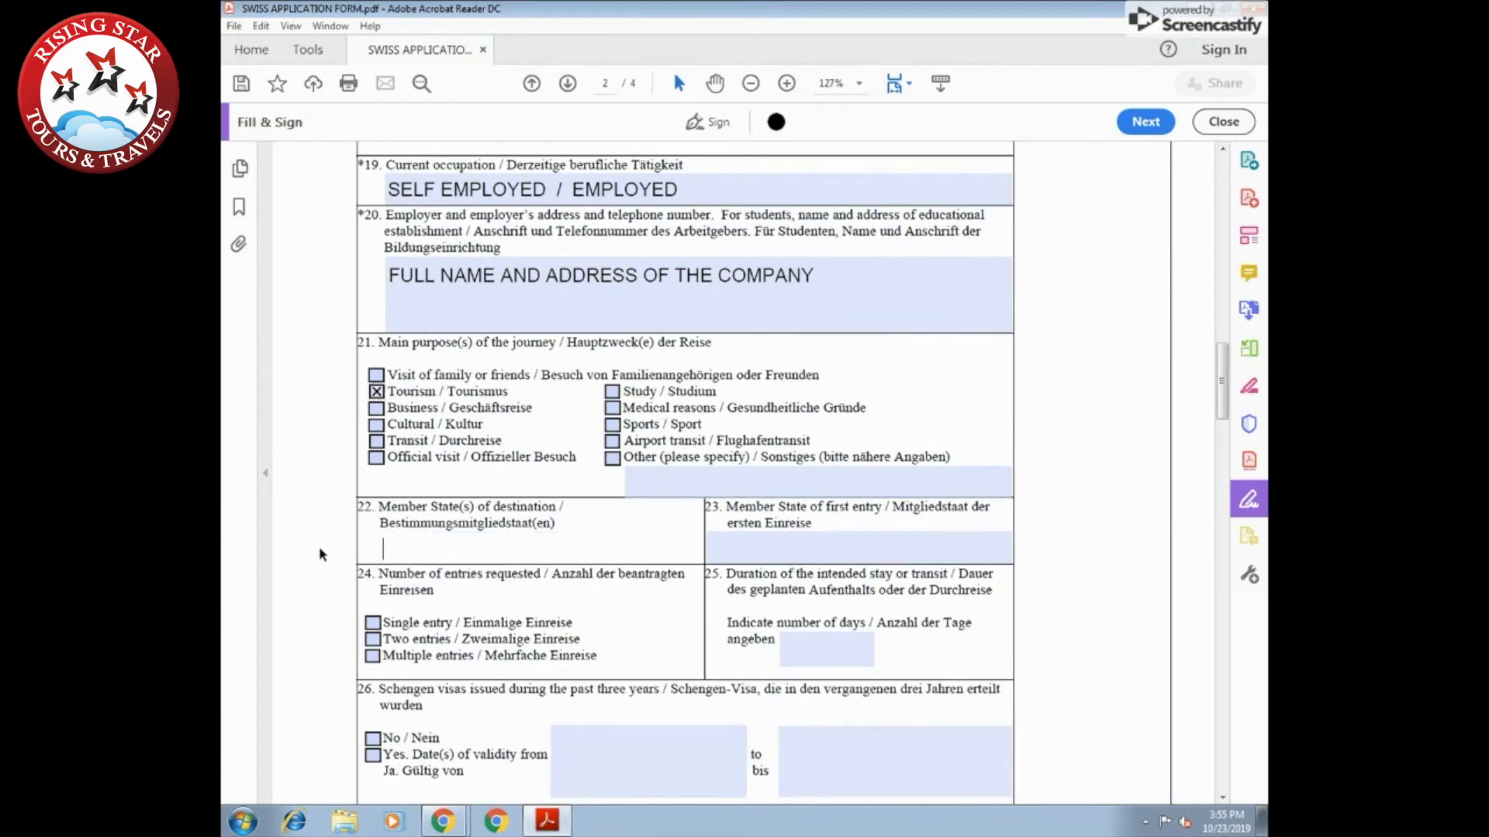
{"action": "type", "text": "SWIT"}
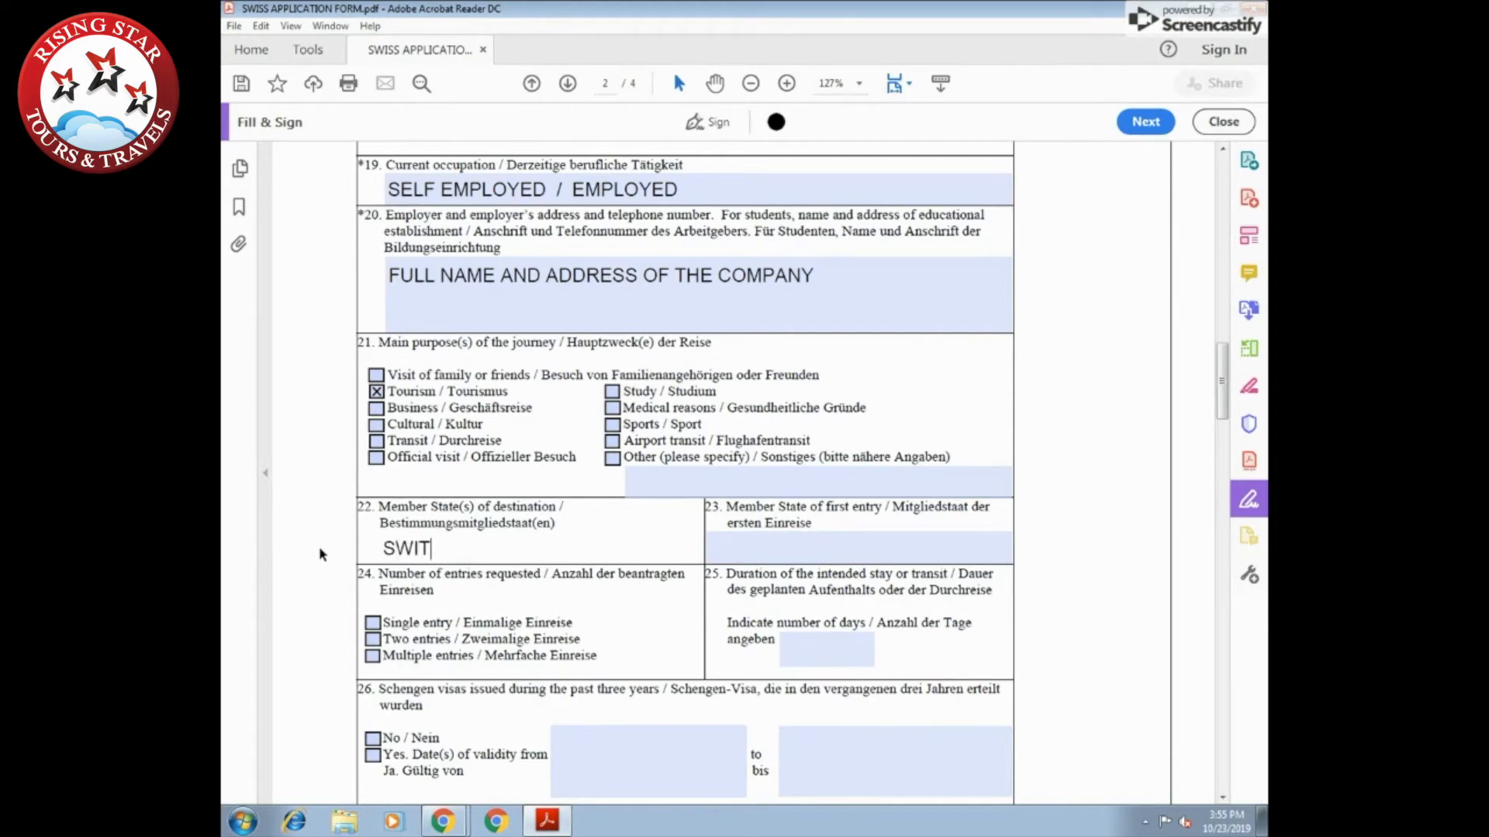
{"action": "type", "text": "ZERLAN"}
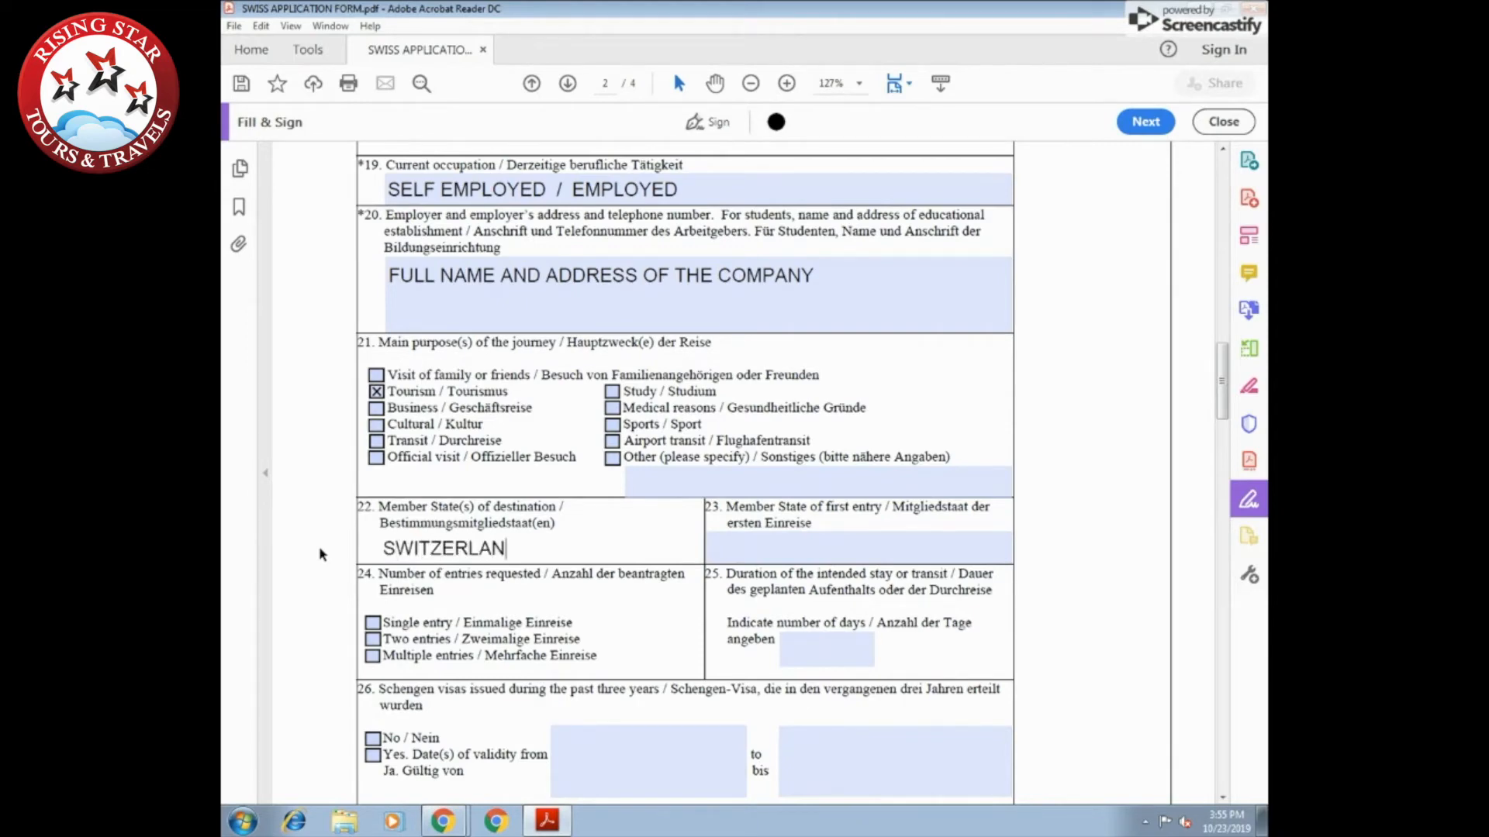
{"action": "type", "text": "D"}
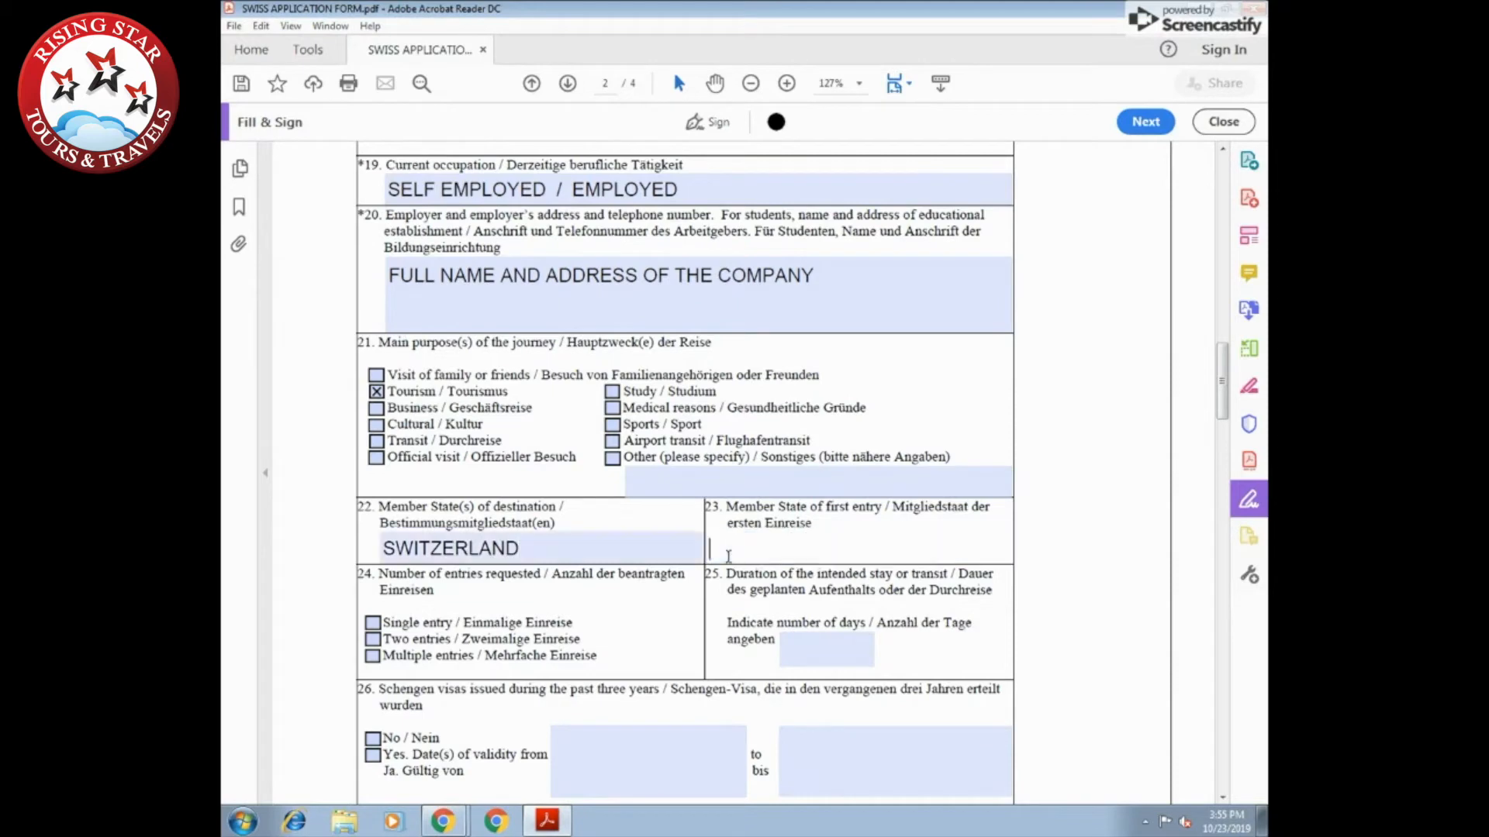
{"action": "type", "text": "SWIT"}
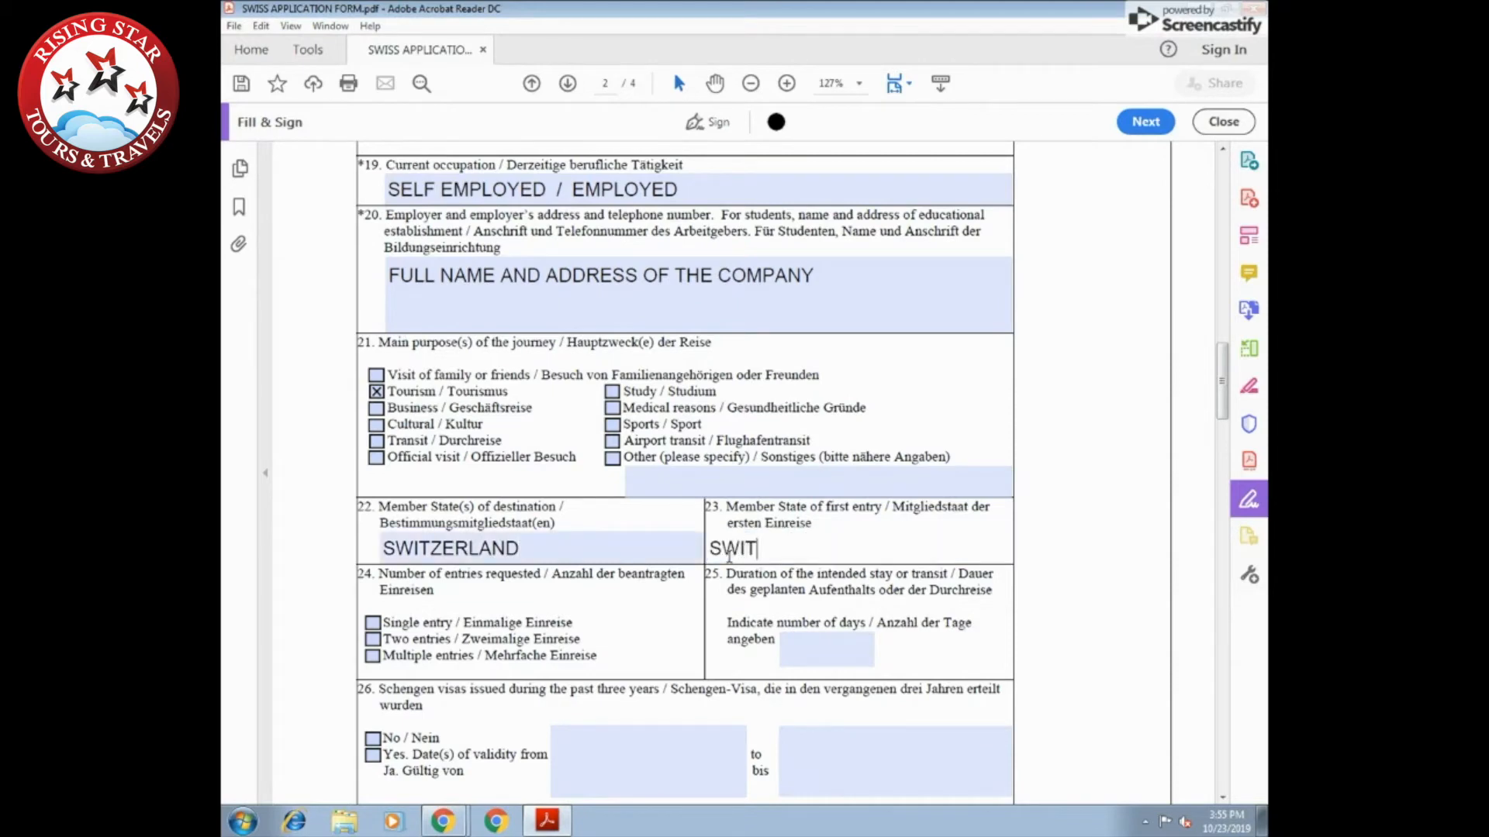
{"action": "type", "text": "ZERLAND"}
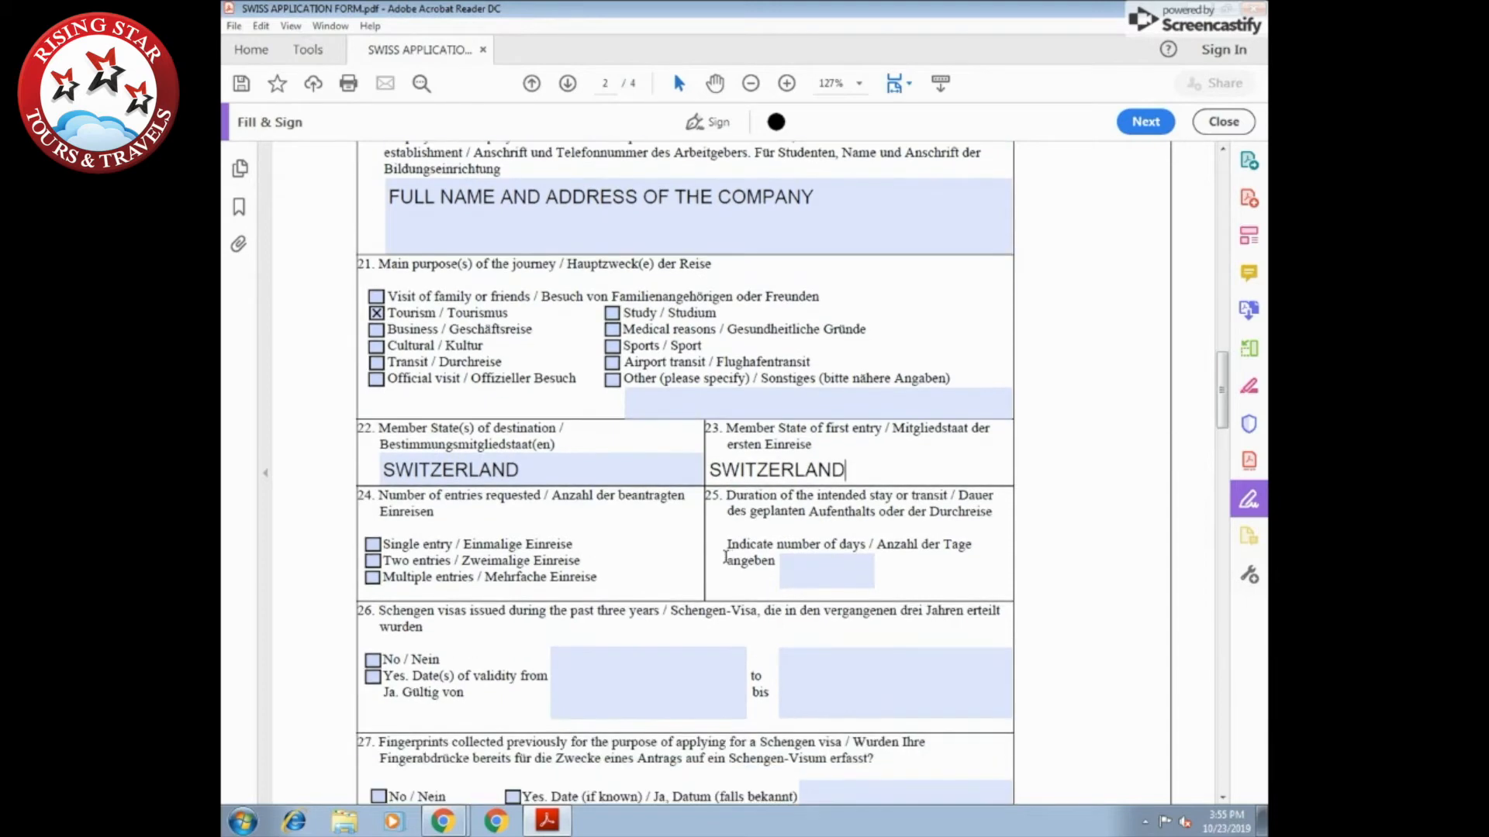
Request multiple entries for 10 days and answer No to previous Schengen visas
{"action": "left_click", "coordinate": [372, 577]}
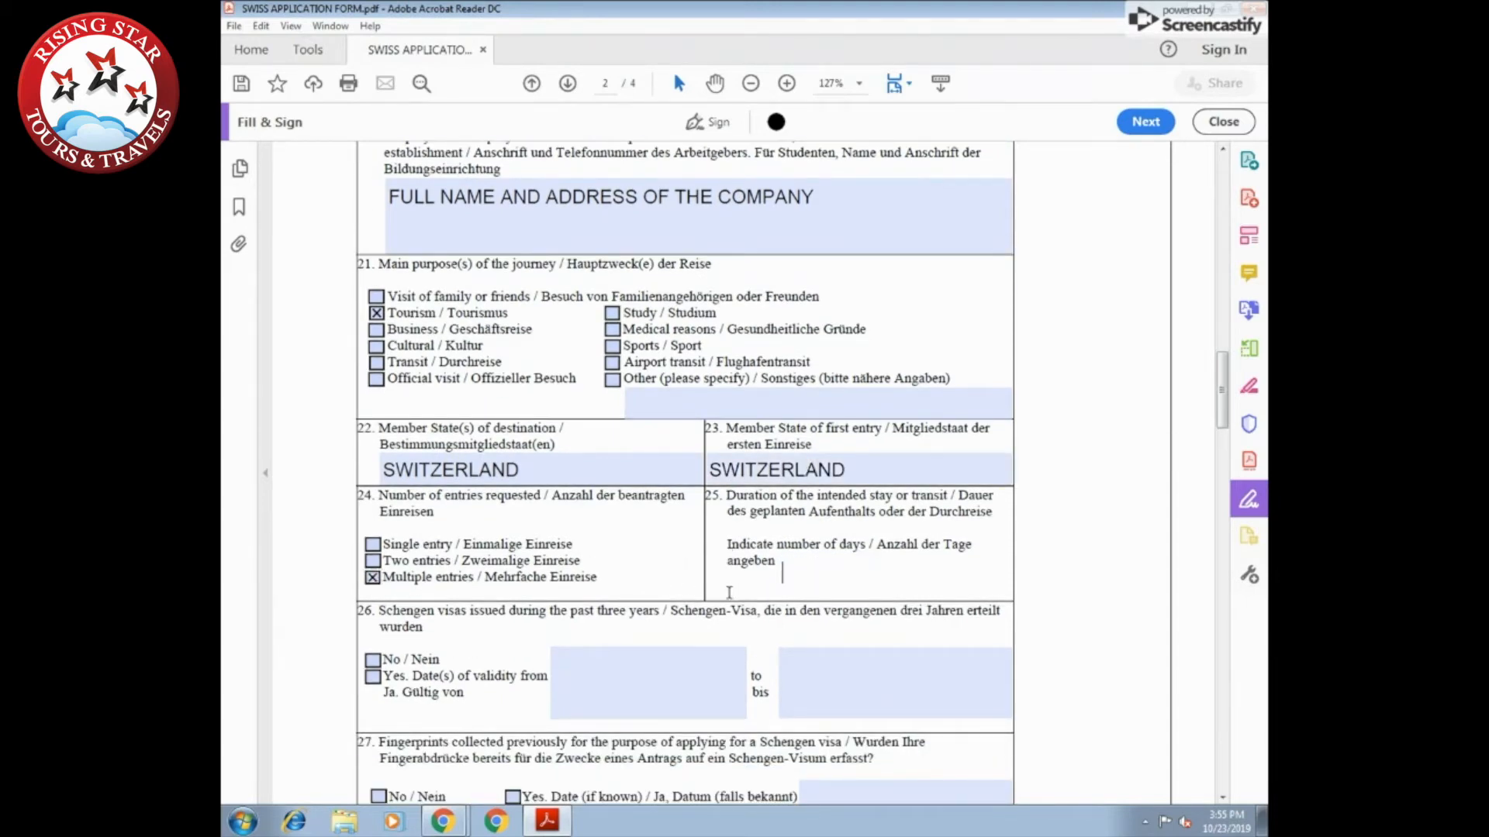
{"action": "type", "text": "10"}
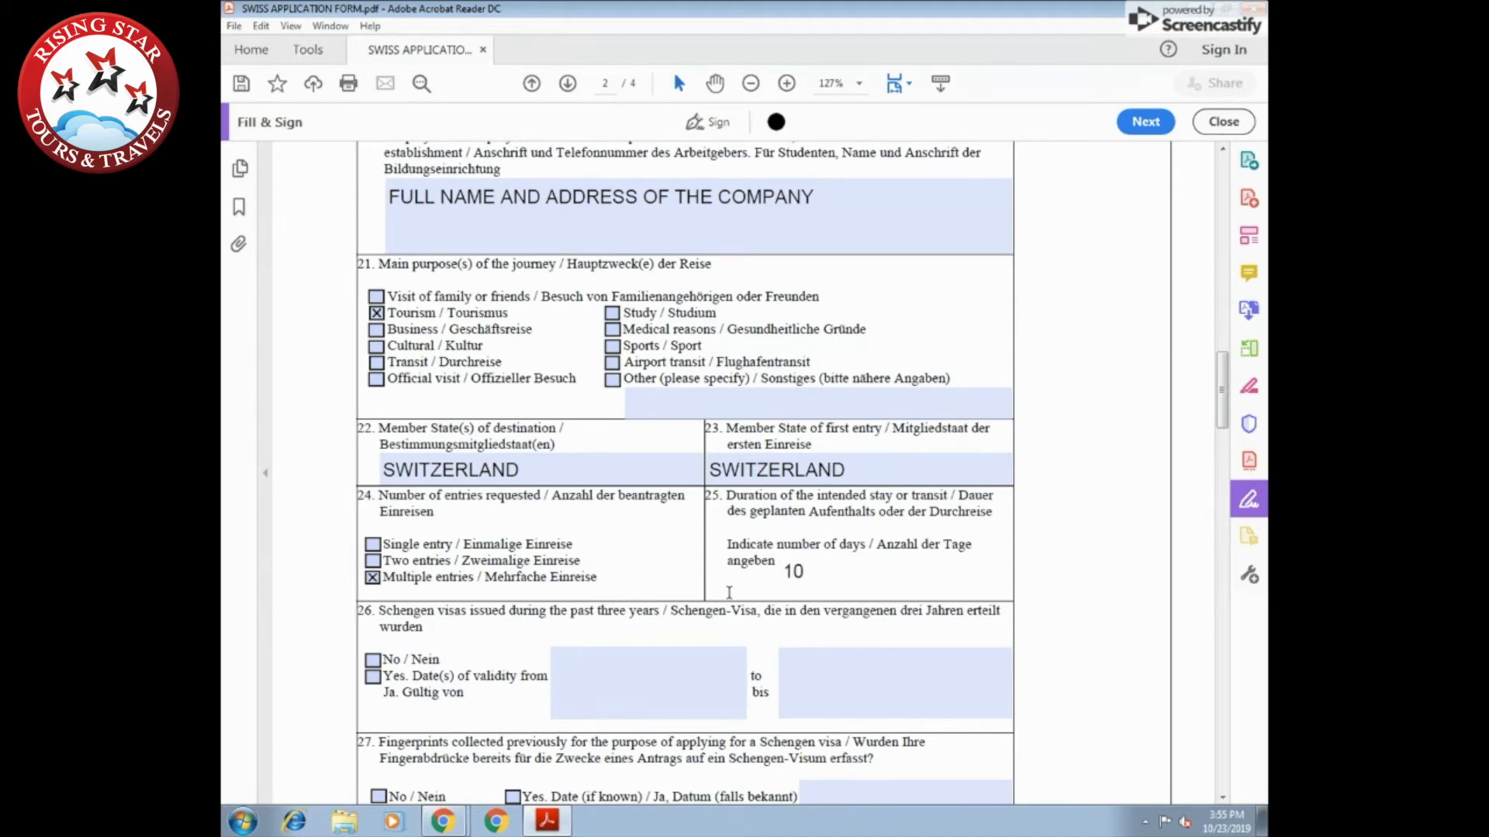
{"action": "scroll", "scroll_direction": "down", "scroll_amount": 3}
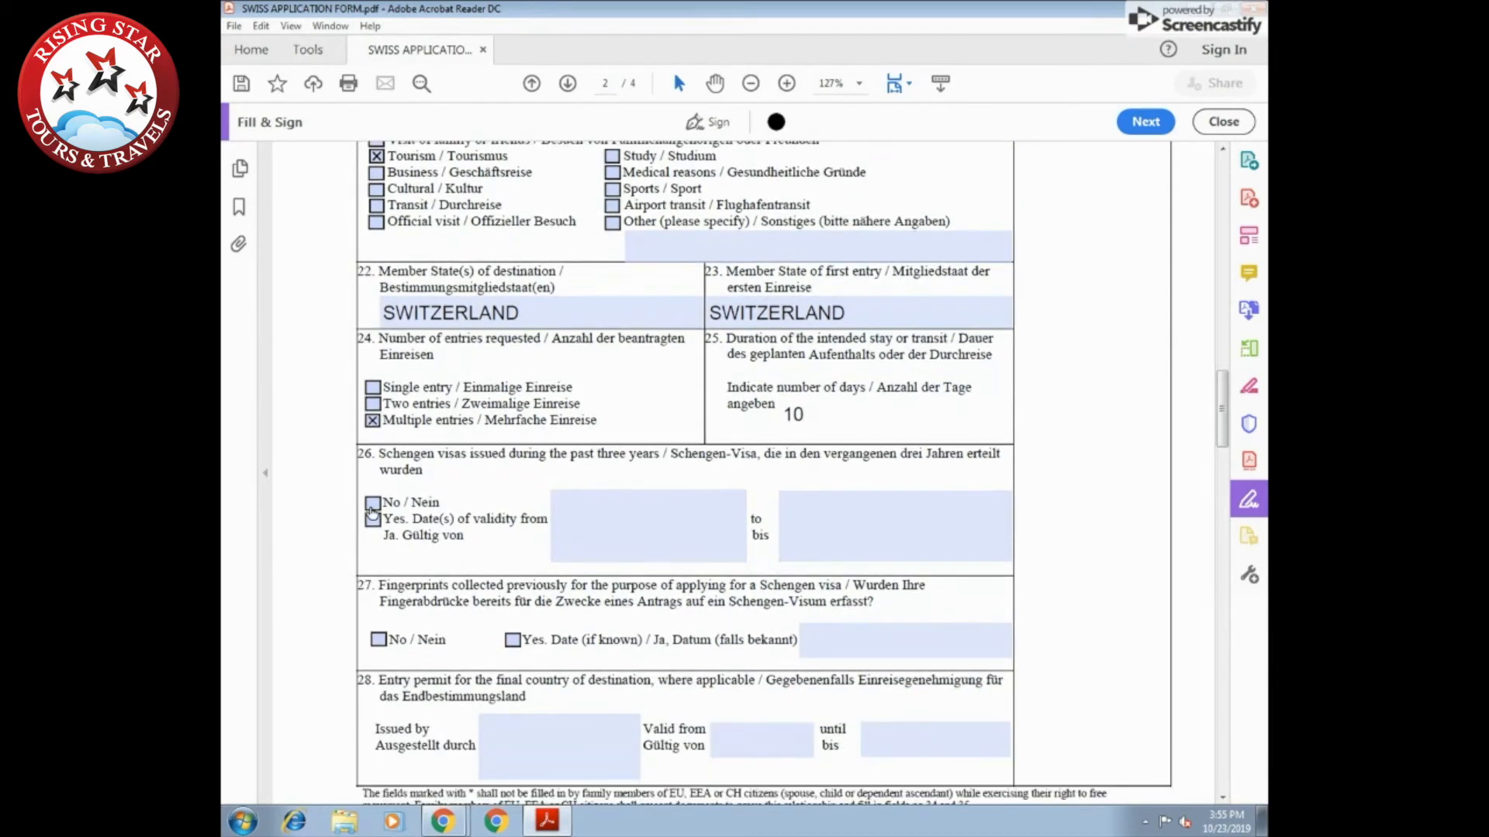
{"action": "left_click", "coordinate": [373, 503]}
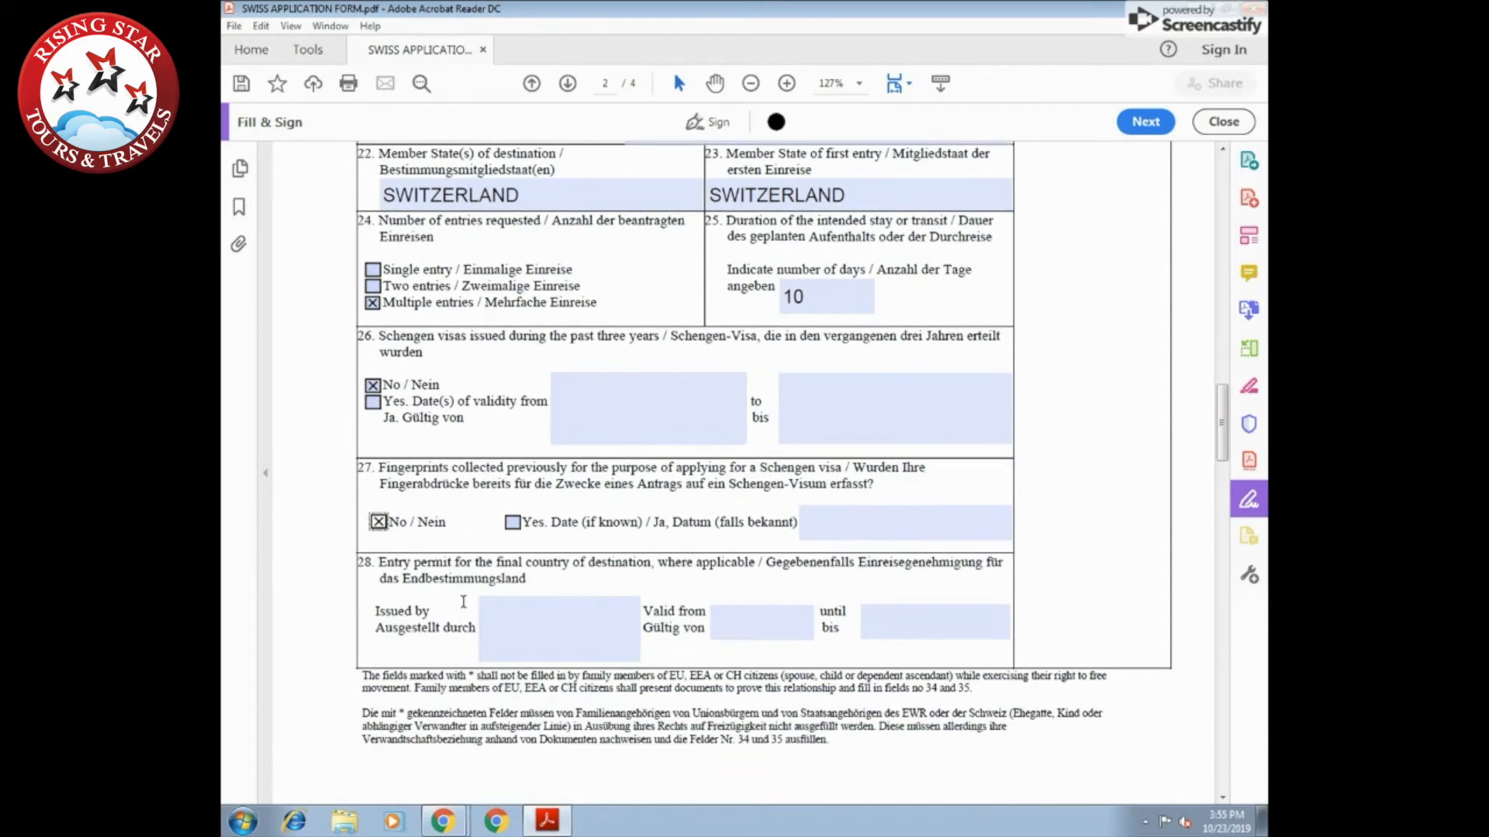
Enter arrival date 02-12-2019 and begin departure date 12-12-2019, correcting a mistyped digit
{"action": "scroll", "scroll_direction": "down", "scroll_amount": 3}
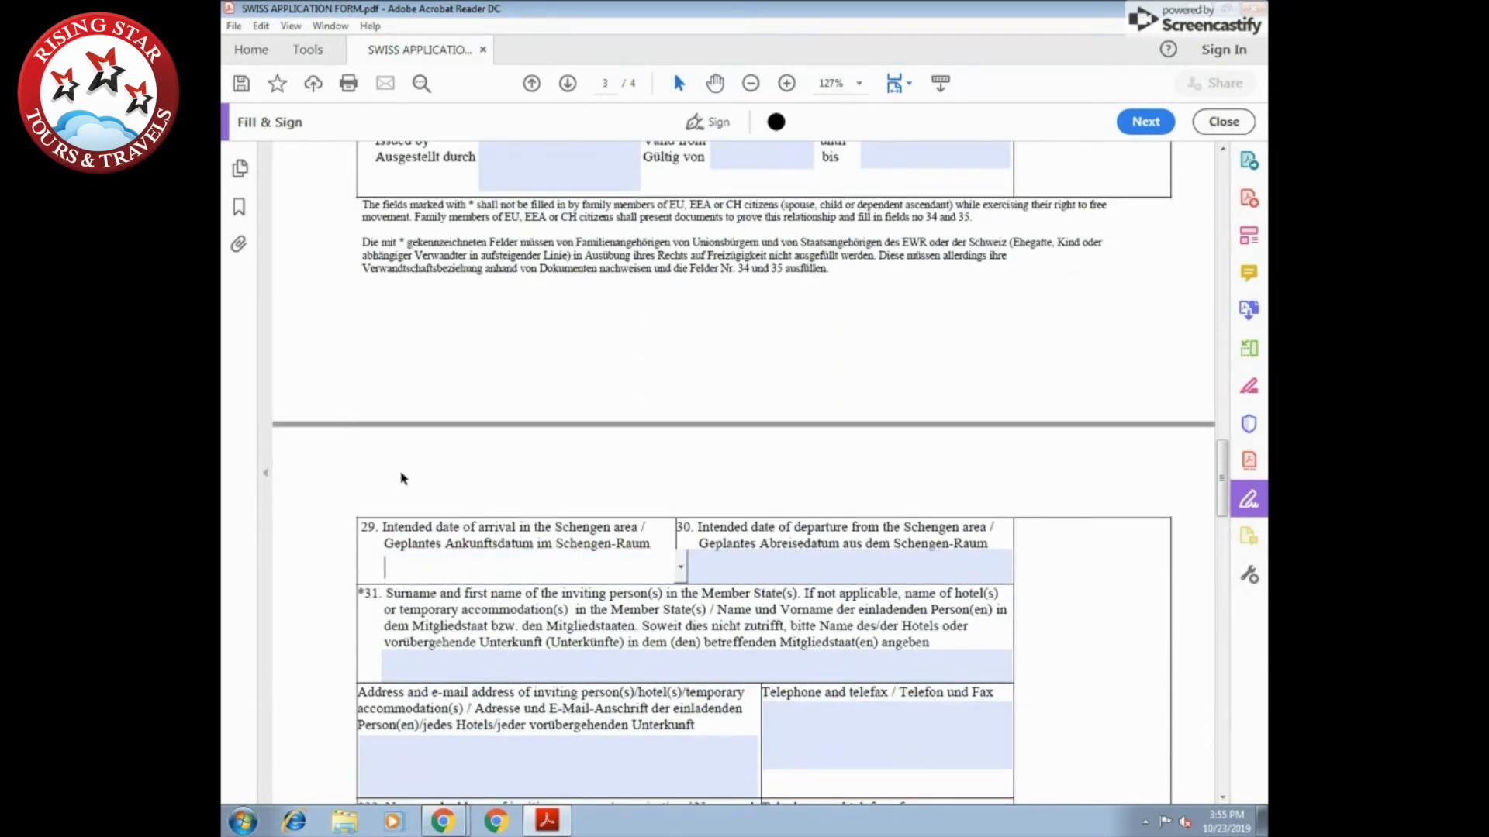
{"action": "type", "text": "02-12-"}
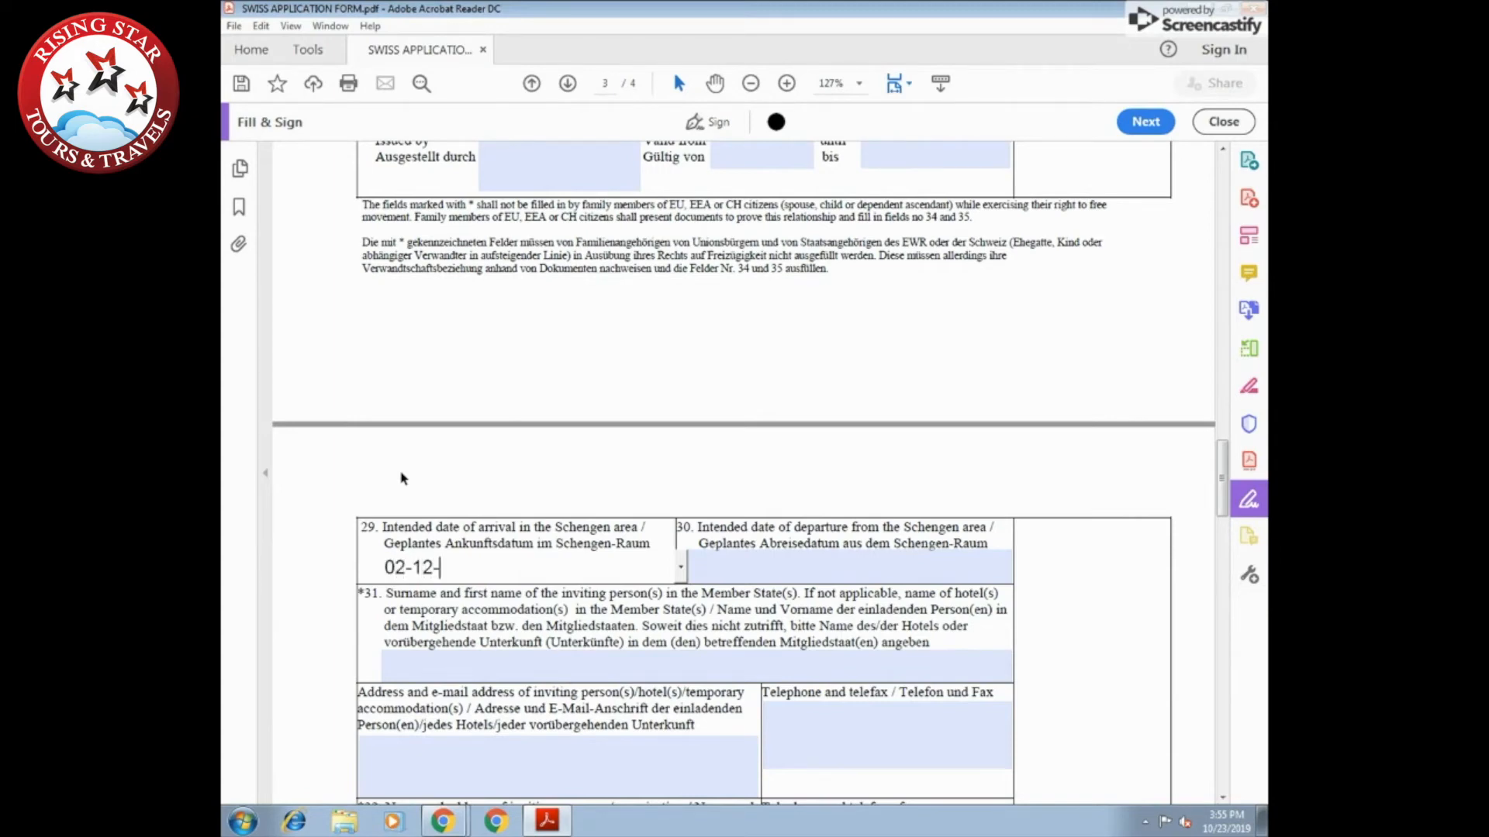
{"action": "type", "text": "2019"}
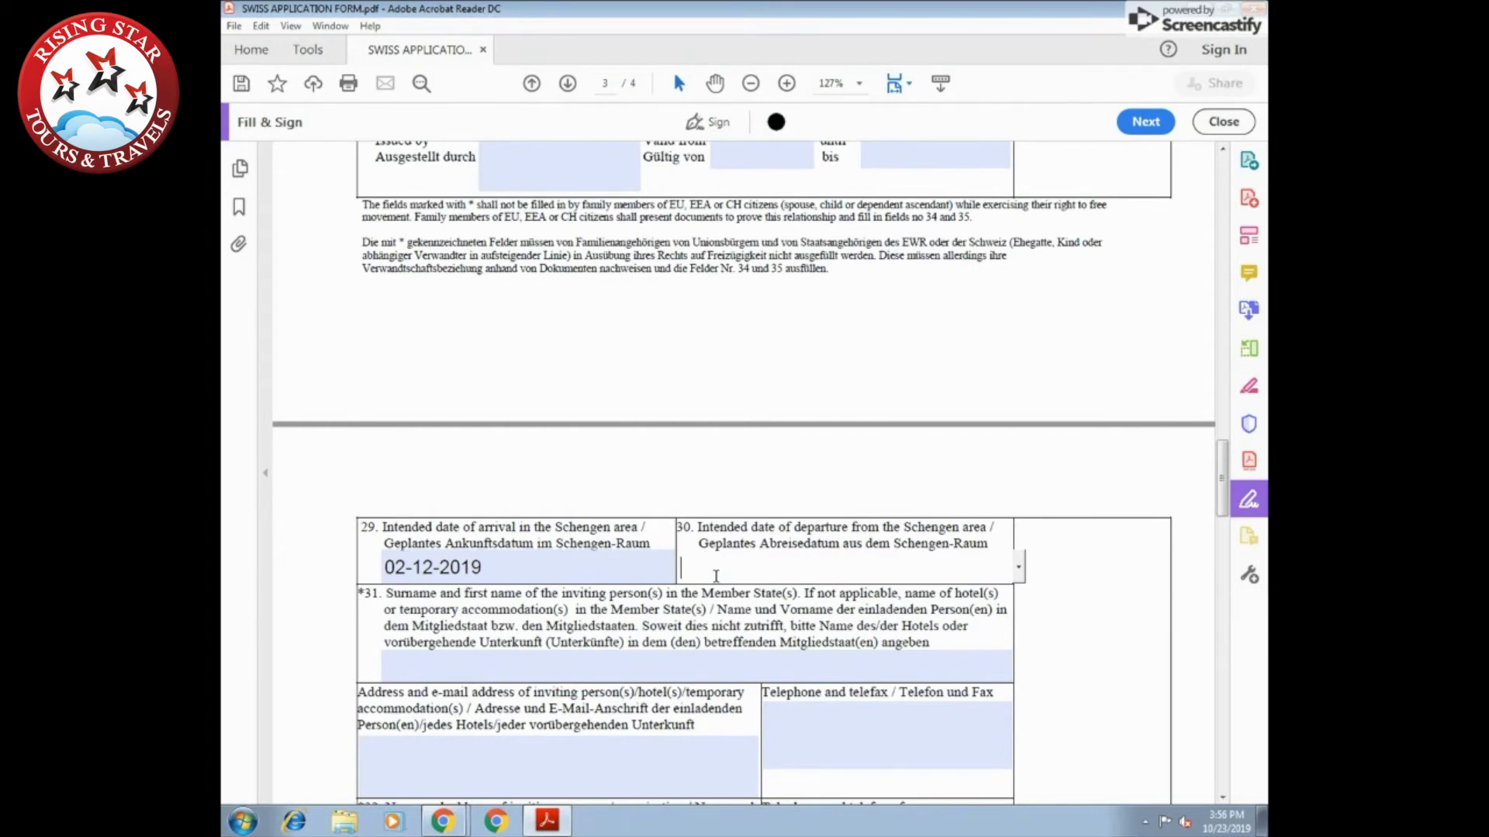
{"action": "type", "text": "12-0"}
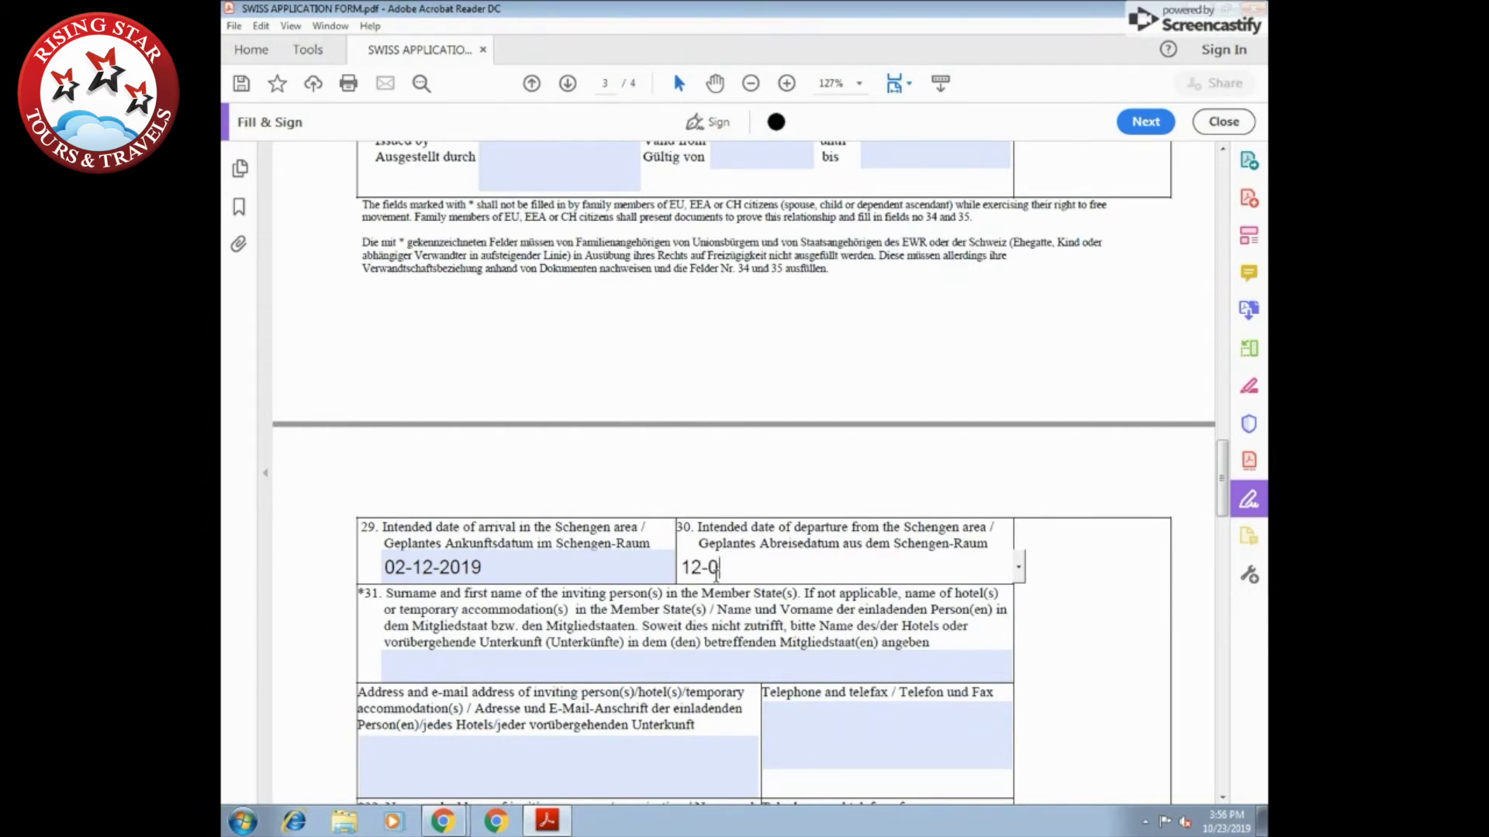
{"action": "key", "text": "Backspace"}
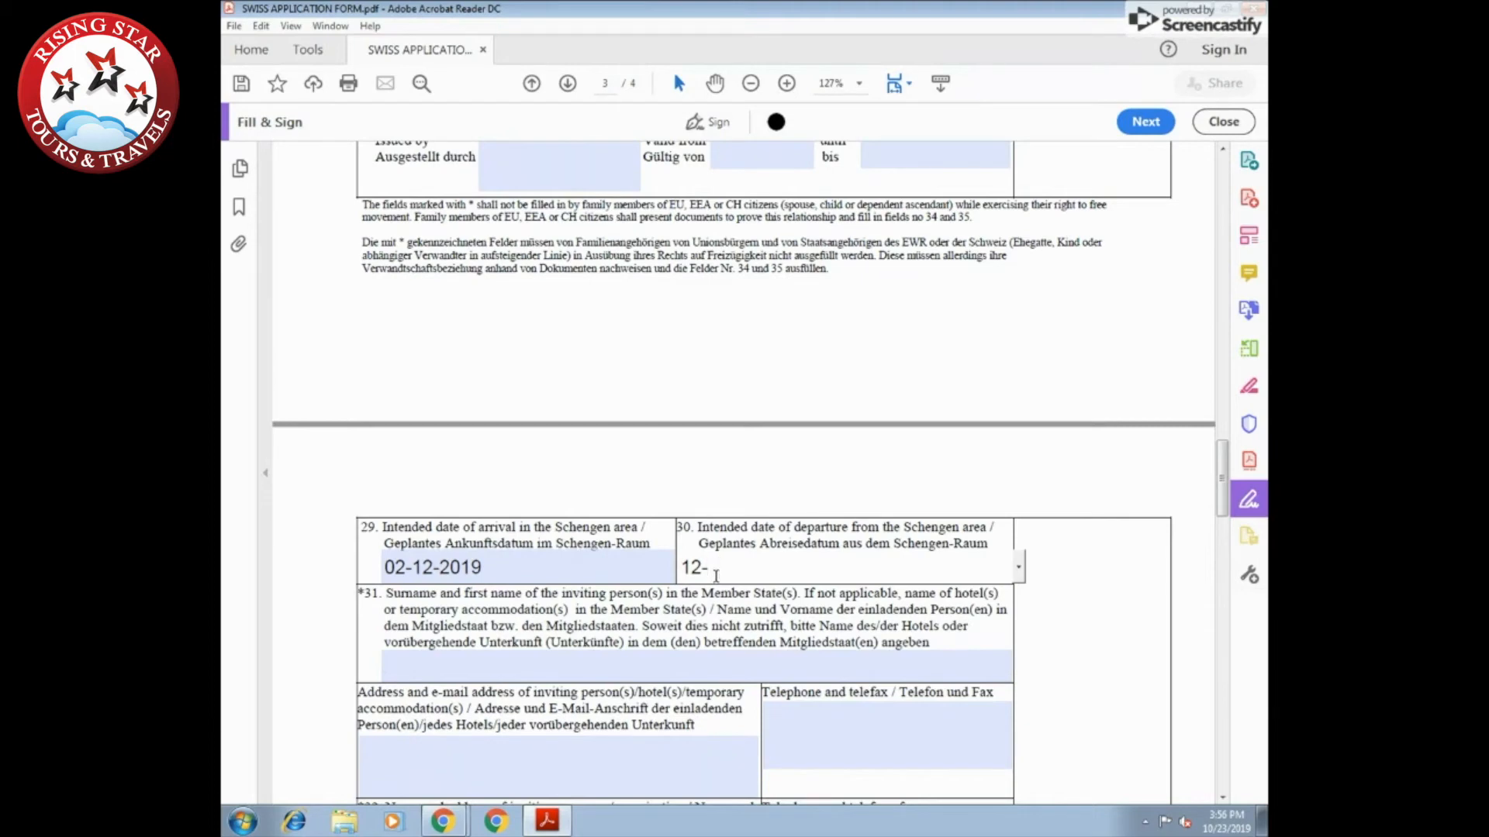
Finish the preceding date entry and enter the hotel name in field 31
{"action": "type", "text": "12-2"}
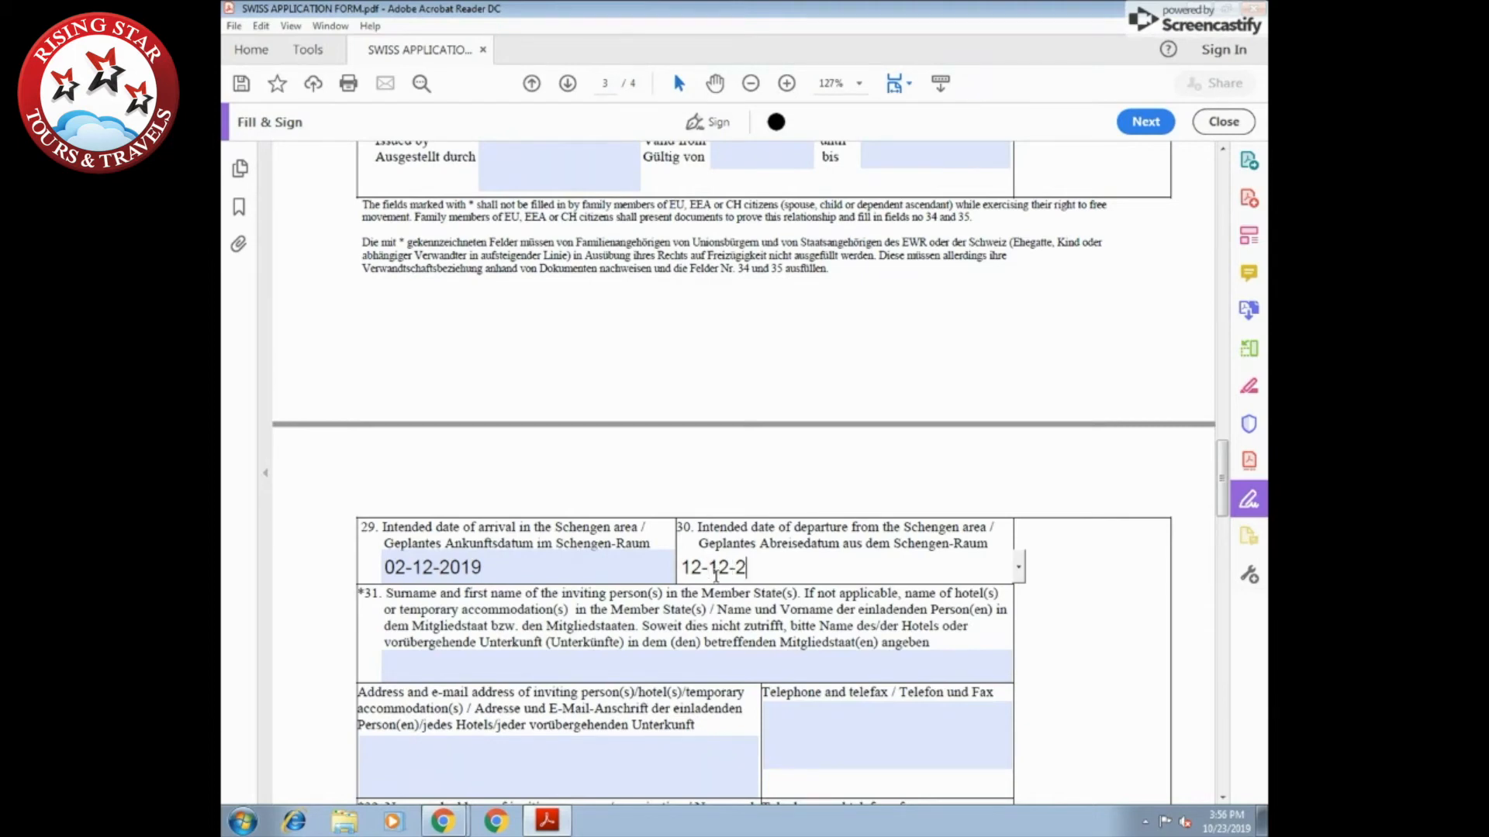
{"action": "type", "text": "019"}
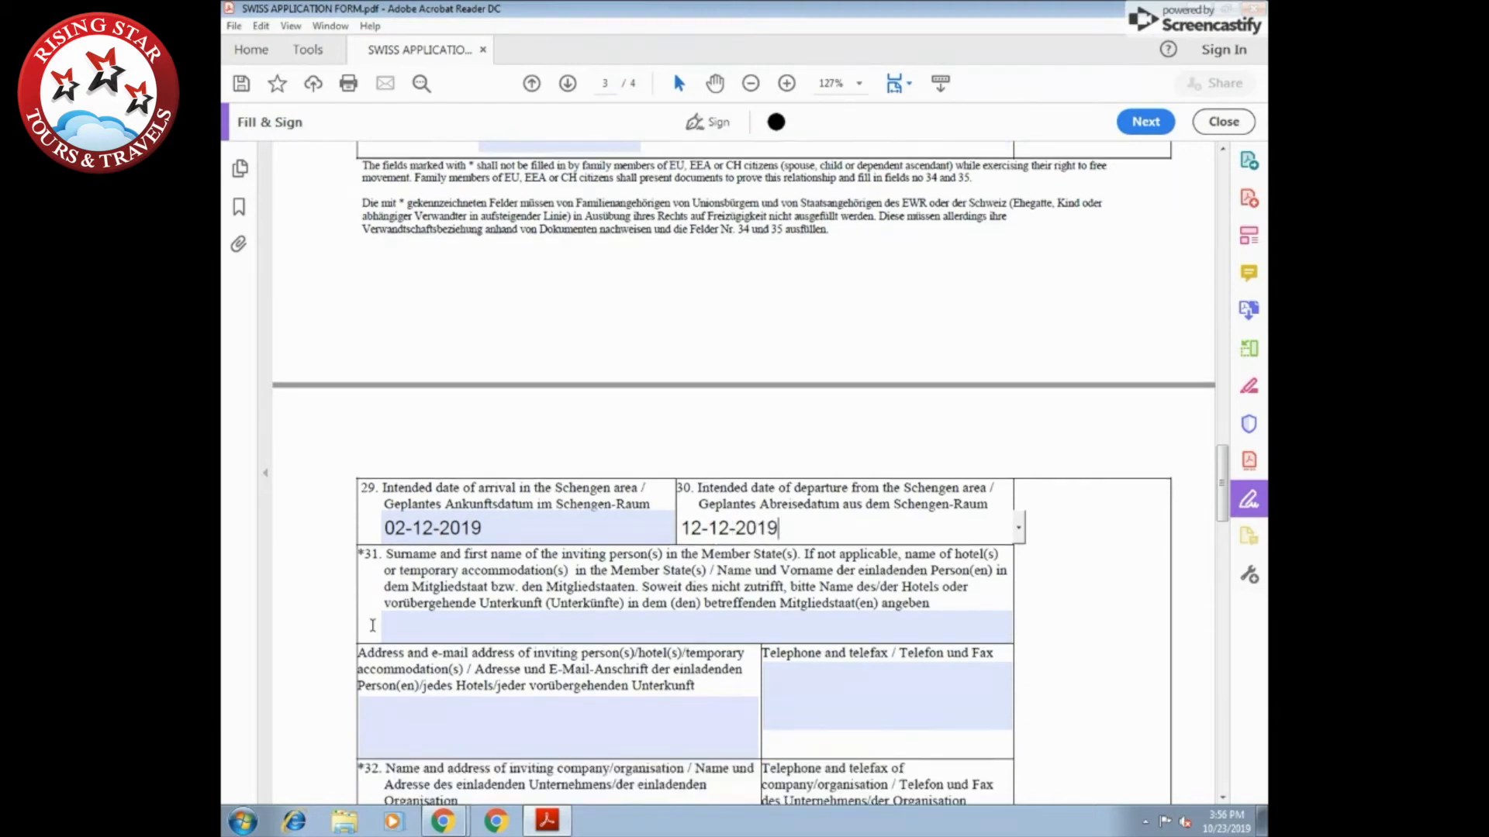
{"action": "scroll", "scroll_direction": "down", "scroll_amount": 3}
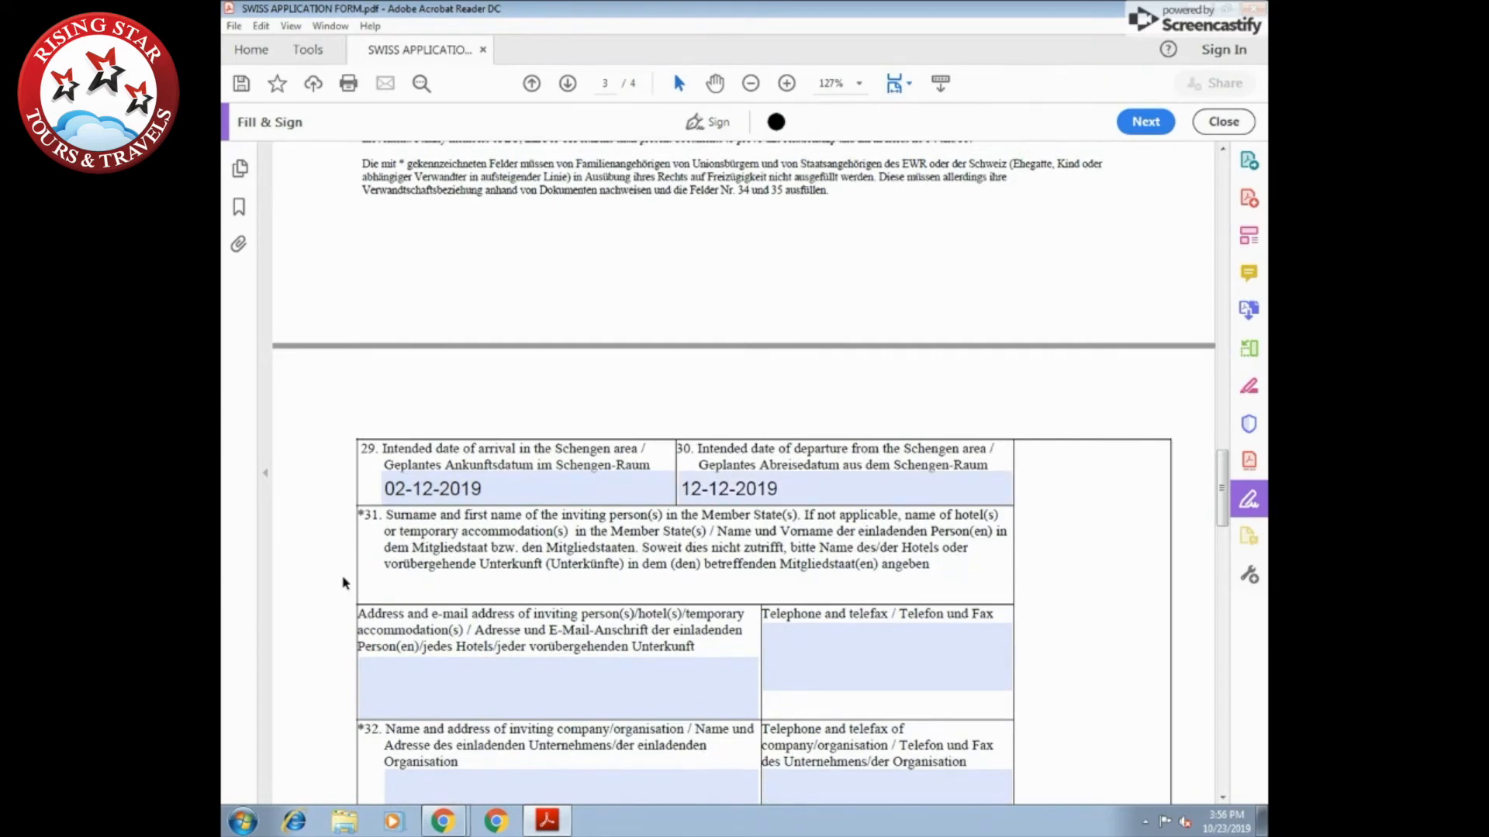
{"action": "type", "text": "NAME OF THE FIR"}
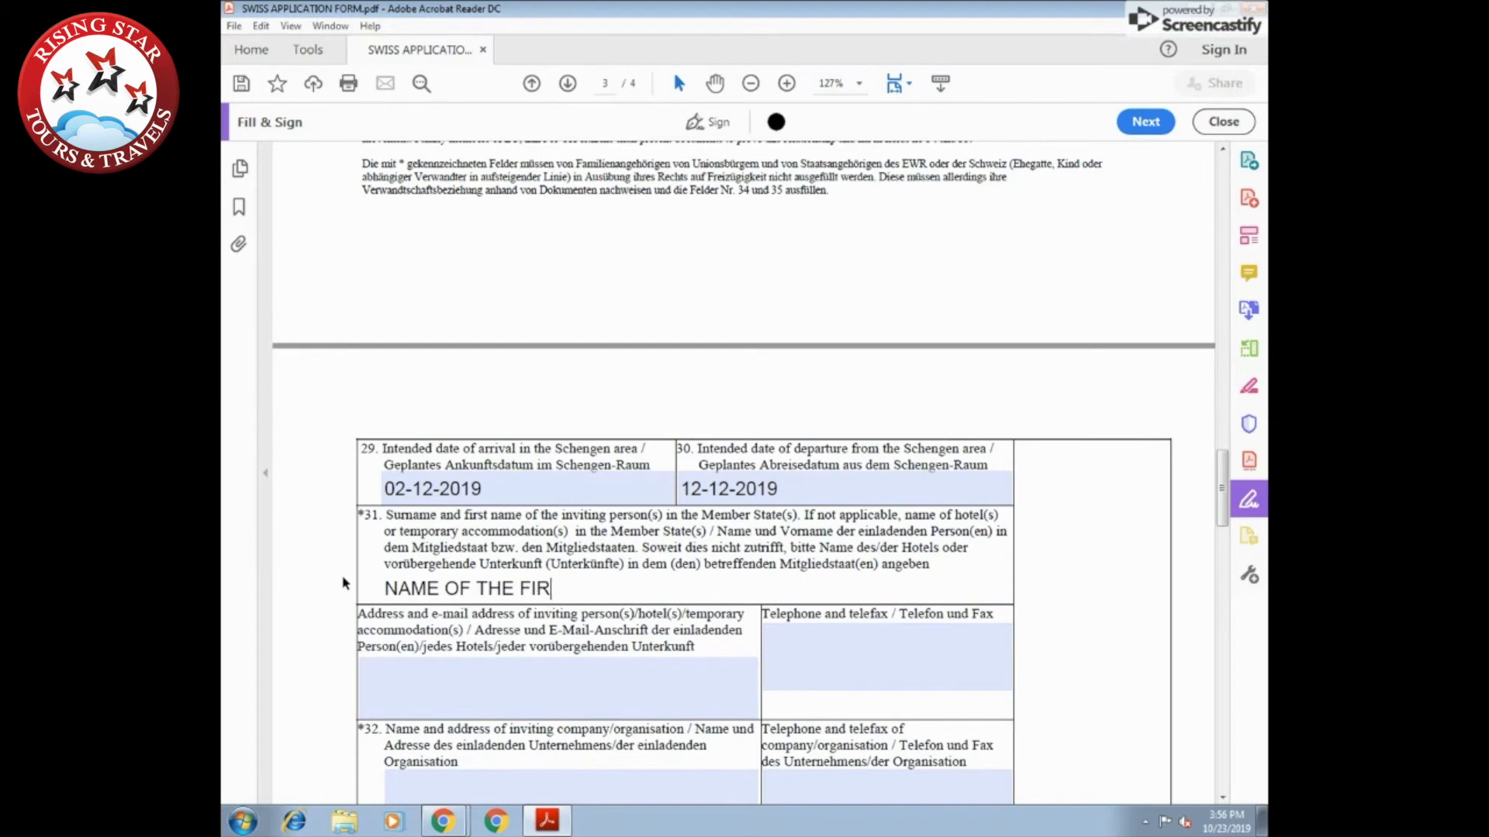
{"action": "type", "text": "ST HOTE"}
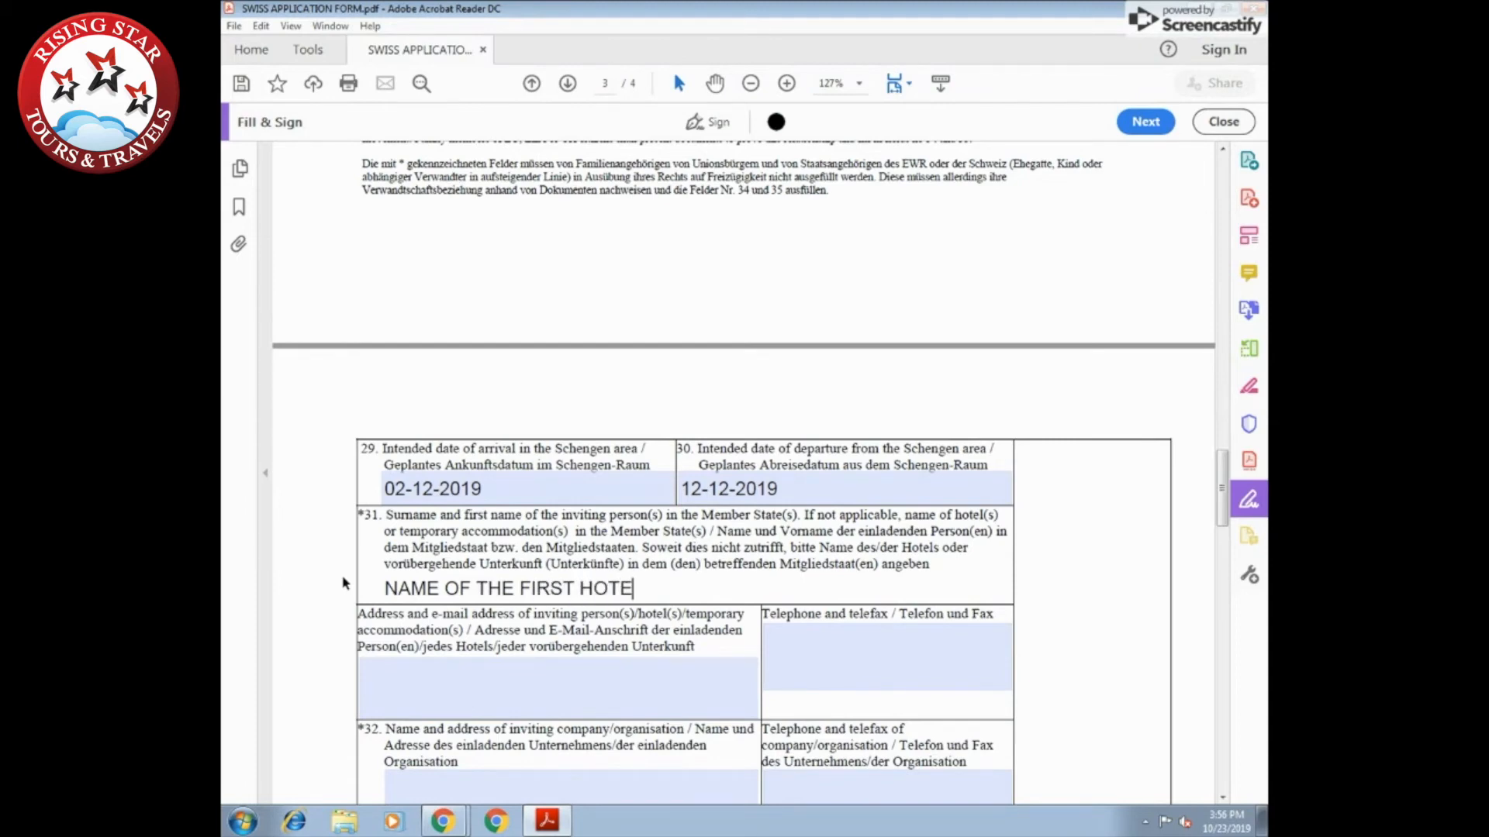
{"action": "type", "text": "L"}
{"action": "left_click", "coordinate": [559, 688]}
{"action": "type", "text": "A"}
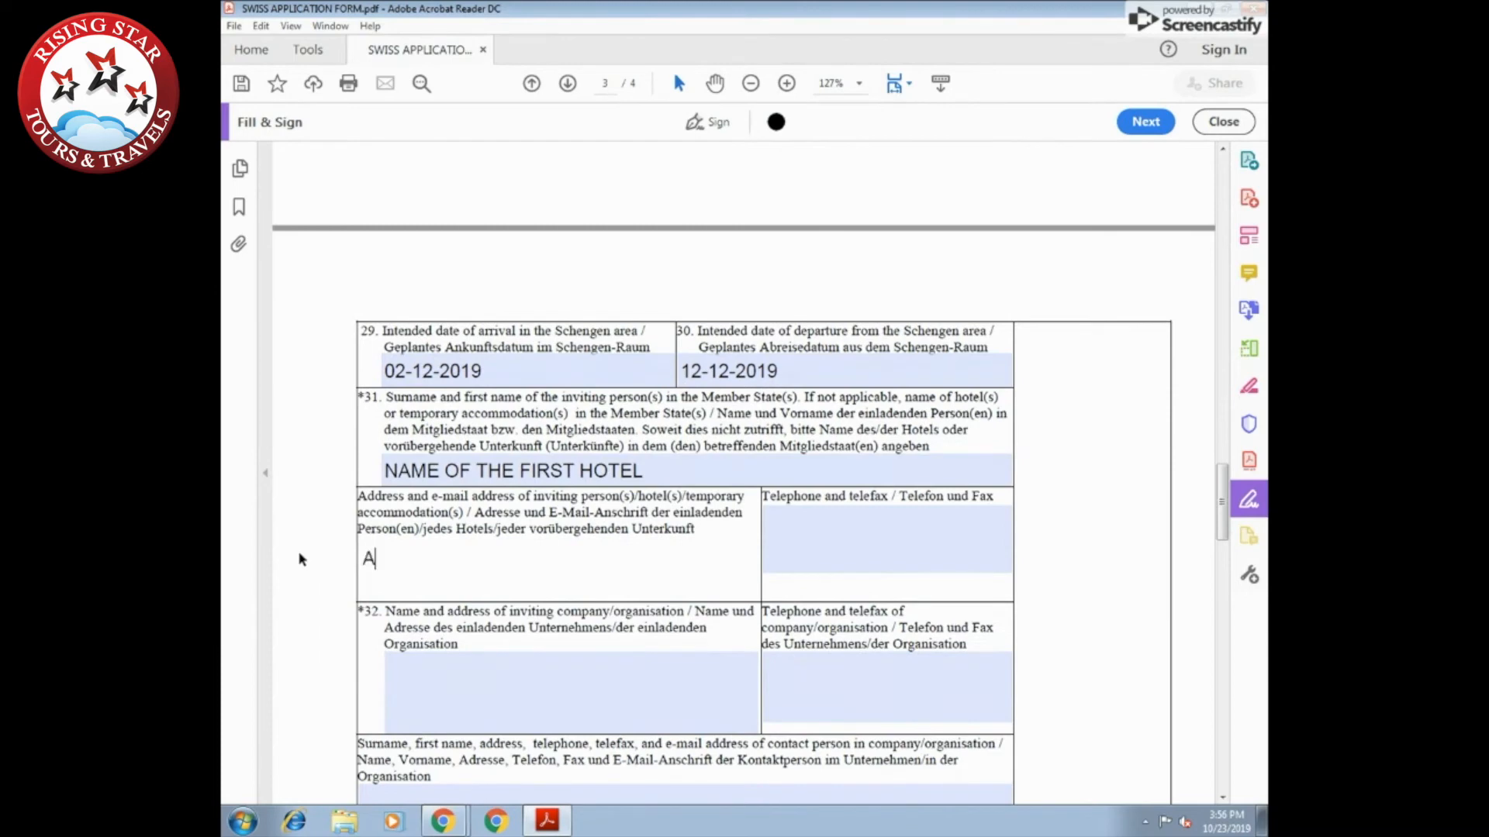
Enter the hotel's address and its contact number in the inviting person boxes
{"action": "type", "text": "DDRESS OF THE"}
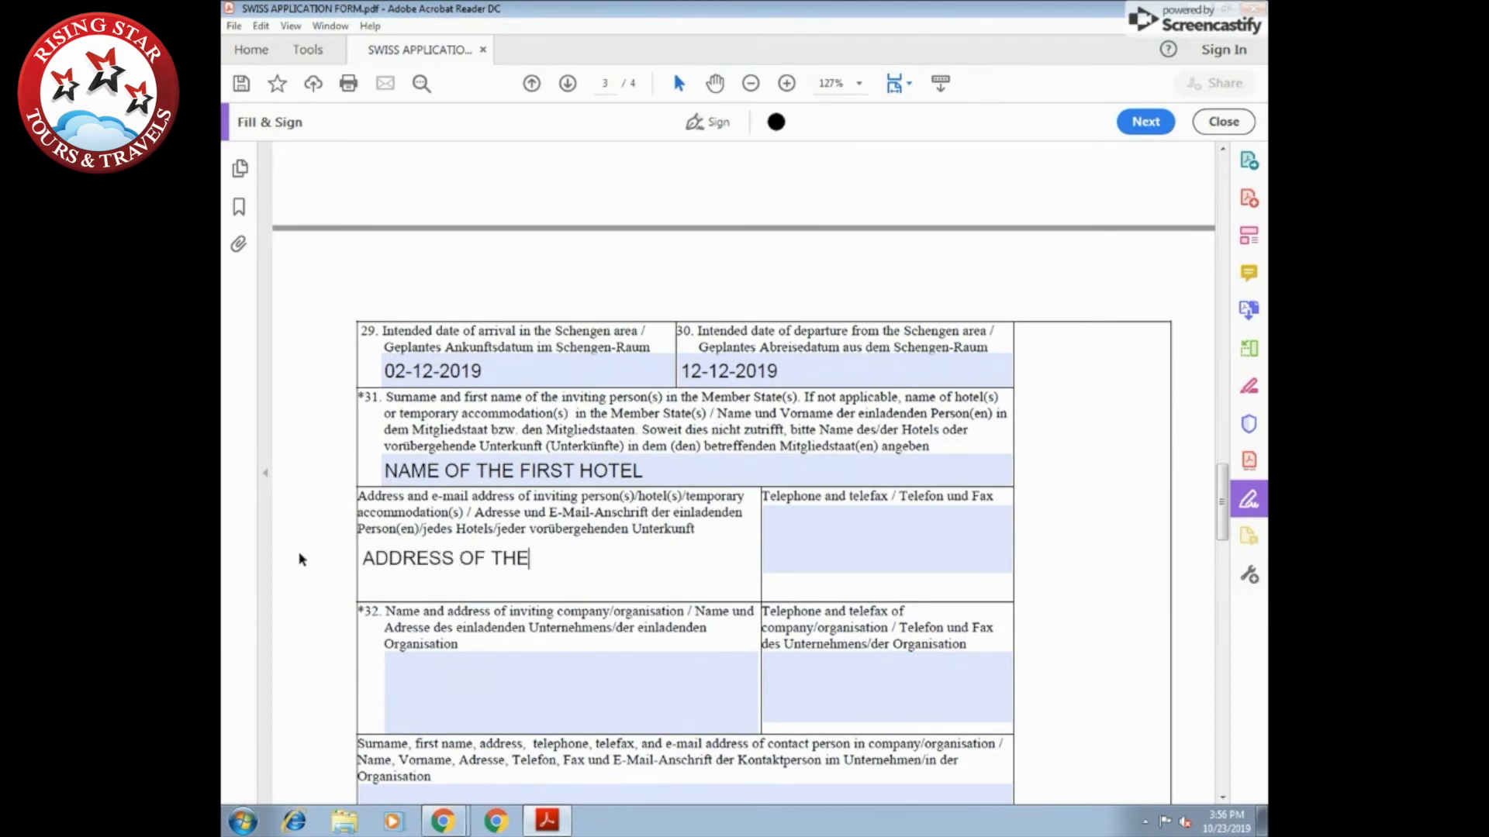
{"action": "type", "text": "HOTEL"}
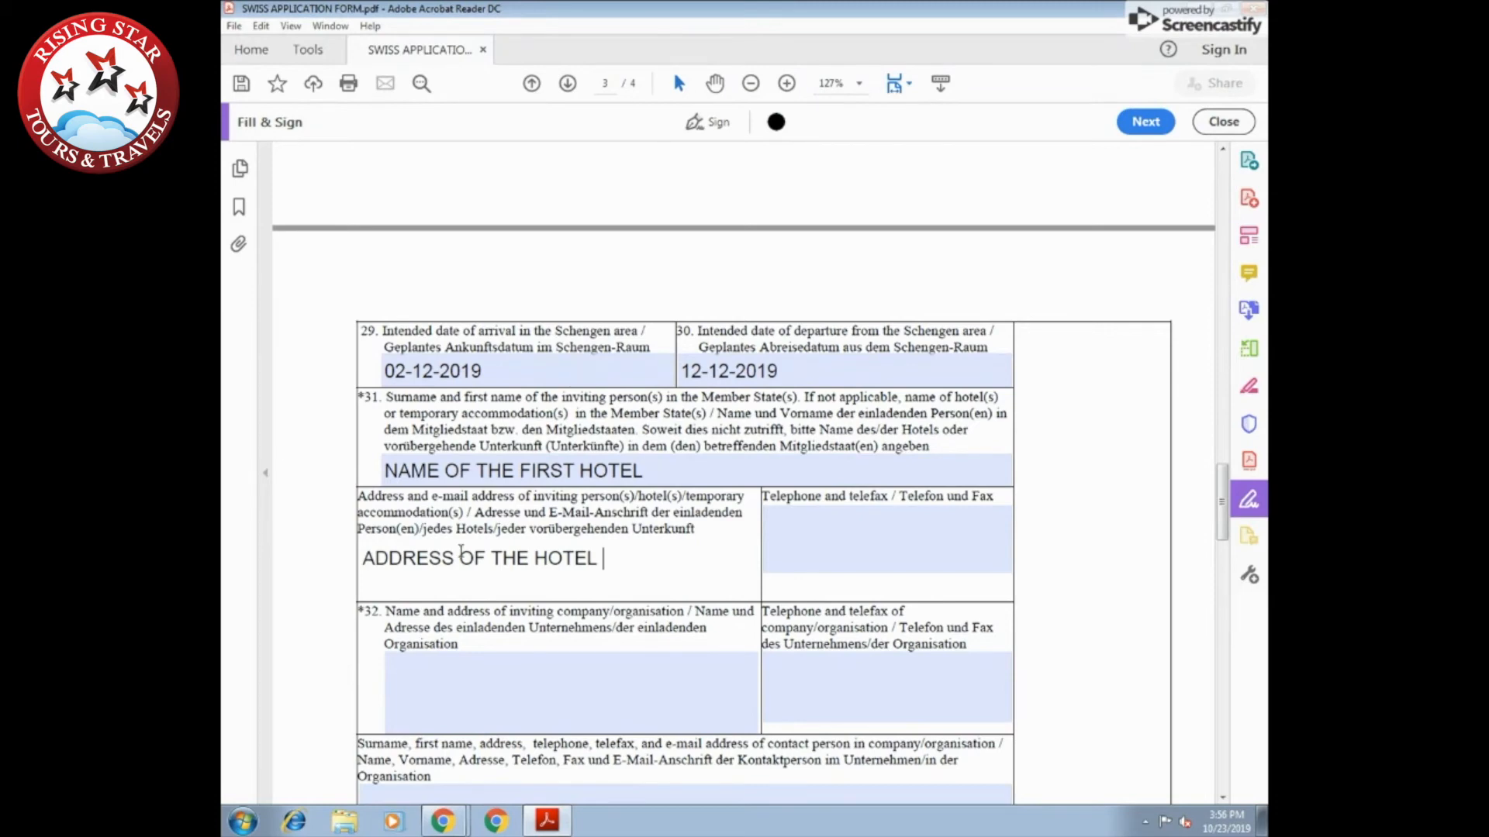
{"action": "type", "text": "C"}
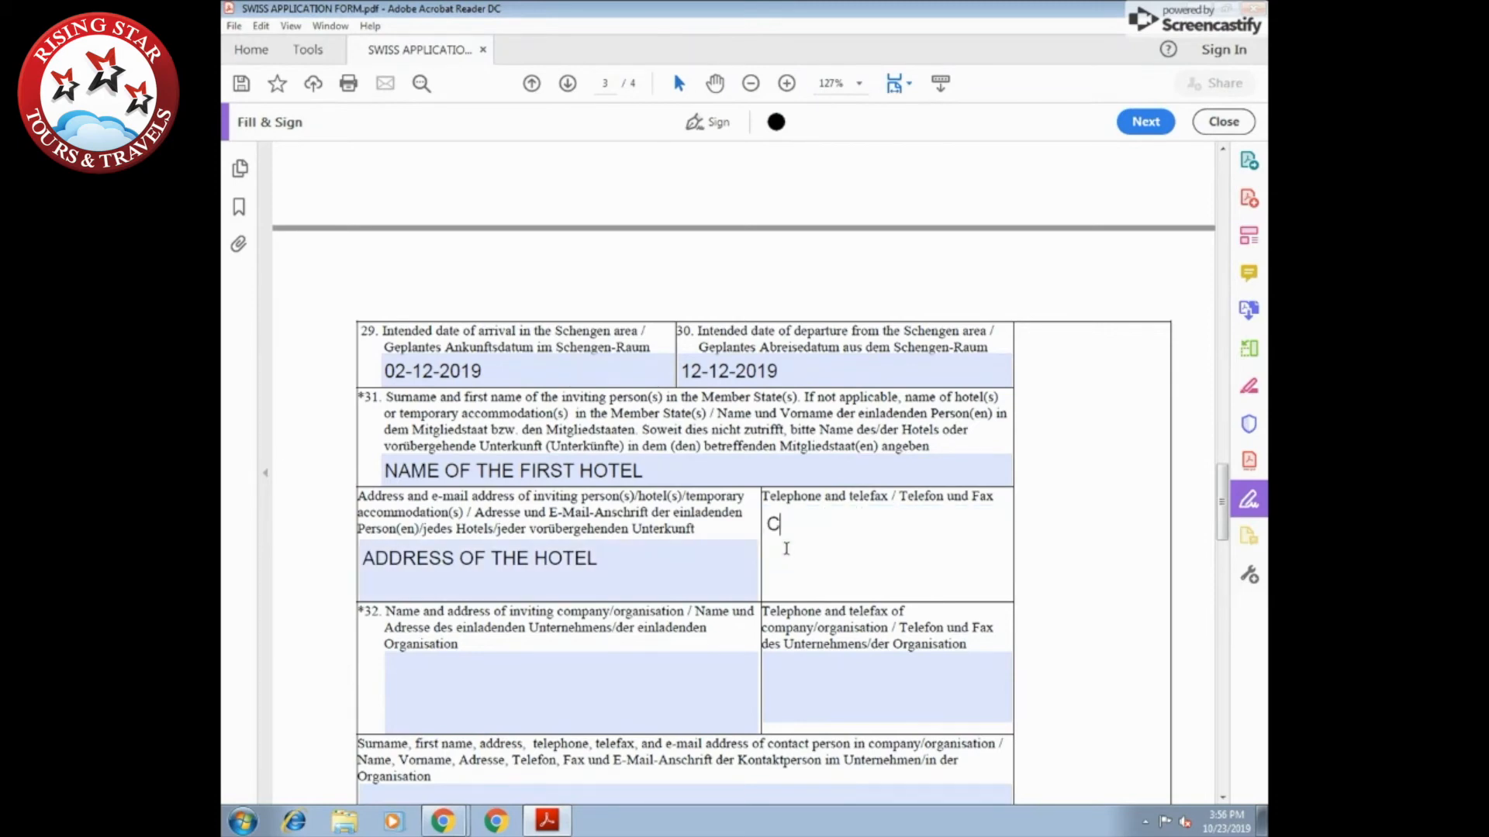
{"action": "type", "text": "ONTACT NUMBER OF"}
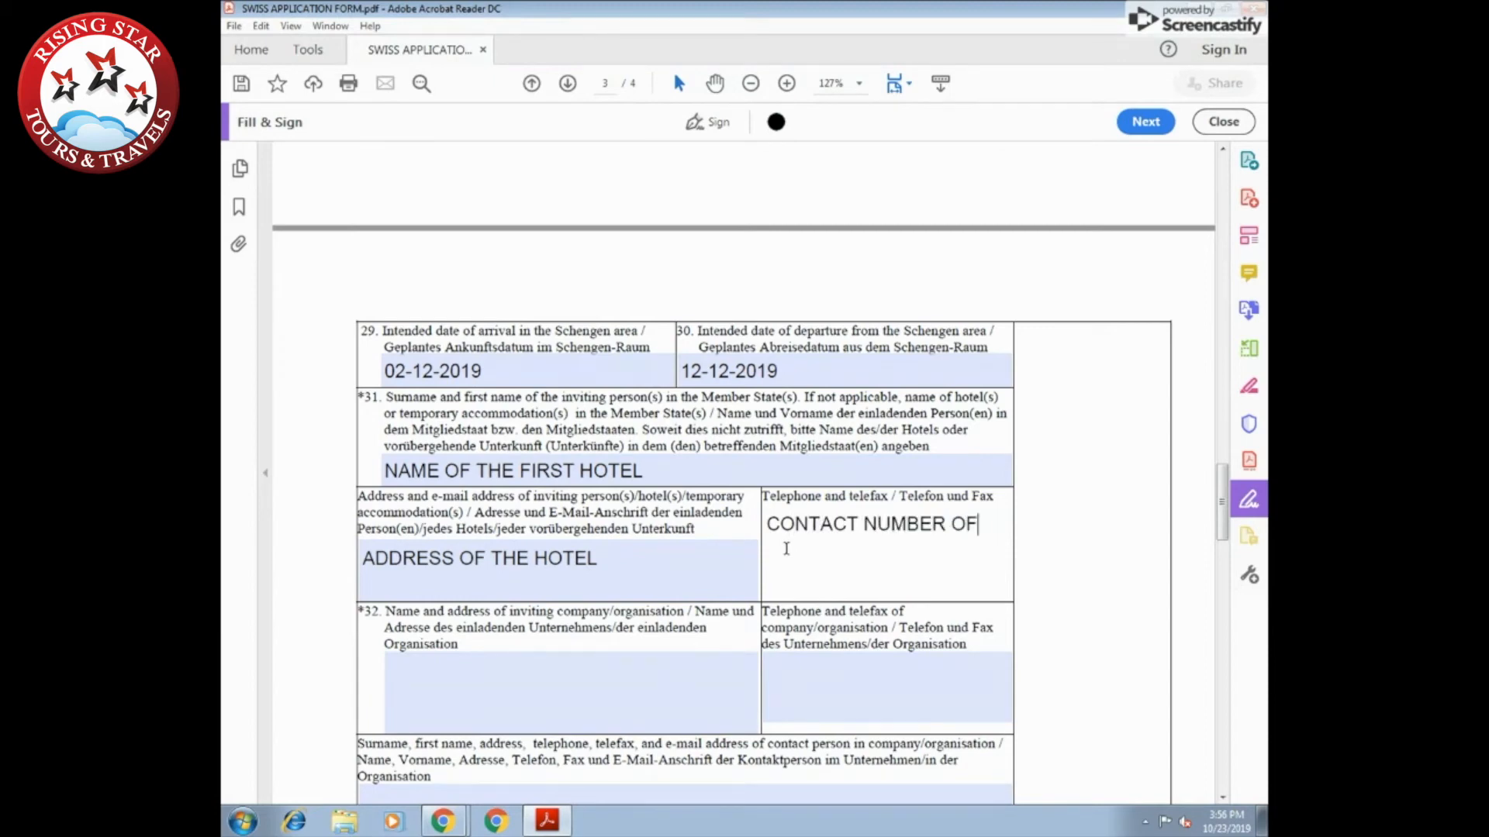
{"action": "type", "text": "THE HOTEL"}
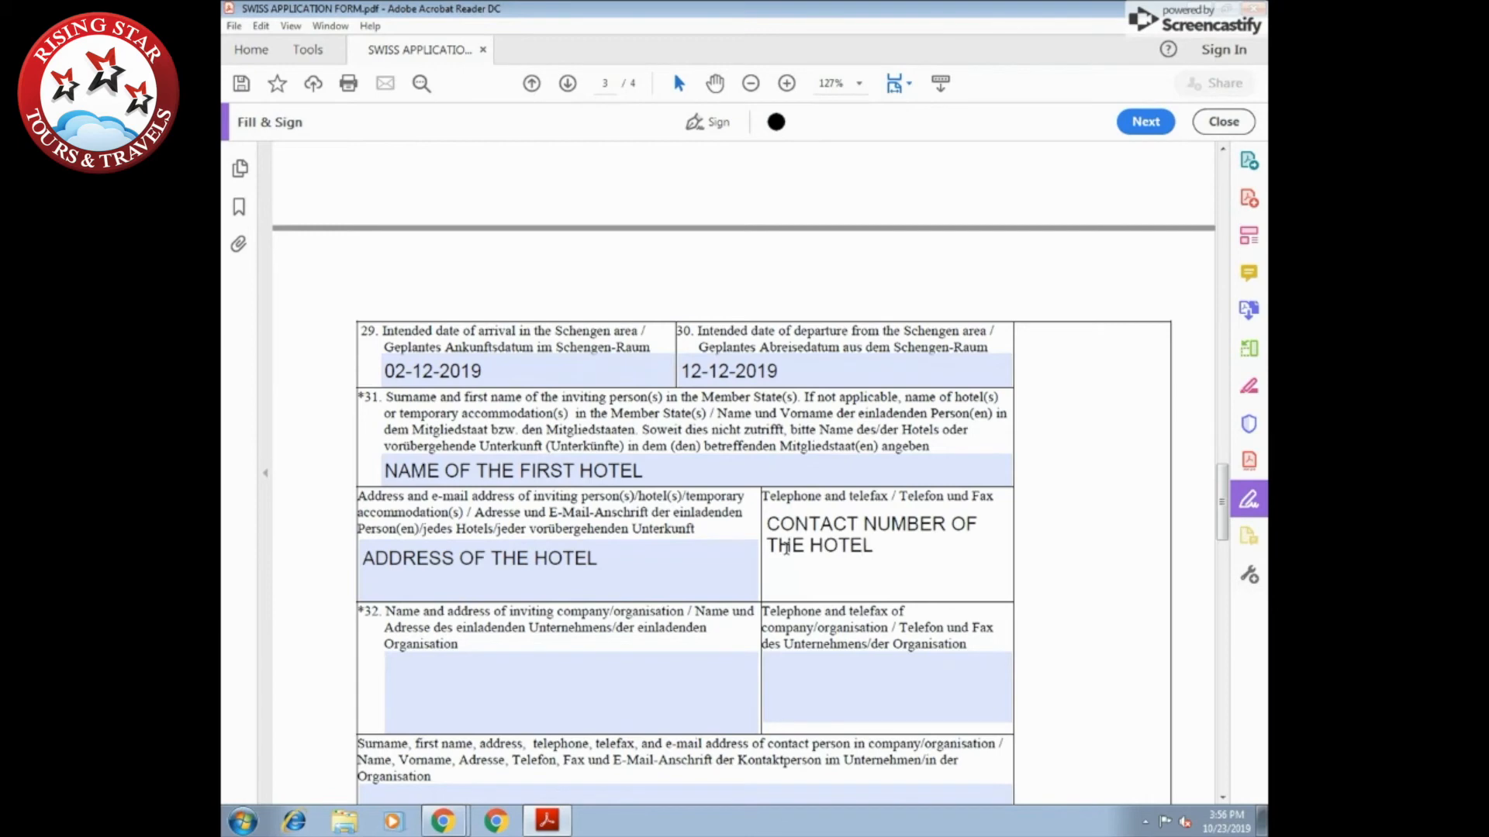
Mark travel costs as paid by the applicant and tick cash as means of support
{"action": "scroll", "scroll_direction": "down", "scroll_amount": 3}
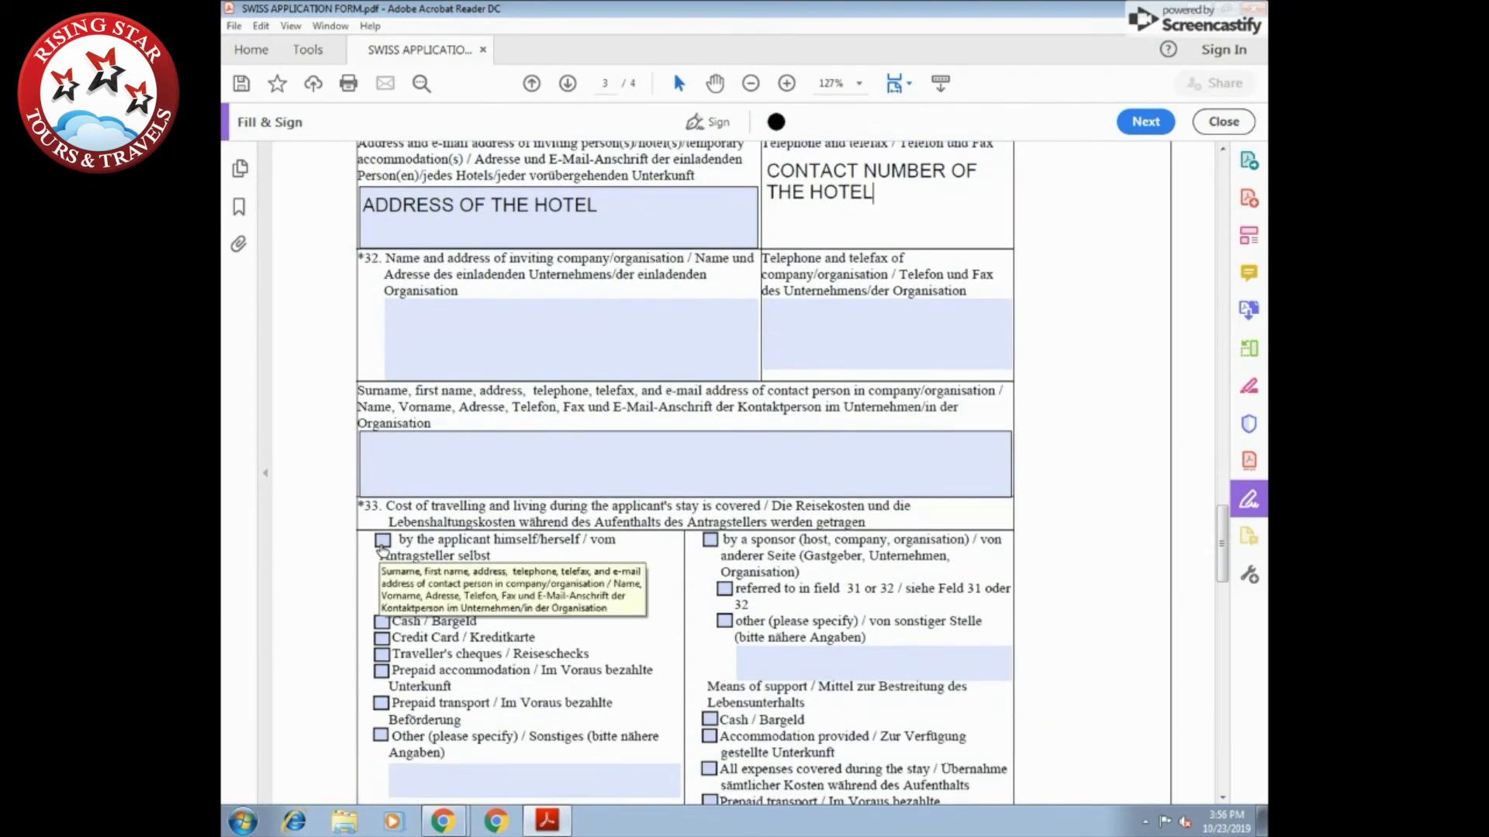
{"action": "left_click", "coordinate": [382, 540]}
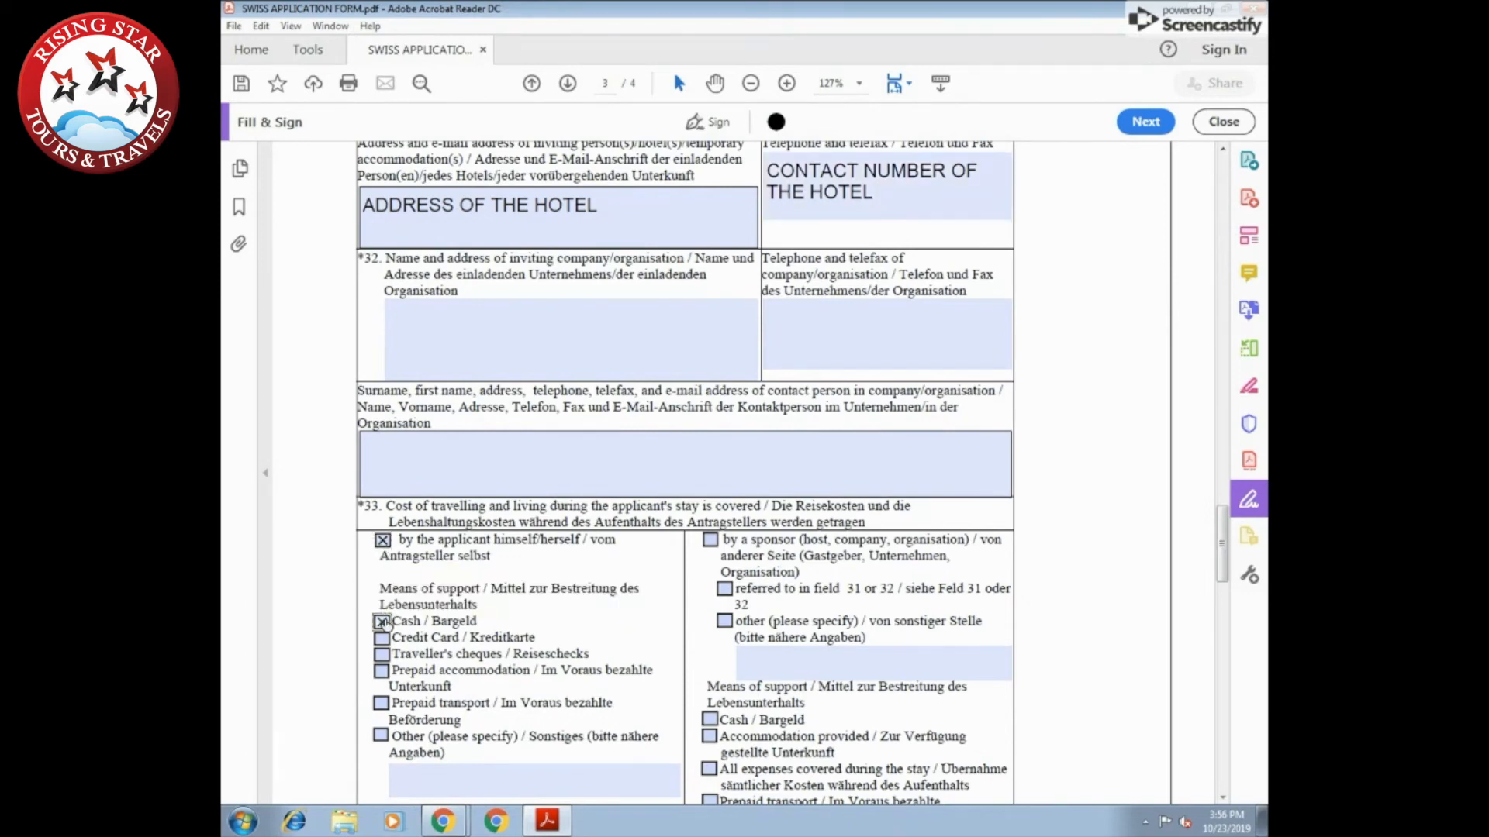
{"action": "left_click", "coordinate": [381, 638]}
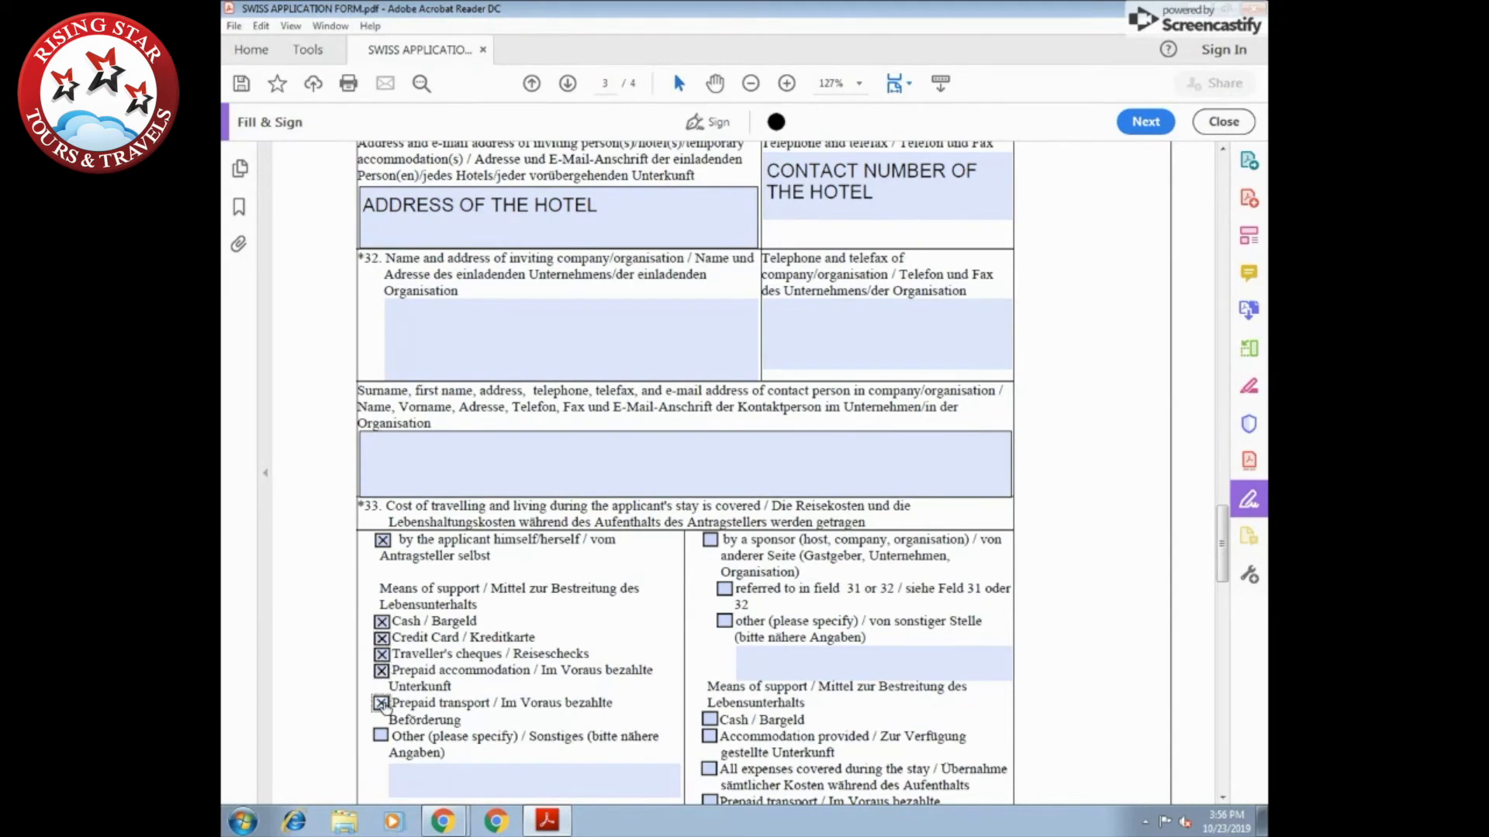
{"action": "scroll", "scroll_direction": "down", "scroll_amount": 3}
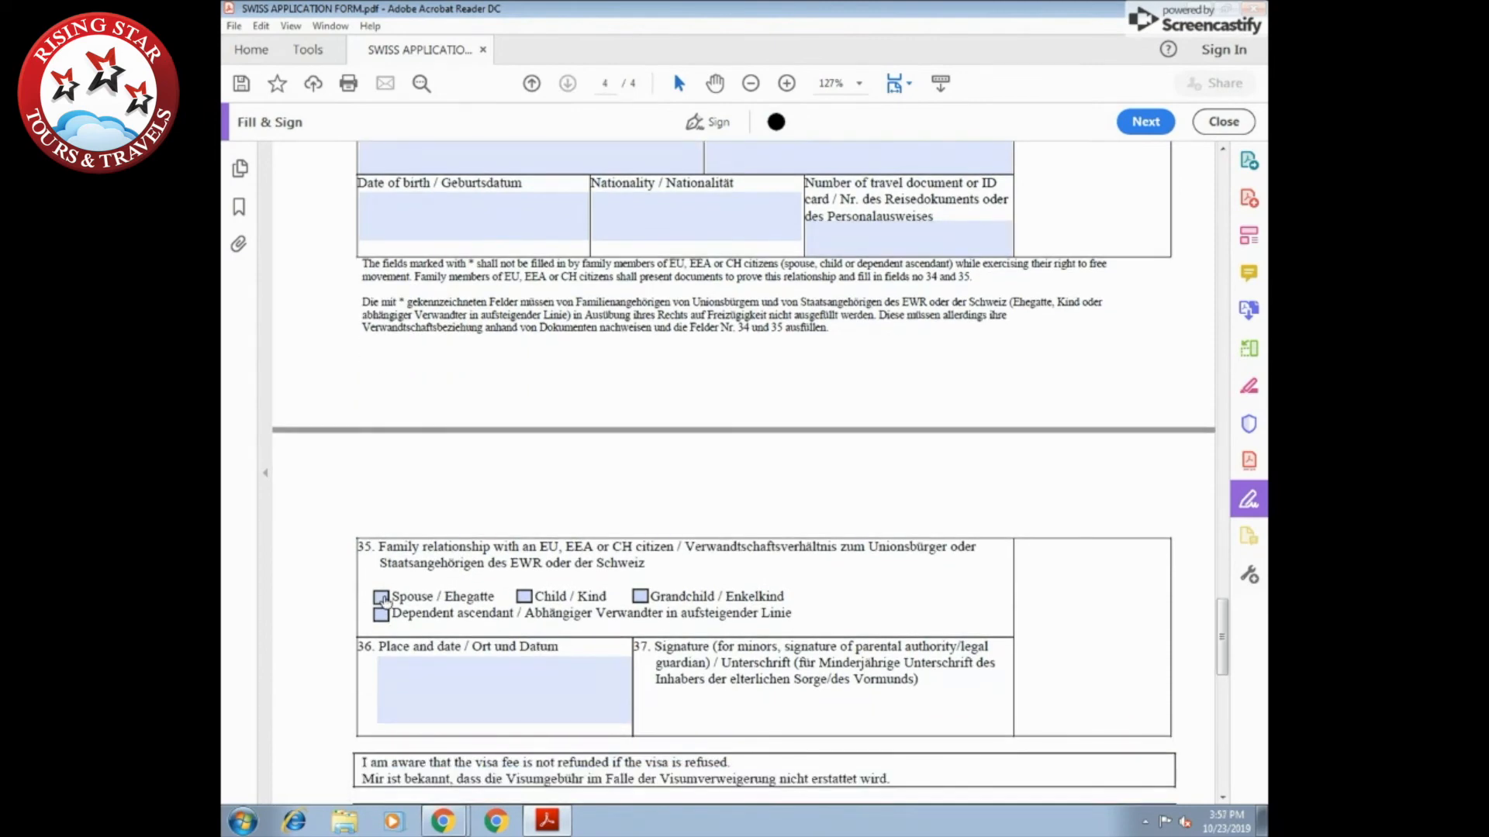
Enter NEW DELHI and 24-10-2019 in the final place-and-date box
{"action": "scroll", "scroll_direction": "down", "scroll_amount": 3}
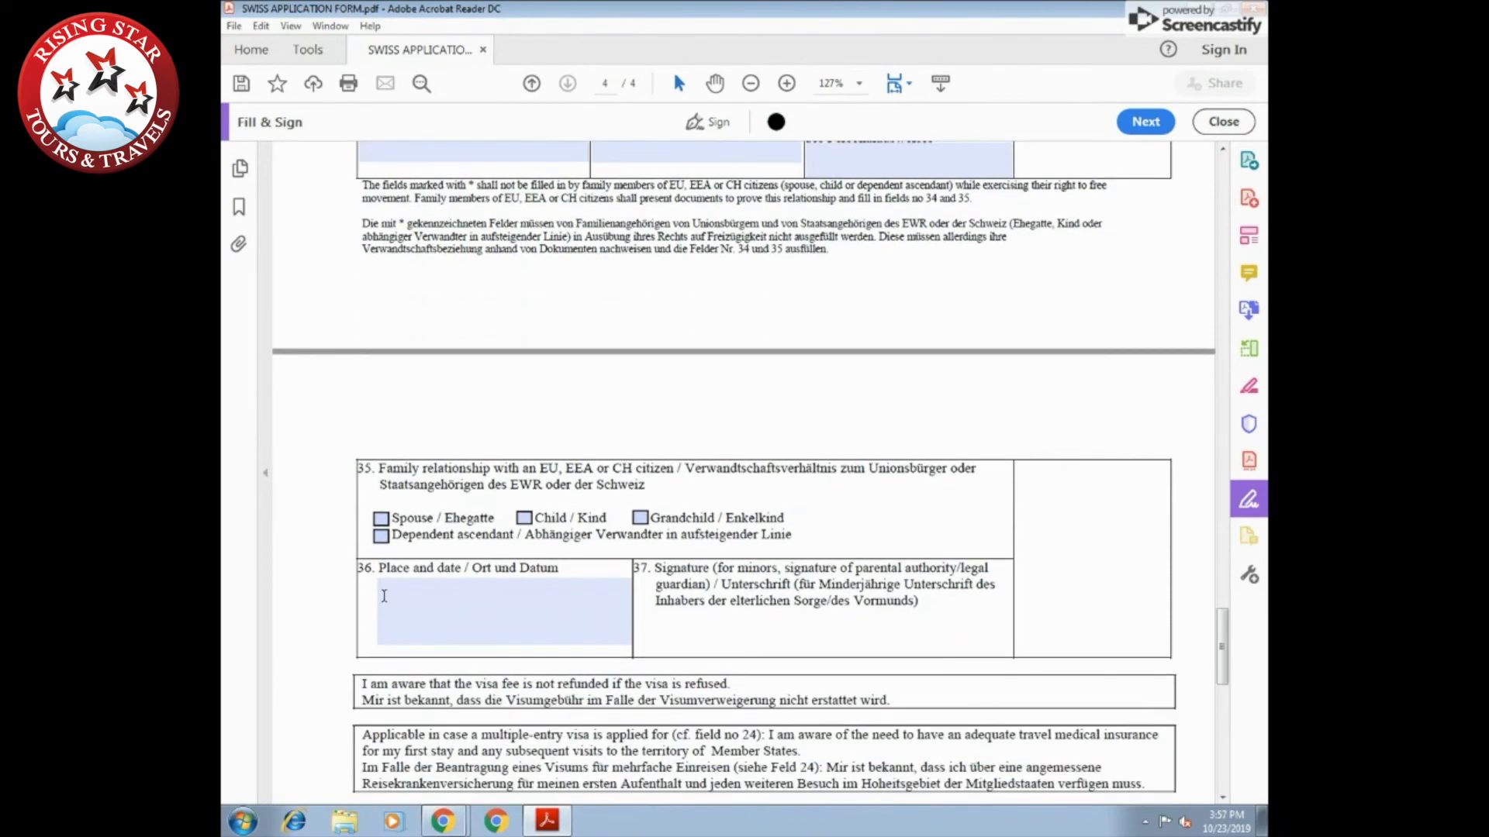
{"action": "scroll", "scroll_direction": "down", "scroll_amount": 3}
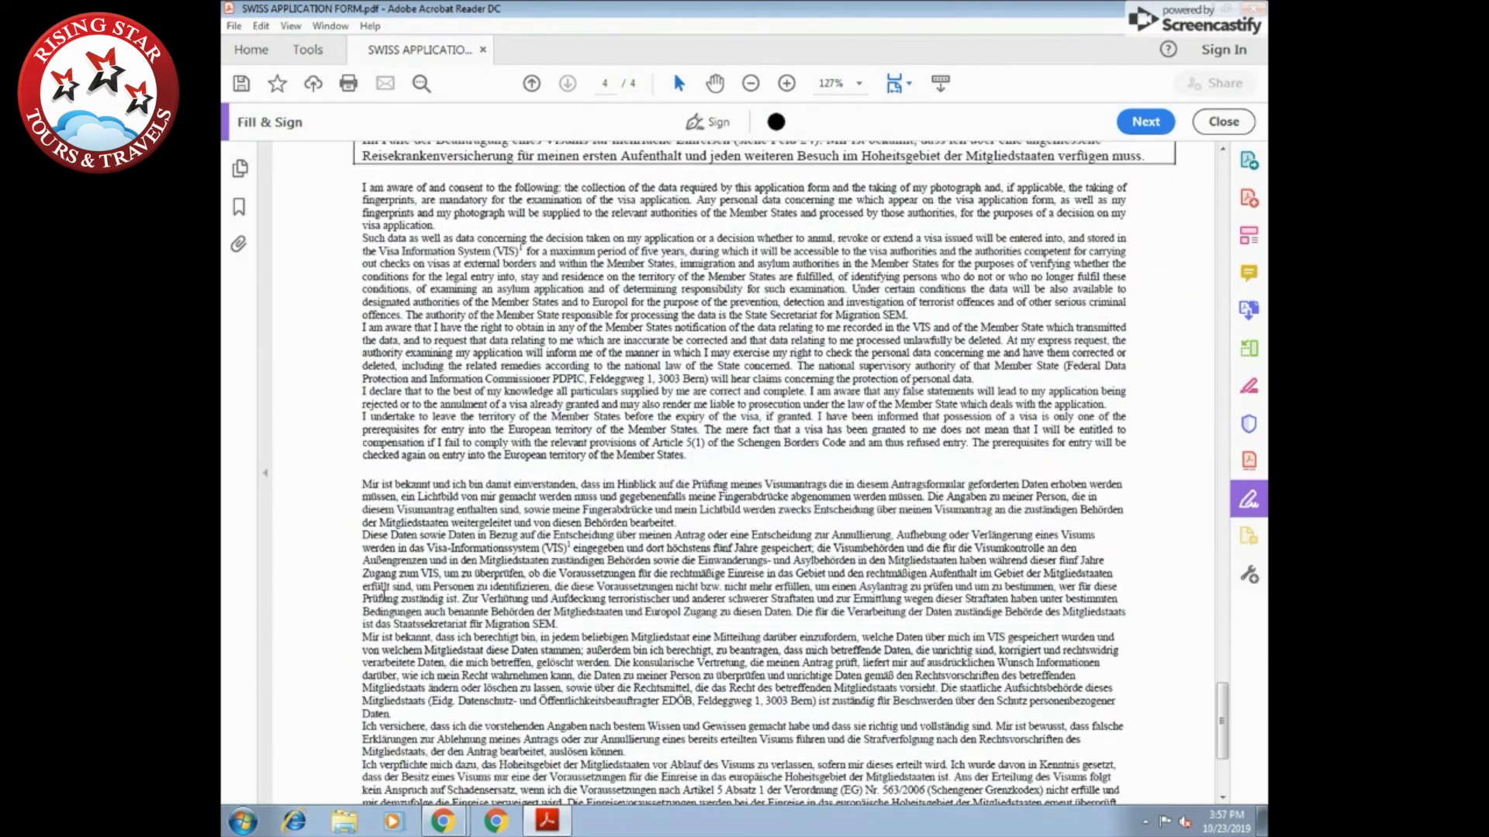
{"action": "scroll", "scroll_direction": "down", "scroll_amount": 3}
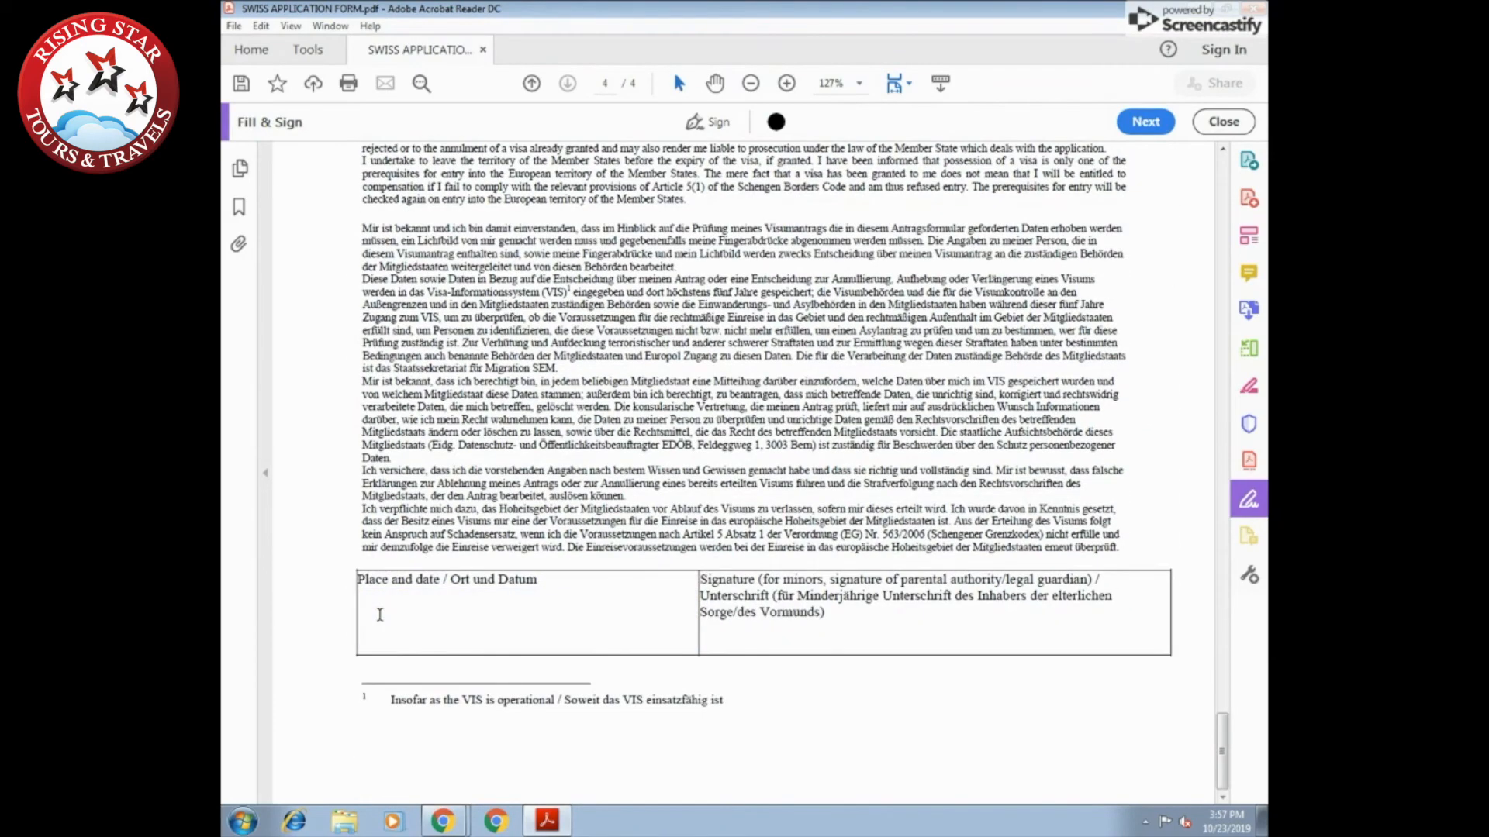
{"action": "type", "text": "NEW DELHI"}
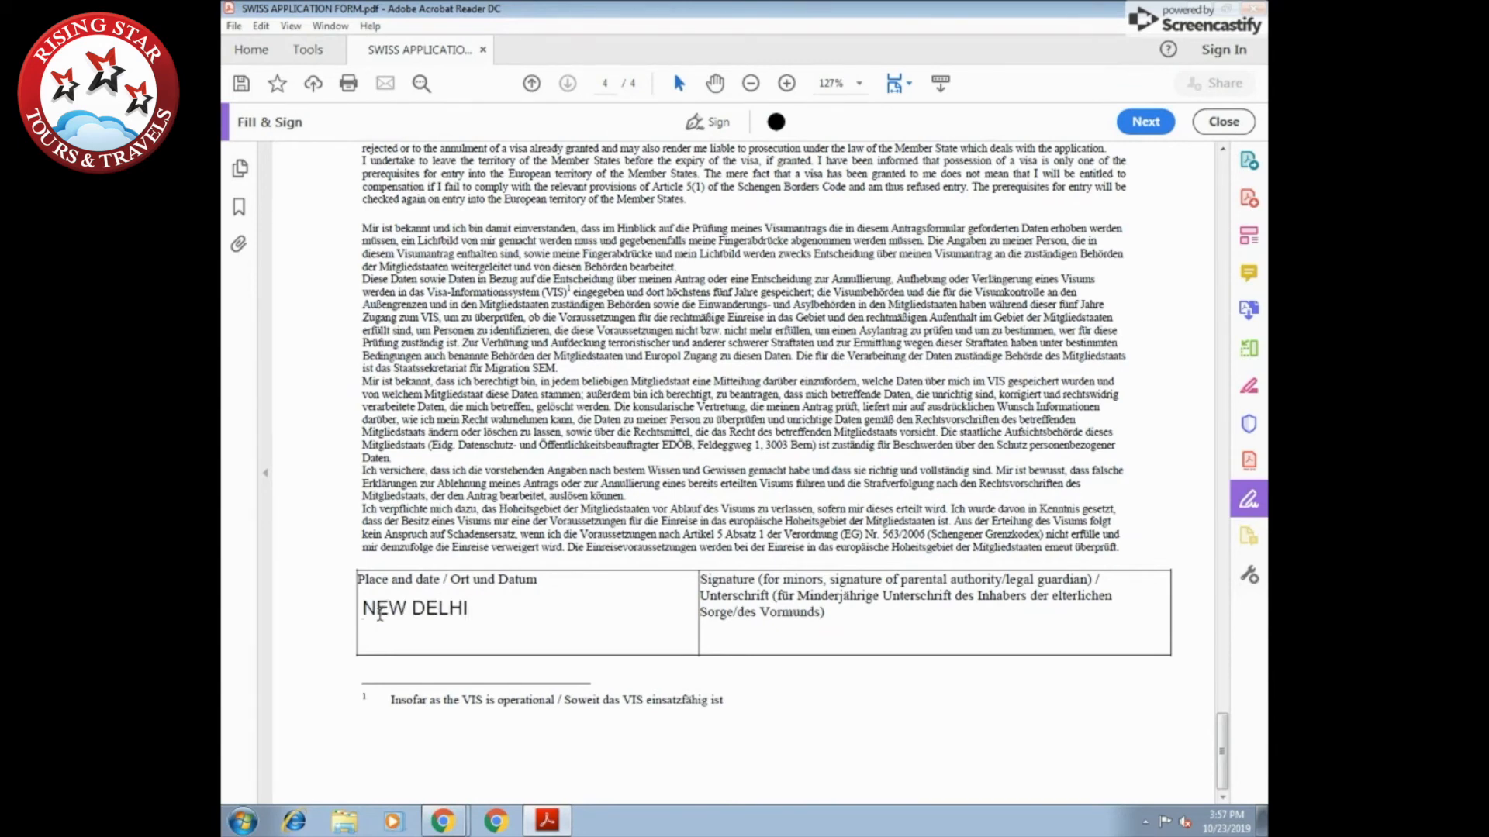
{"action": "type", "text": "24-10-2019"}
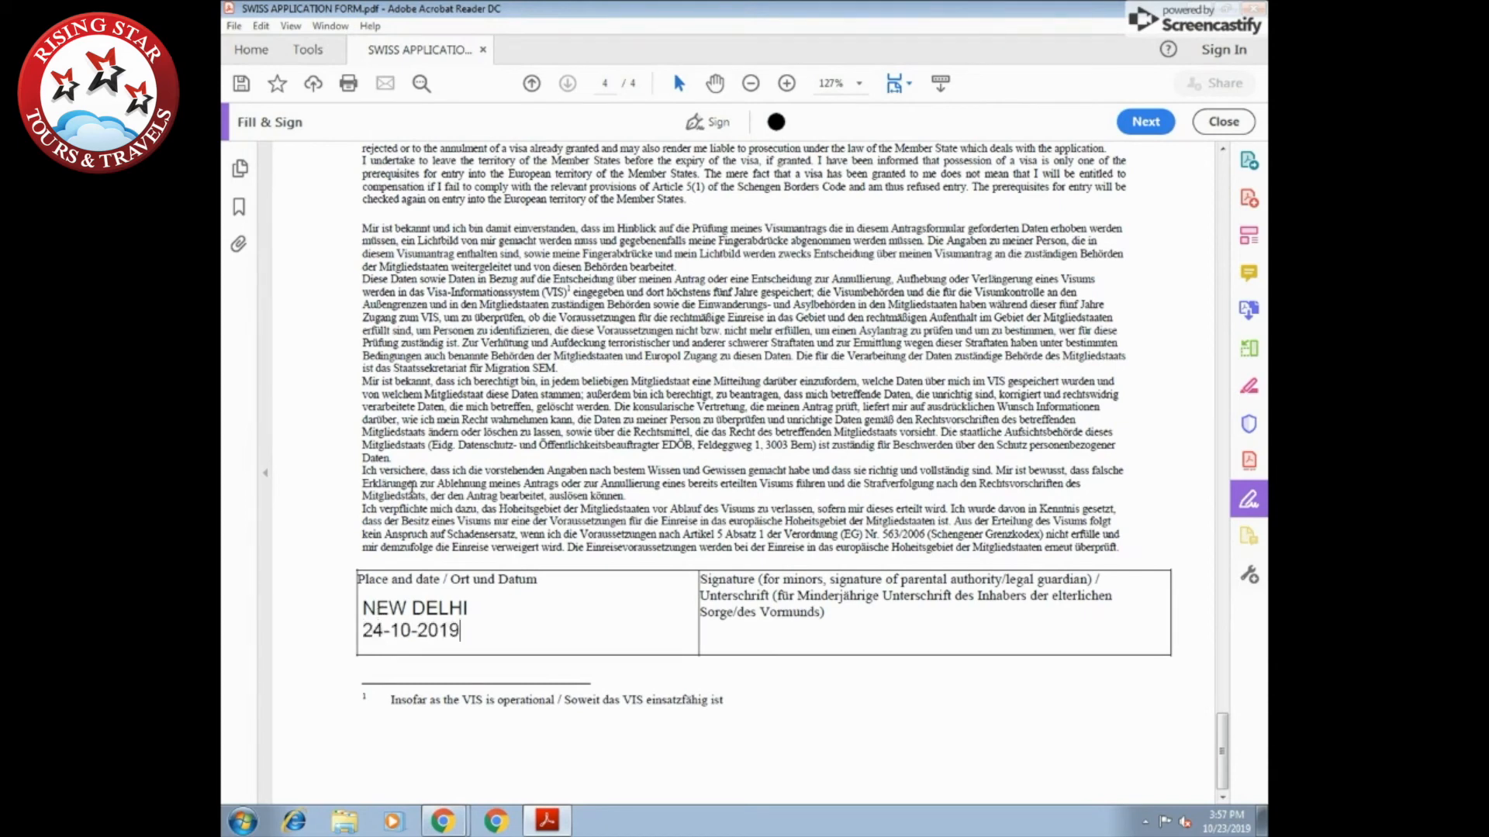
Start Save As and choose a different folder, opening the Windows save dialog on Desktop
{"action": "left_click", "coordinate": [233, 26]}
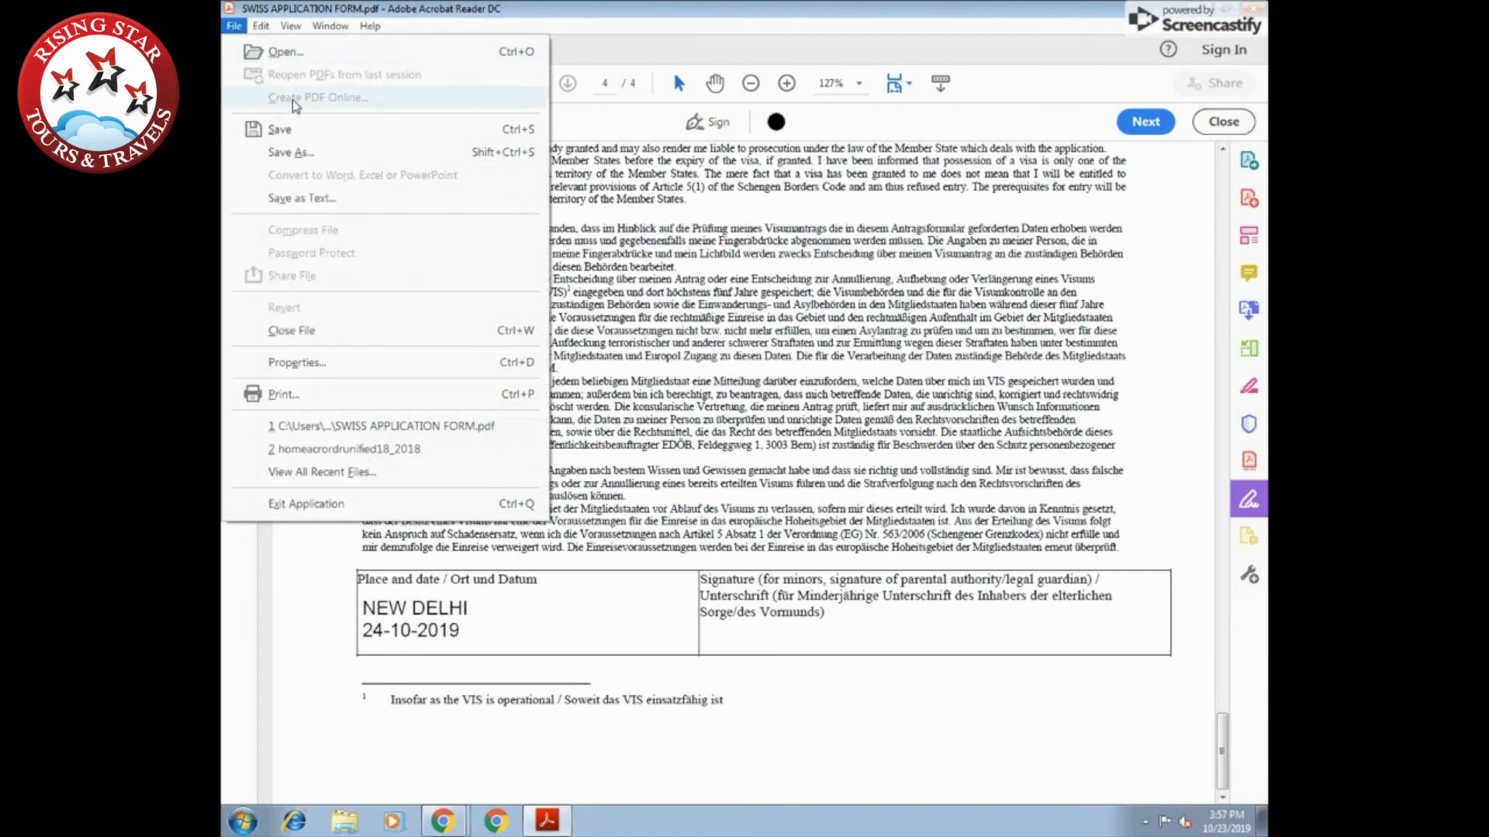
{"action": "left_click", "coordinate": [290, 152]}
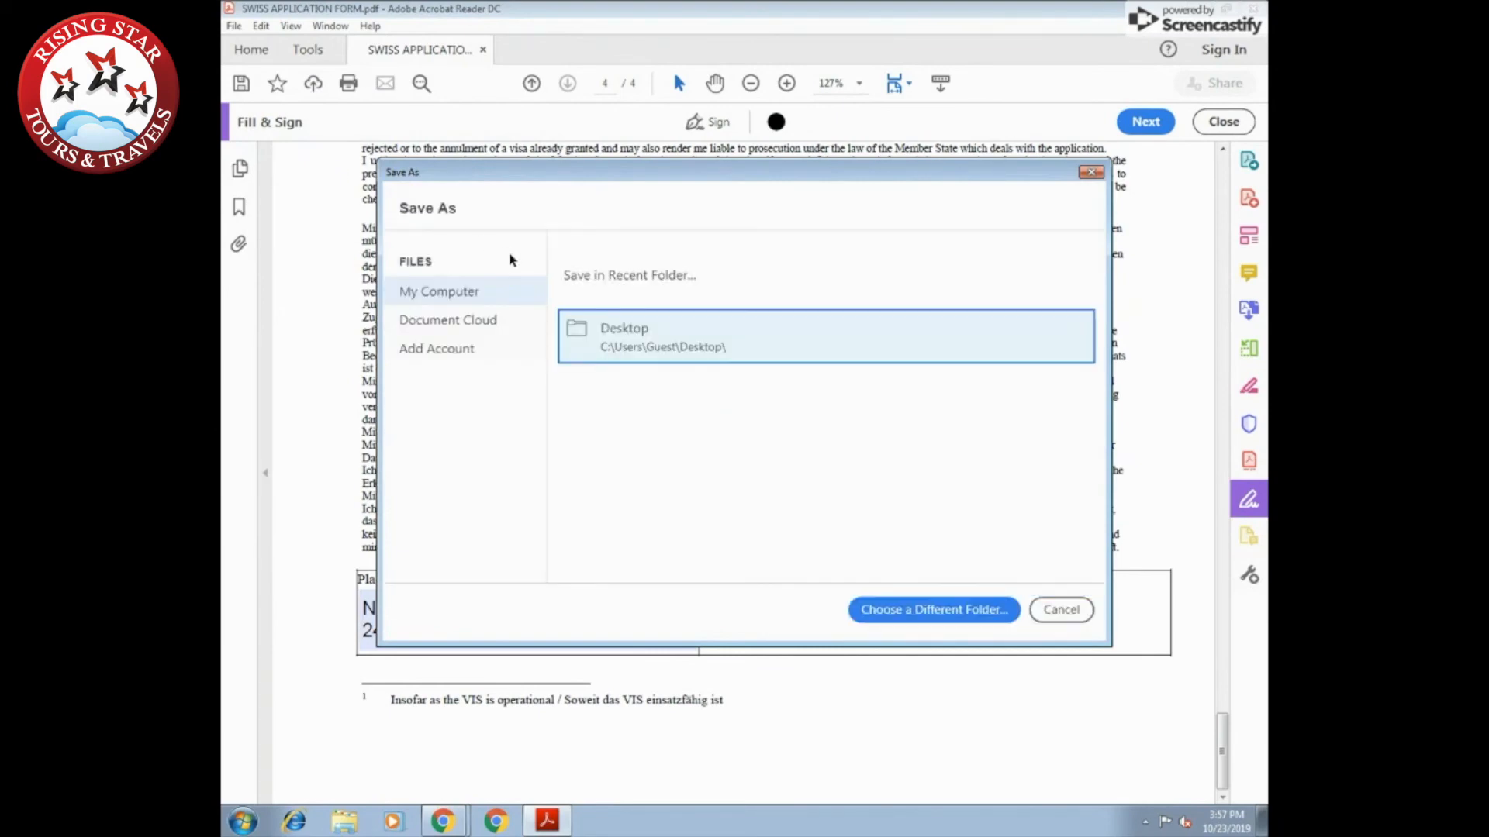
{"action": "mouse_move", "coordinate": [650, 363]}
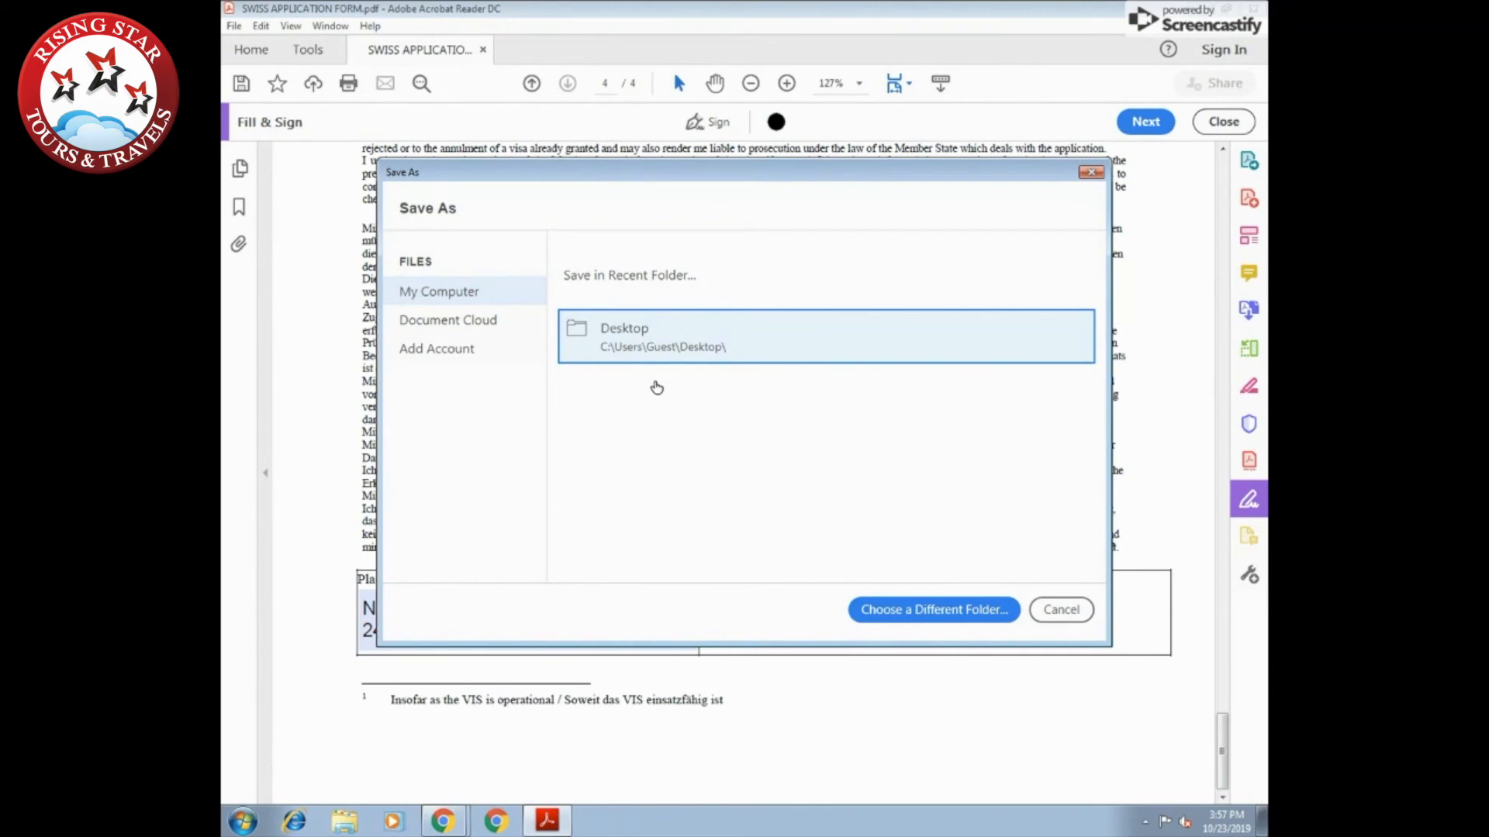
{"action": "left_click", "coordinate": [933, 609]}
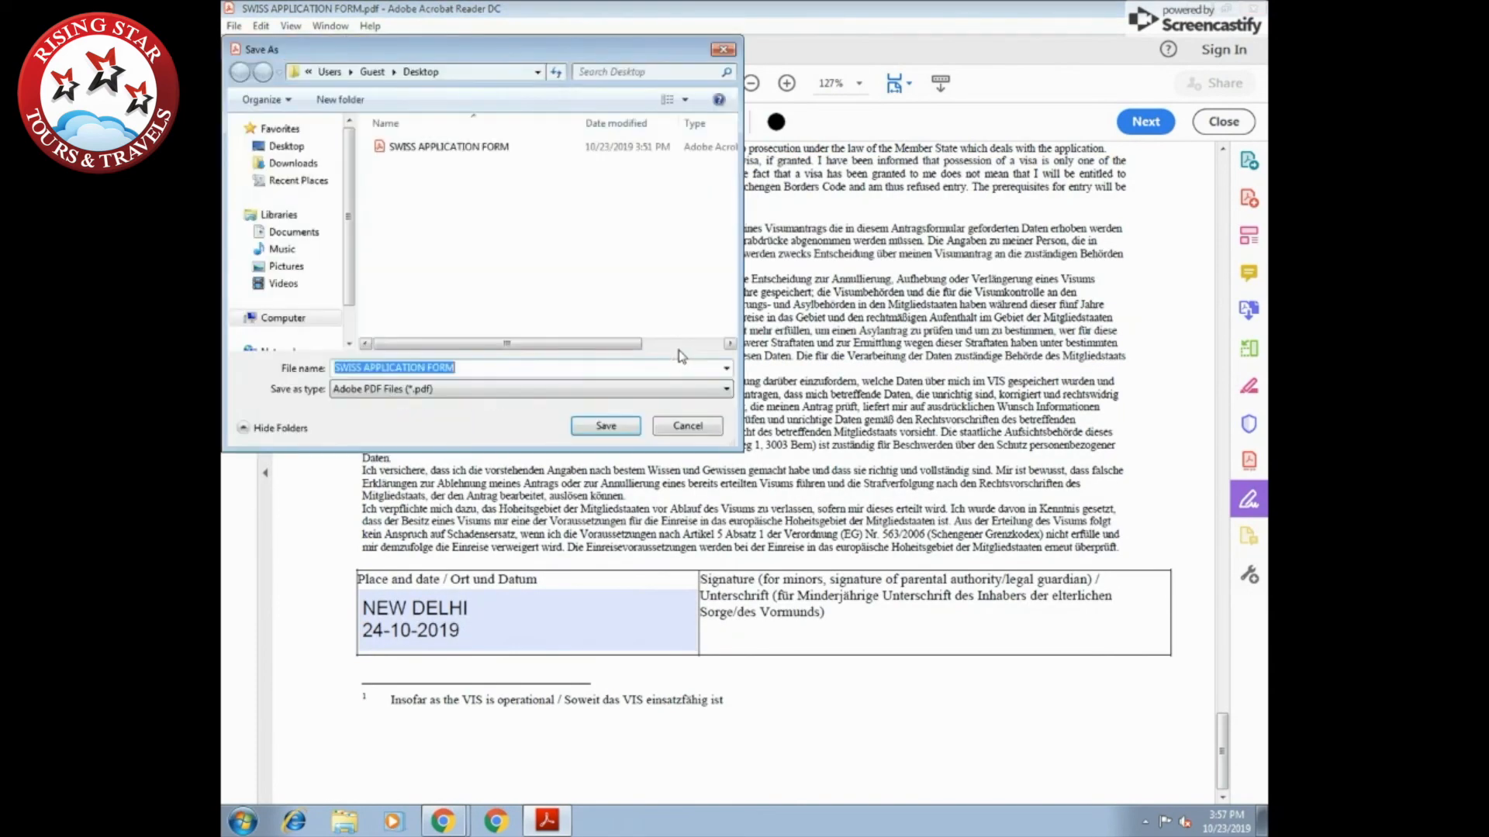